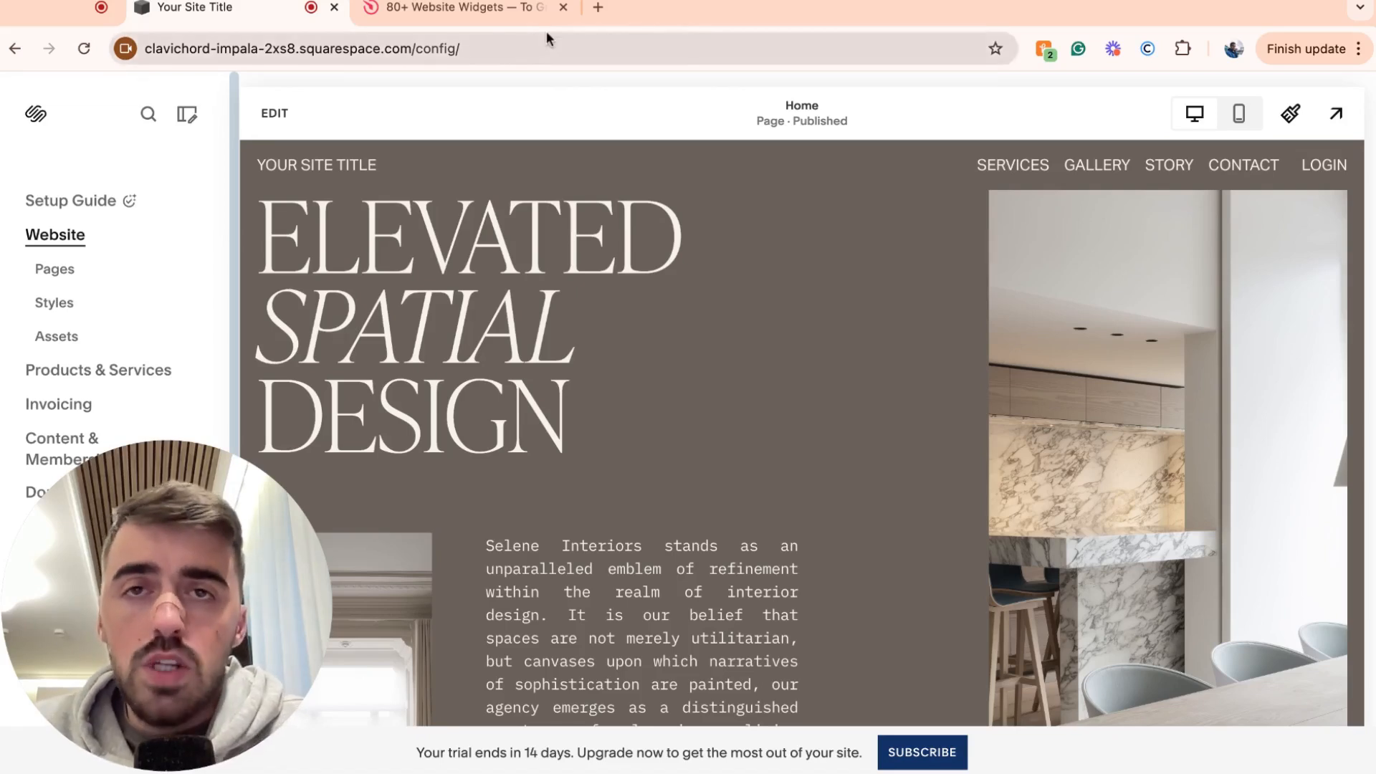
Switch from the Squarespace editor to the Elfsight '80+ Website Widgets' browser tab
{"action": "left_click", "coordinate": [461, 8]}
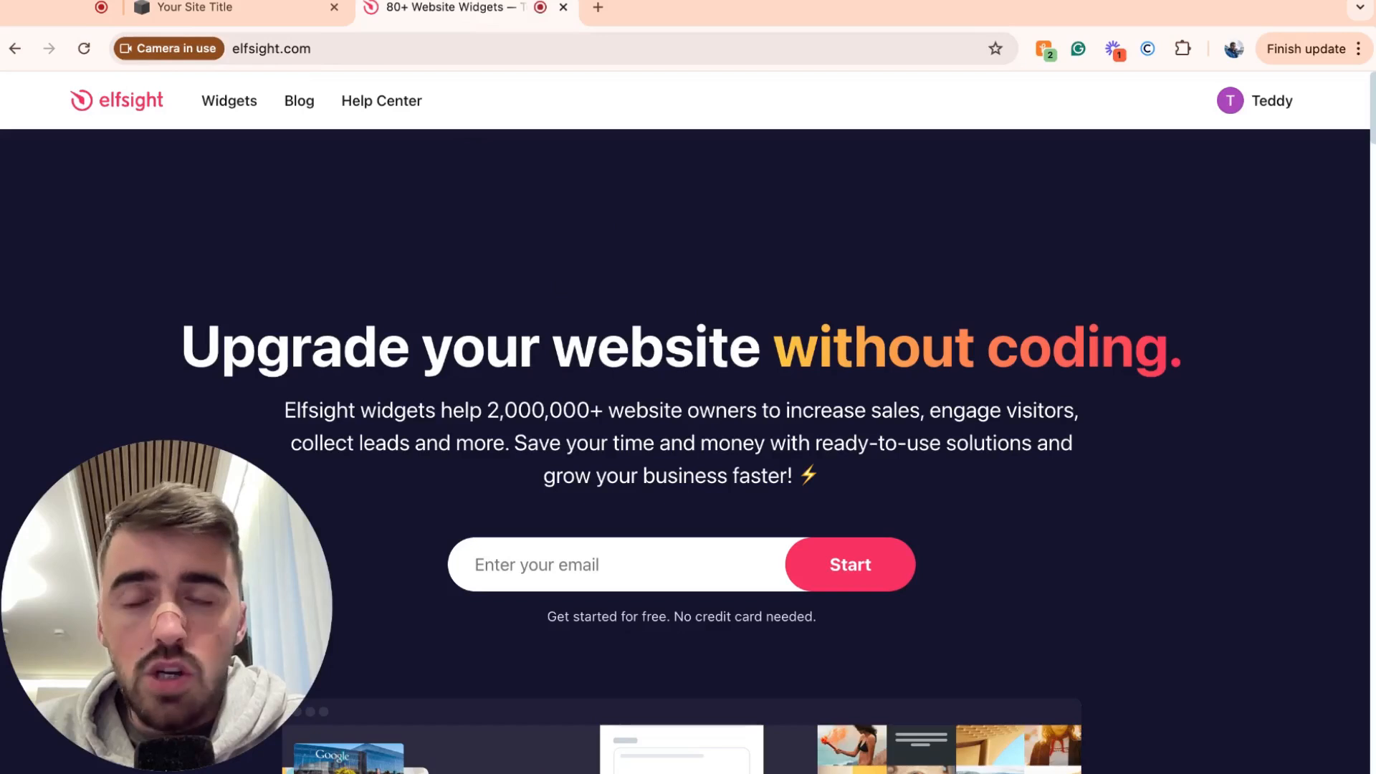
Go to the Calculator page under Forms and scroll to Create Widget for Free
{"action": "left_click", "coordinate": [230, 101]}
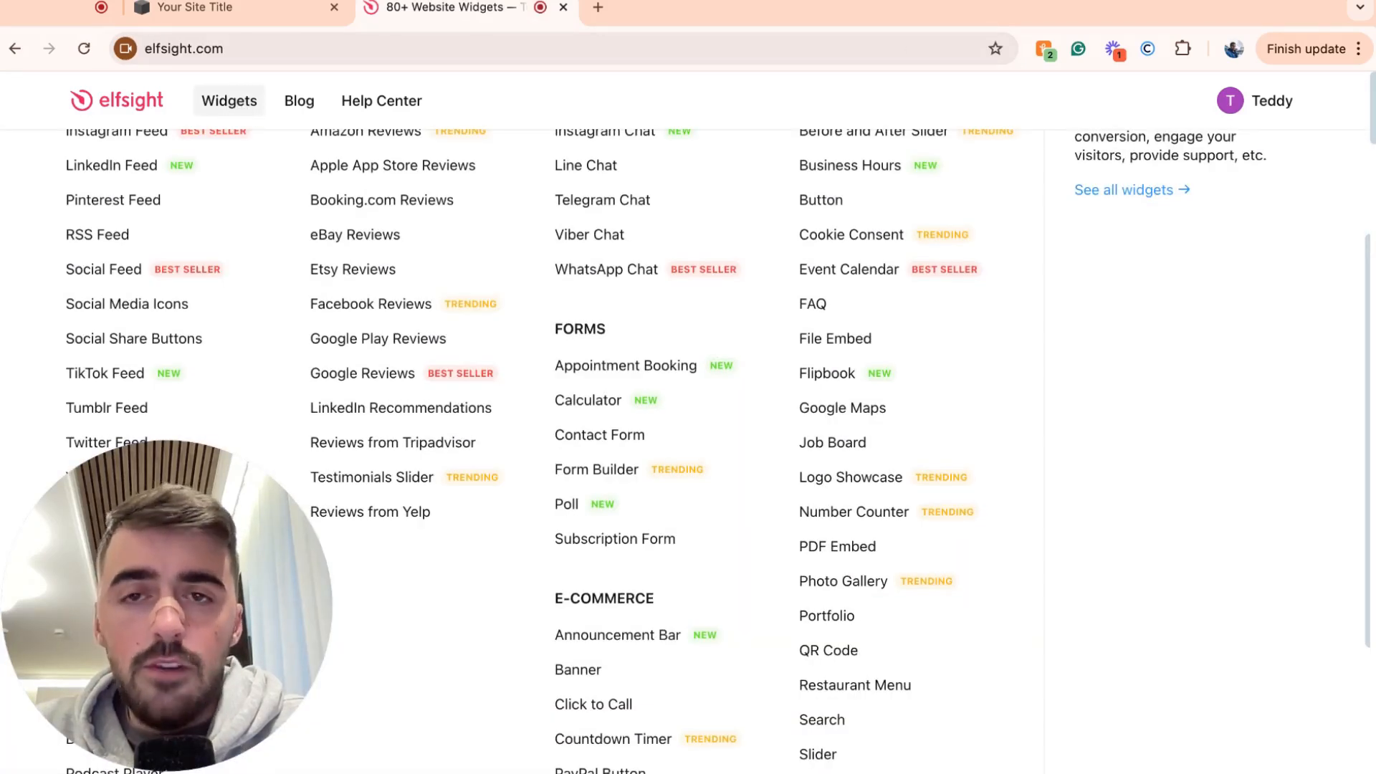
{"action": "mouse_move", "coordinate": [580, 340]}
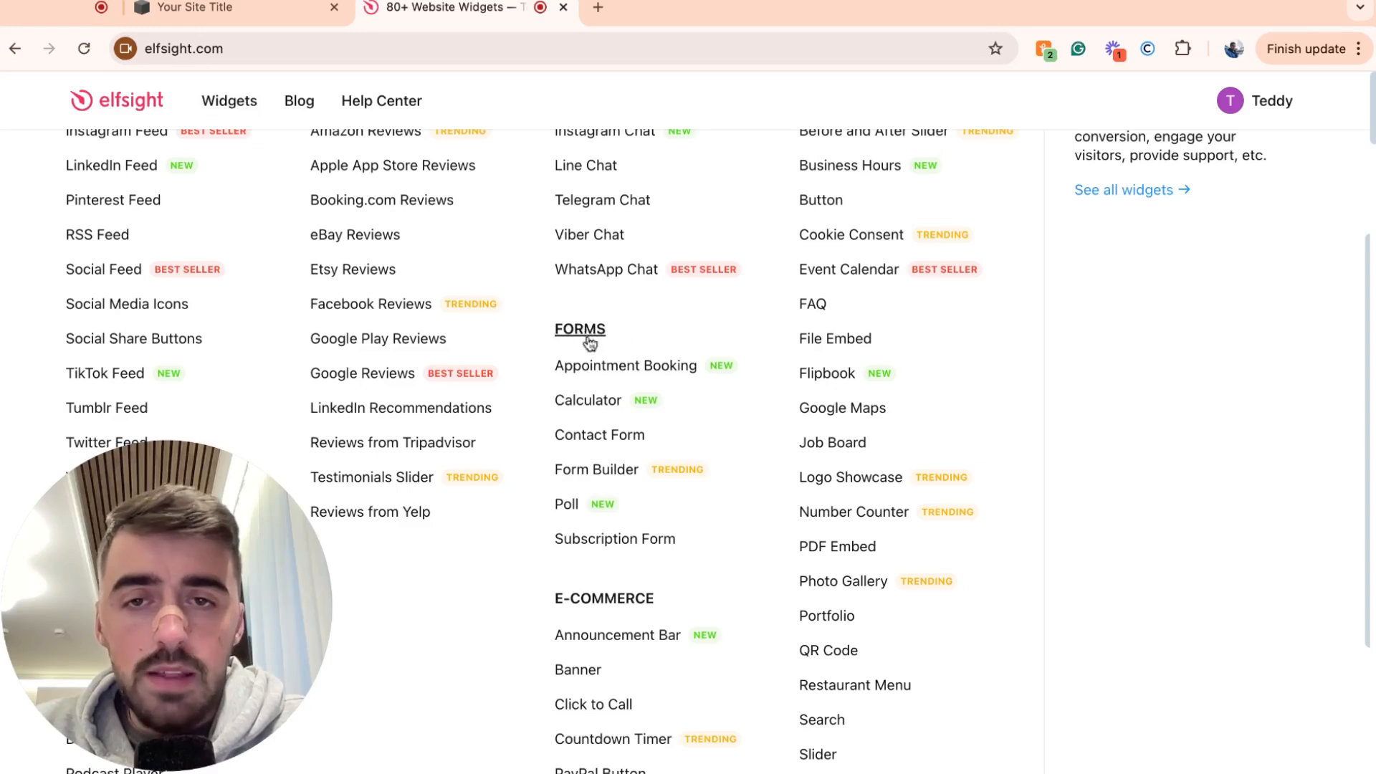
{"action": "mouse_move", "coordinate": [588, 400]}
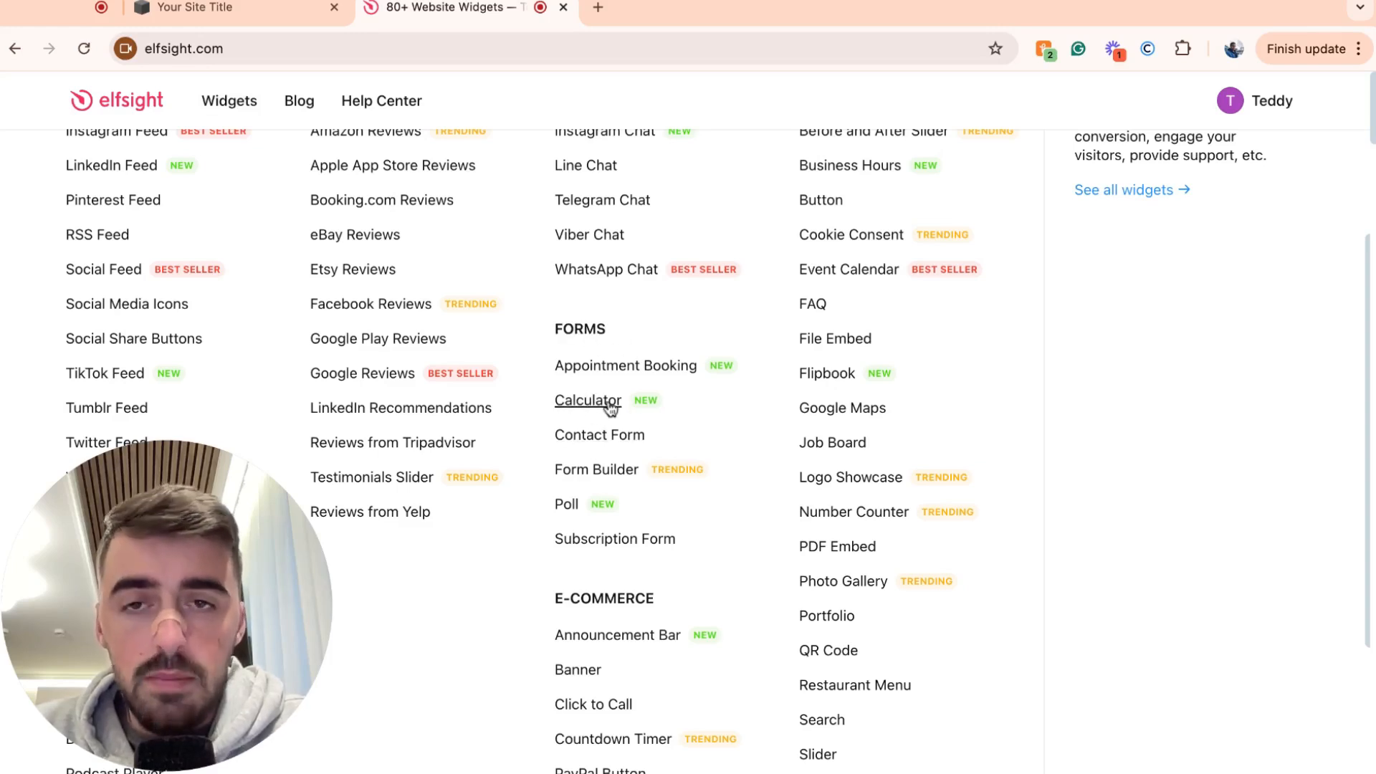
{"action": "left_click", "coordinate": [587, 400]}
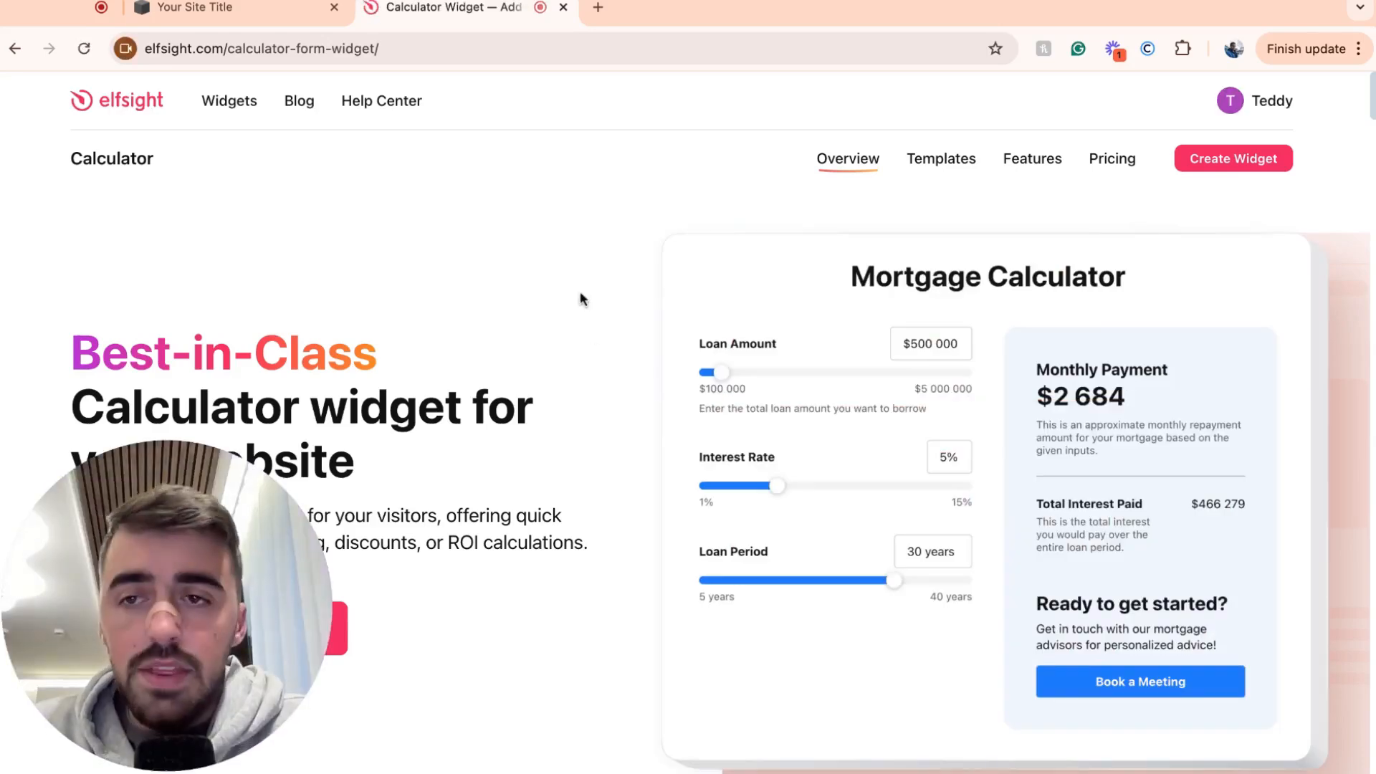
{"action": "scroll", "scroll_direction": "down", "scroll_amount": 3}
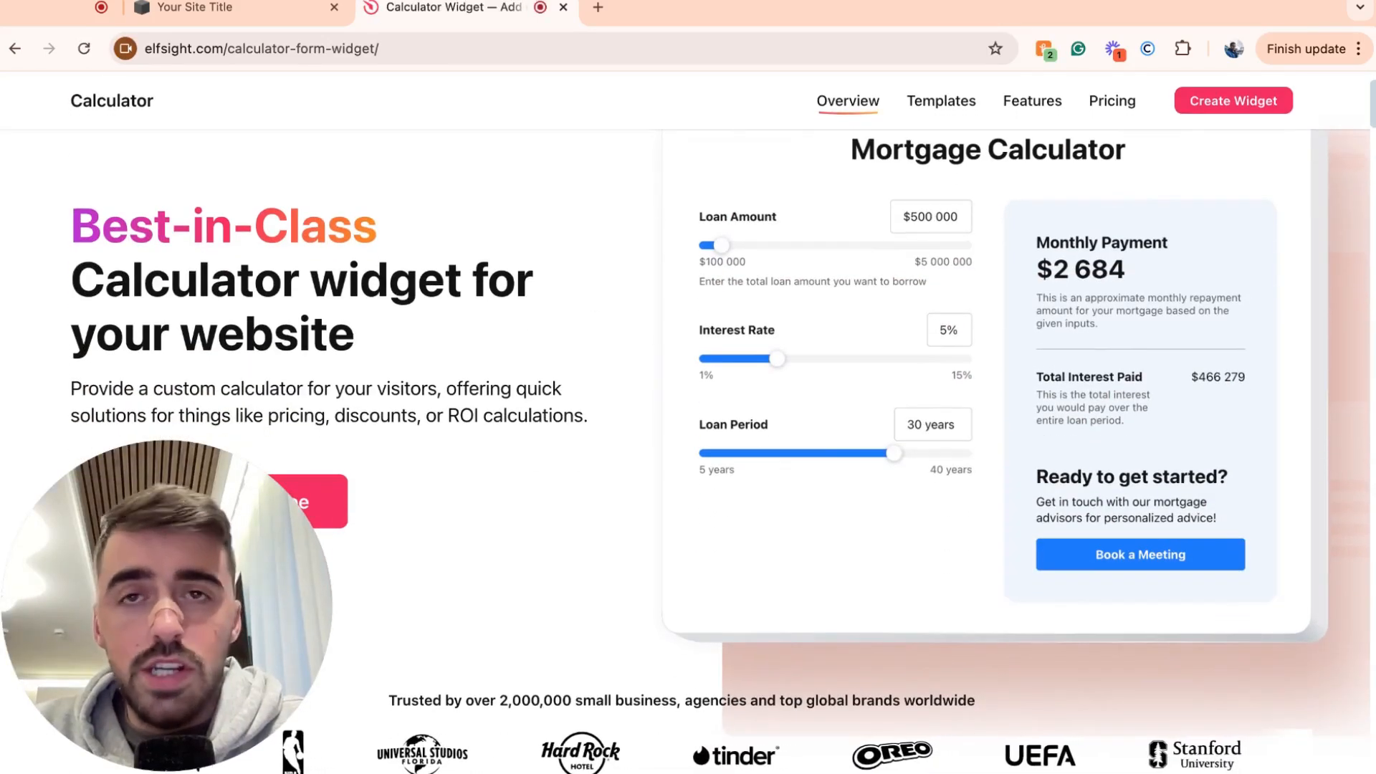
{"action": "scroll", "scroll_direction": "down", "scroll_amount": 3}
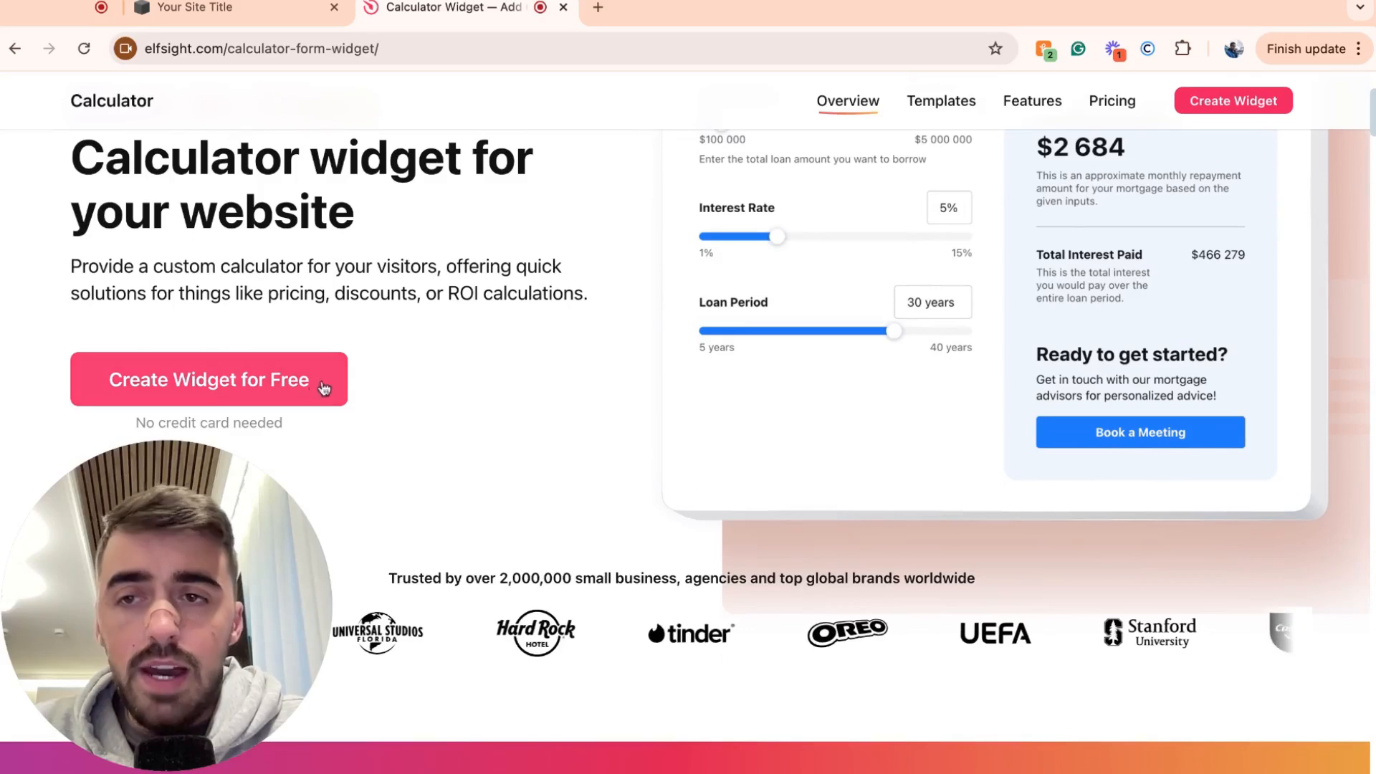
Start a free Calculator widget and scroll through the template gallery
{"action": "left_click", "coordinate": [208, 379]}
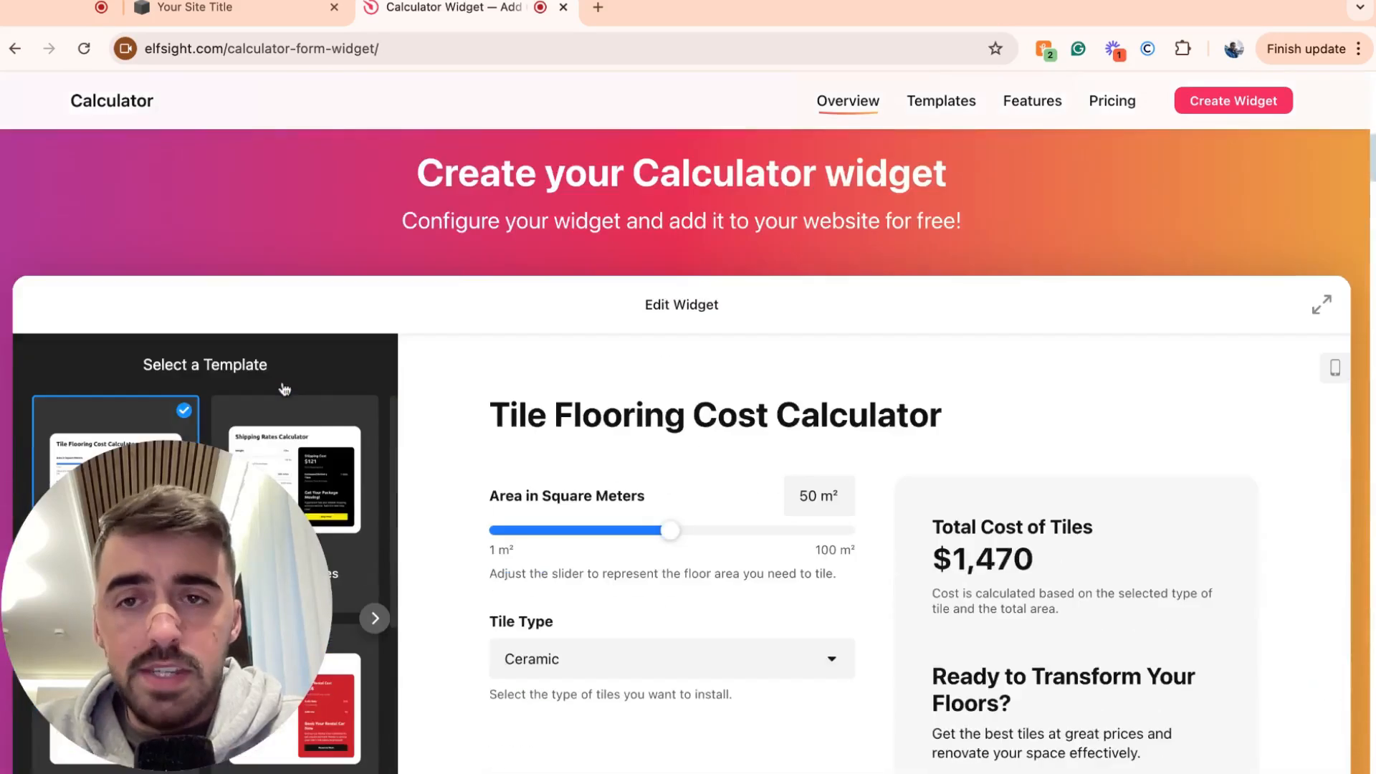
{"action": "scroll", "scroll_direction": "down", "scroll_amount": 3}
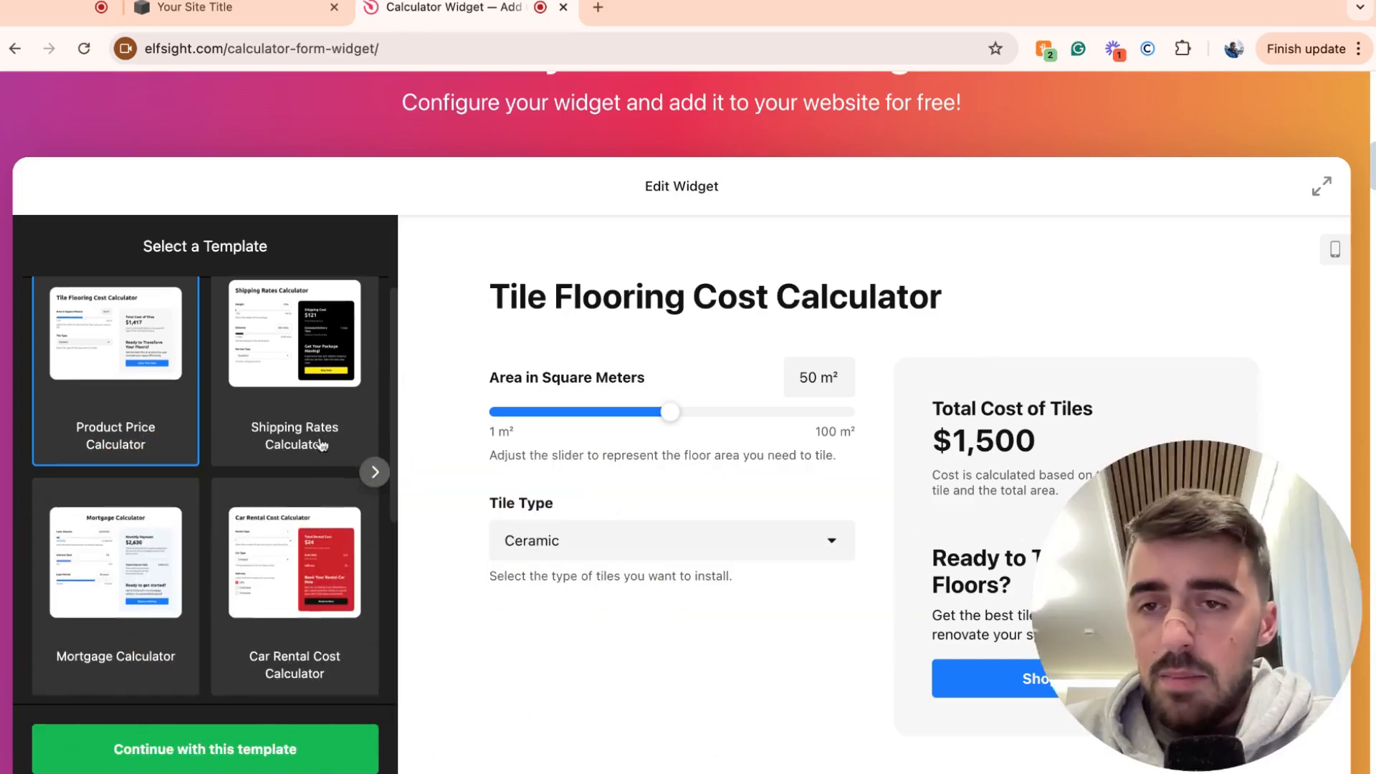
{"action": "scroll", "scroll_direction": "down", "scroll_amount": 3}
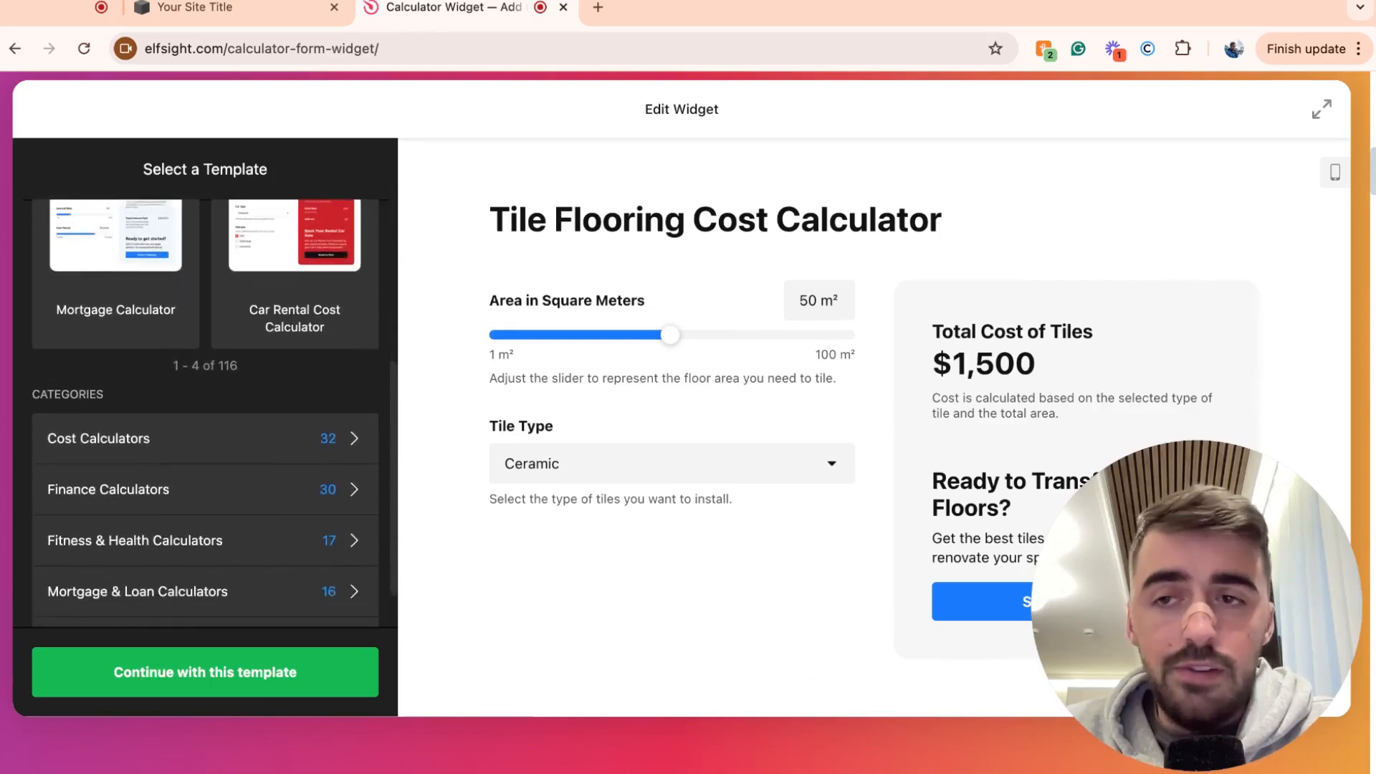
{"action": "scroll", "scroll_direction": "down", "scroll_amount": 3}
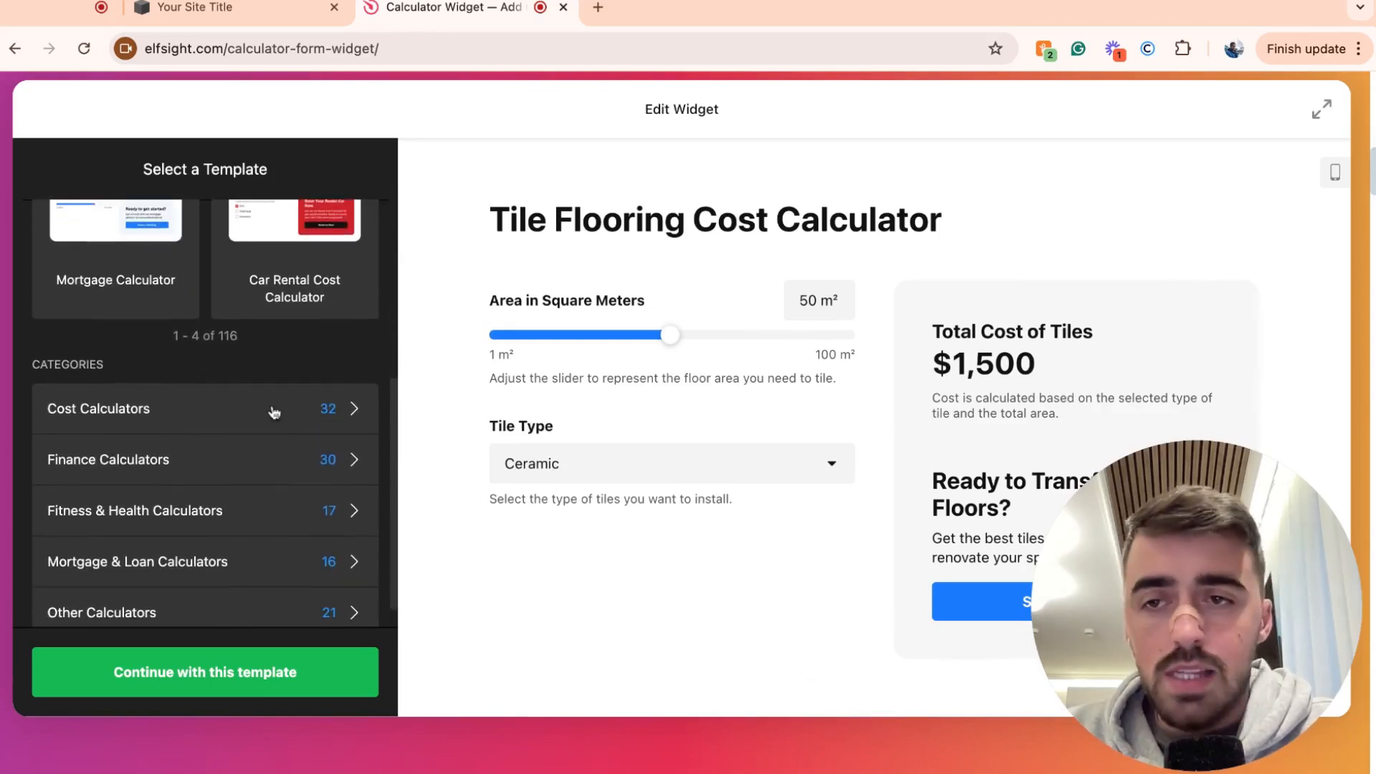
{"action": "mouse_move", "coordinate": [95, 464]}
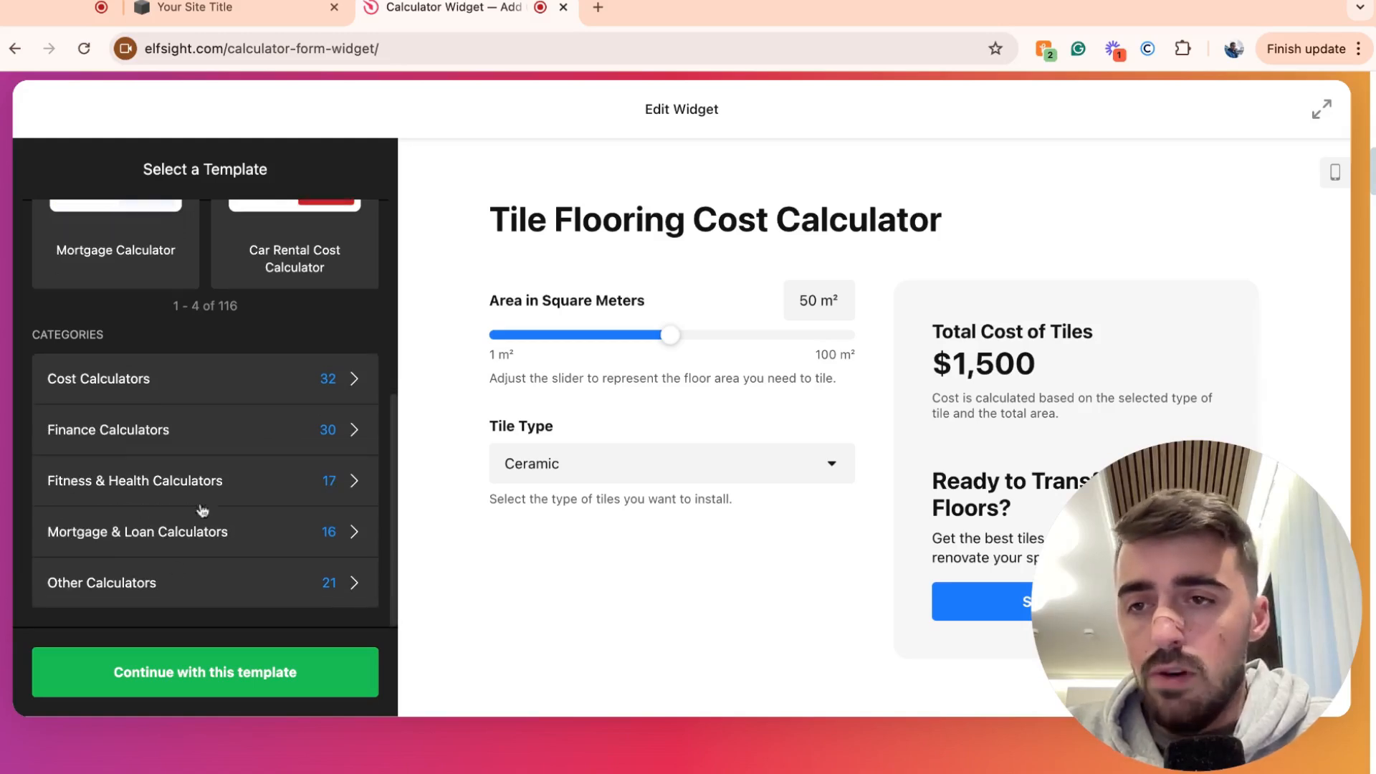
In Cost Calculators, preview Shipping Rates, then choose the Tile Flooring Cost Calculator template
{"action": "left_click", "coordinate": [99, 378]}
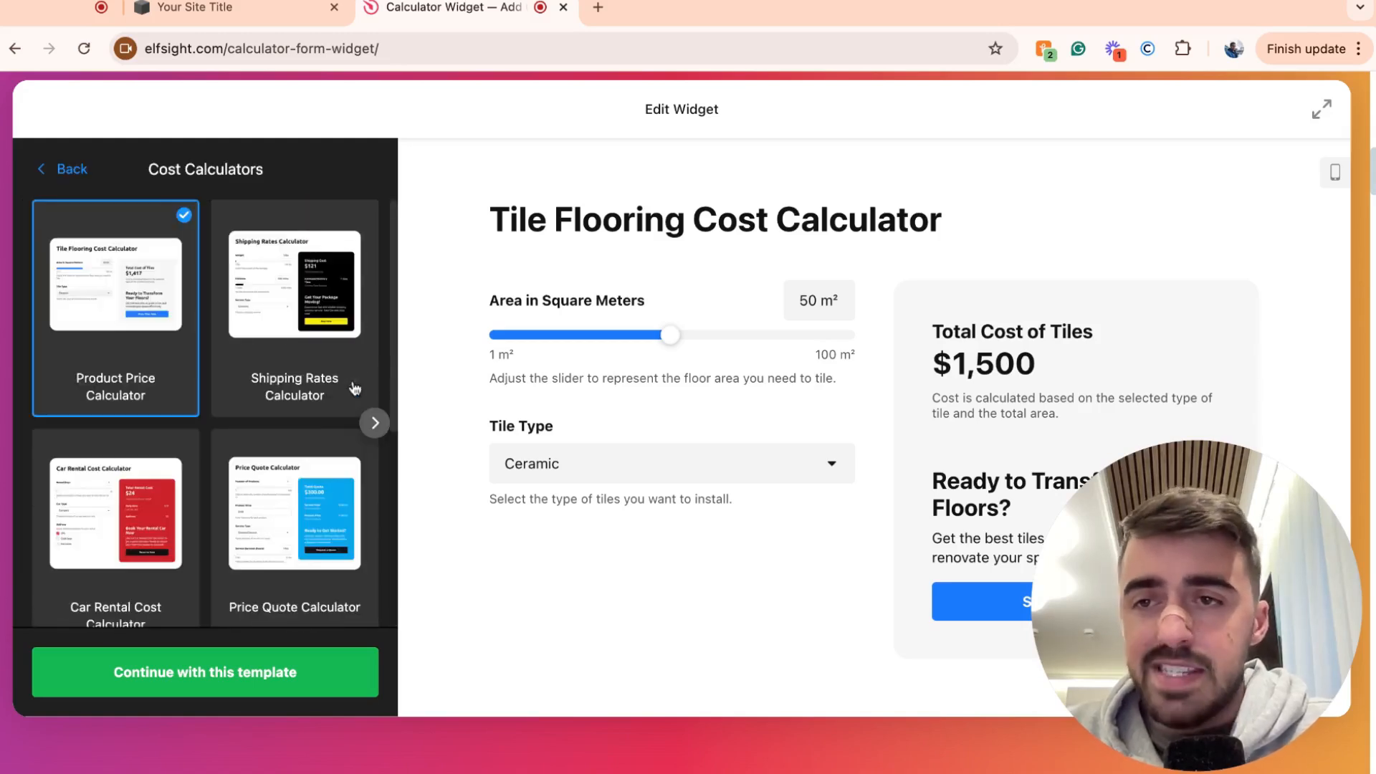
{"action": "scroll", "scroll_direction": "down", "scroll_amount": 3}
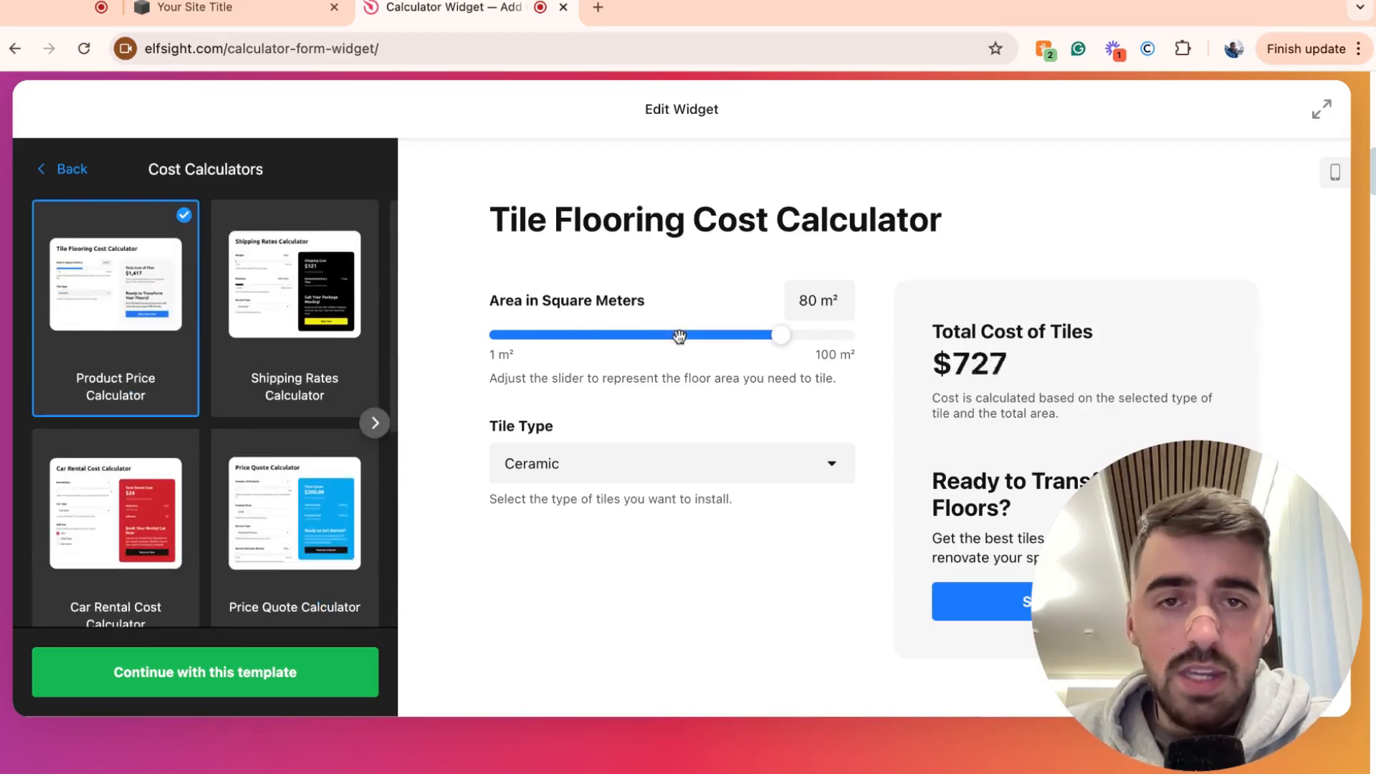
{"action": "left_click", "coordinate": [294, 284]}
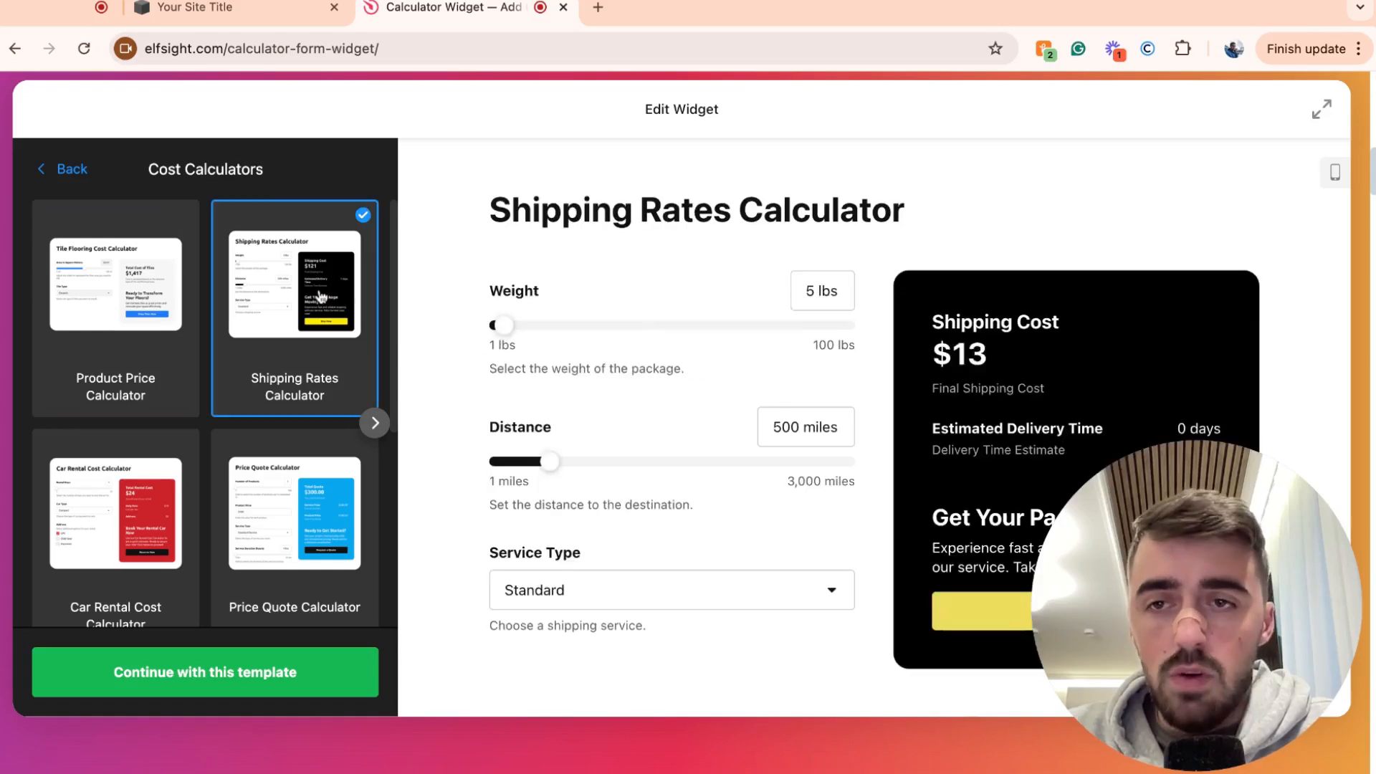
{"action": "left_click", "coordinate": [115, 285]}
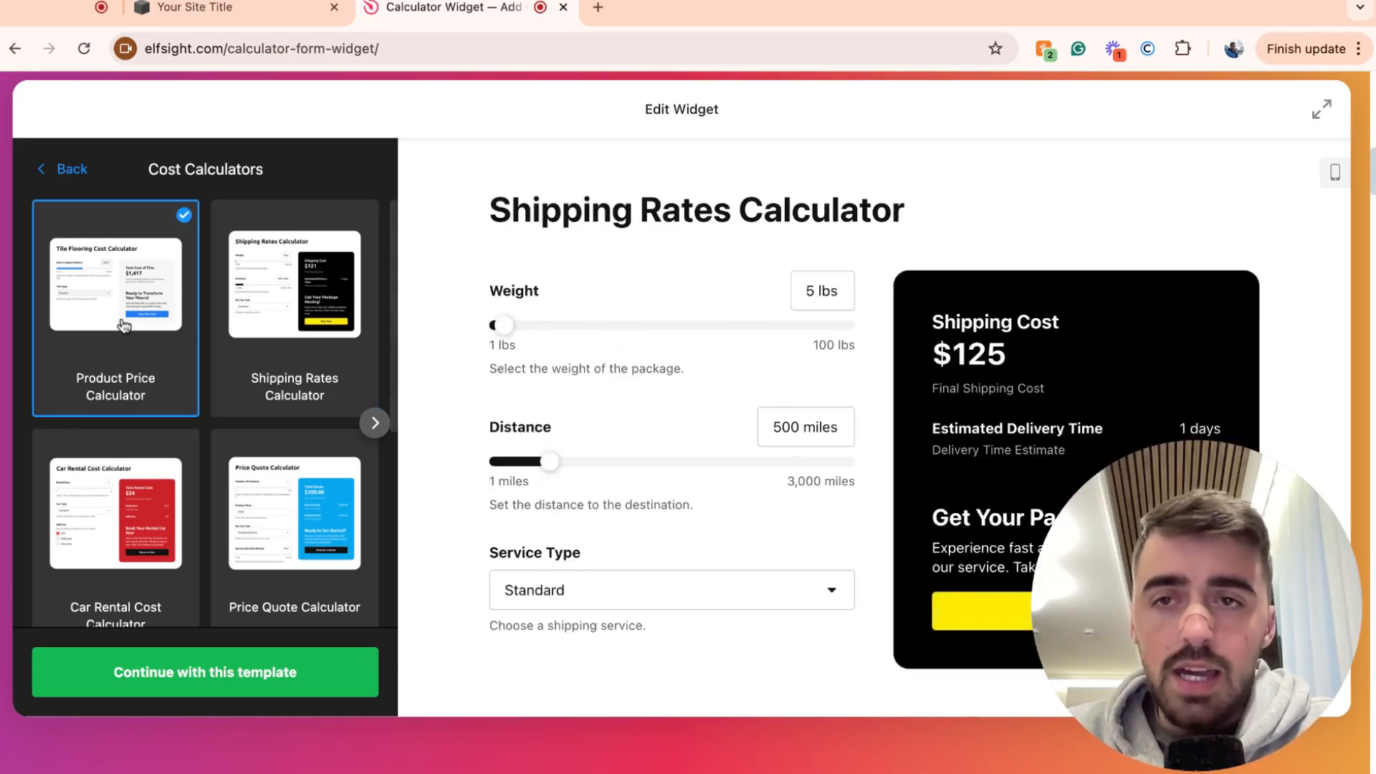
{"action": "left_click", "coordinate": [114, 282]}
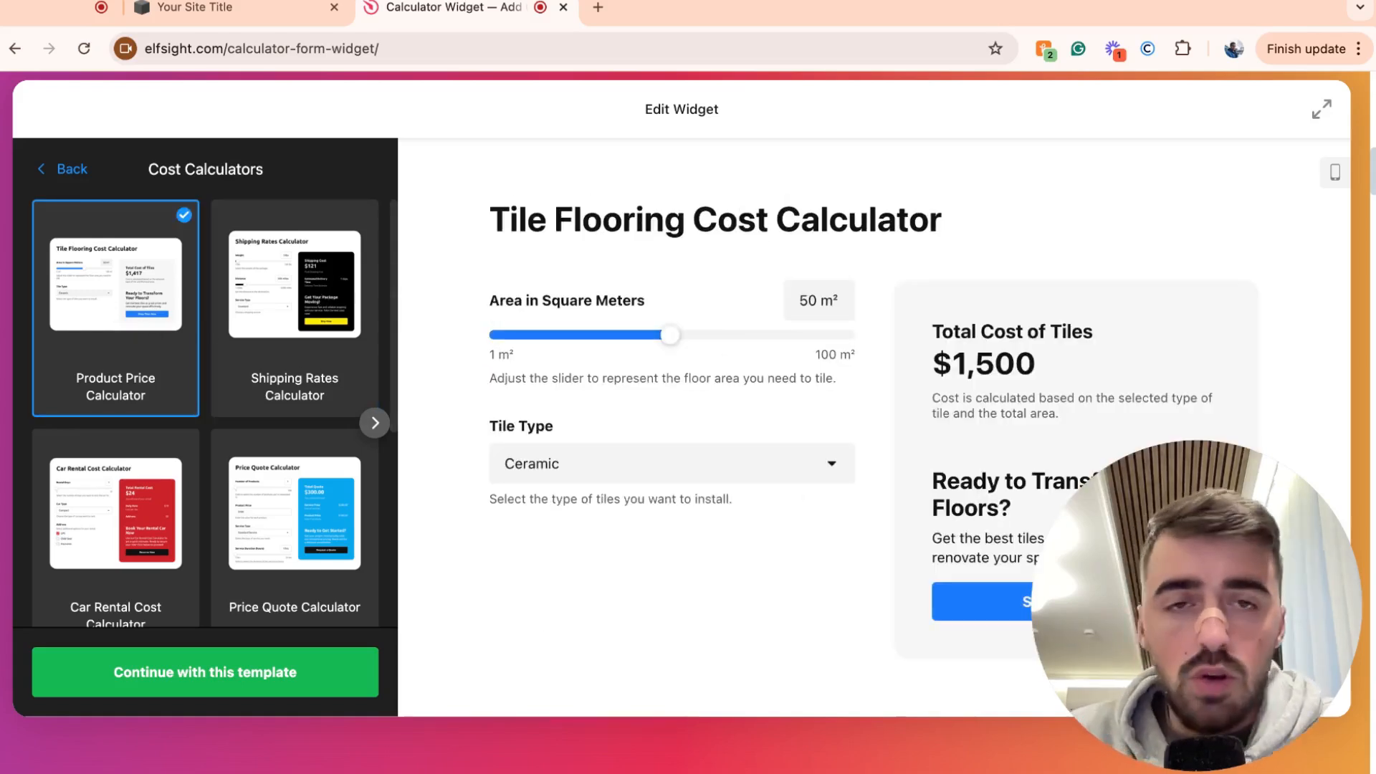
{"action": "scroll", "scroll_direction": "down", "scroll_amount": 3}
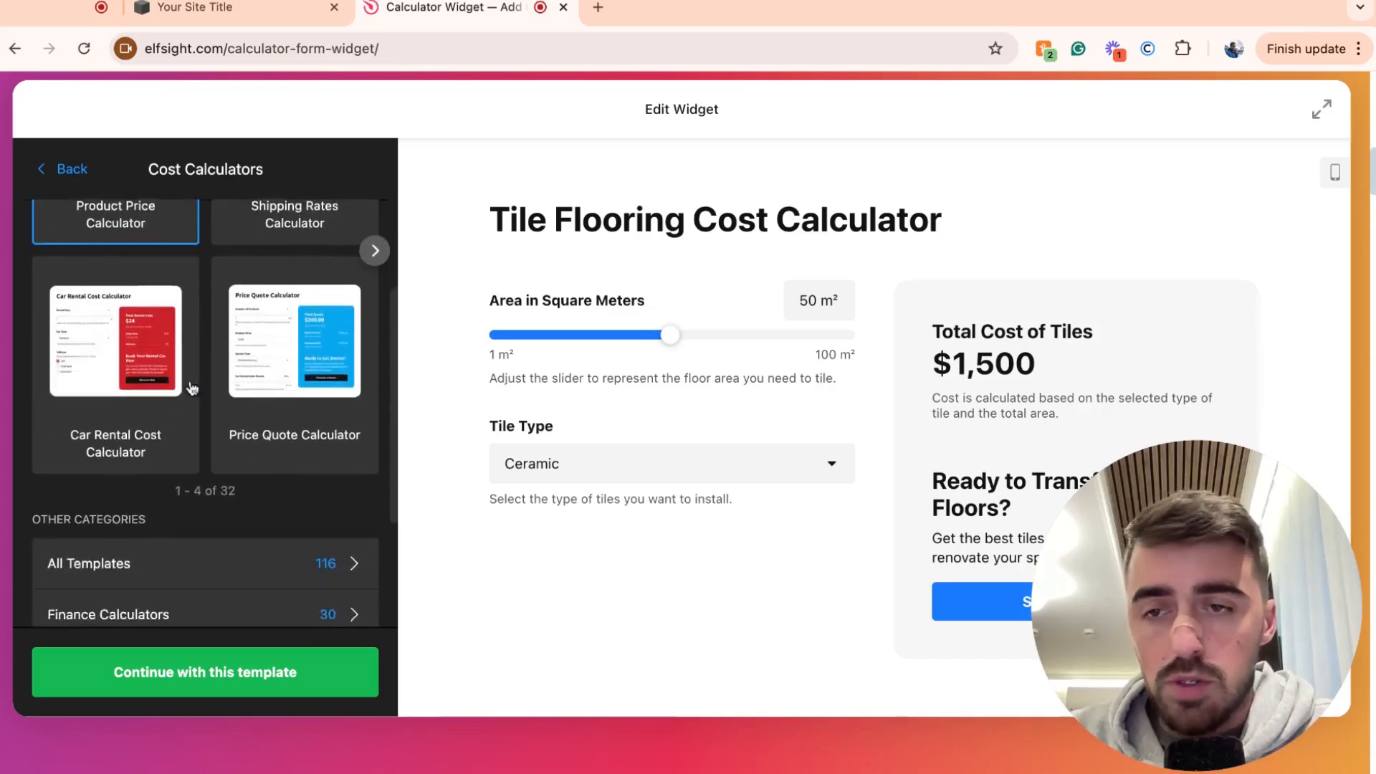
{"action": "scroll", "scroll_direction": "down", "scroll_amount": 3}
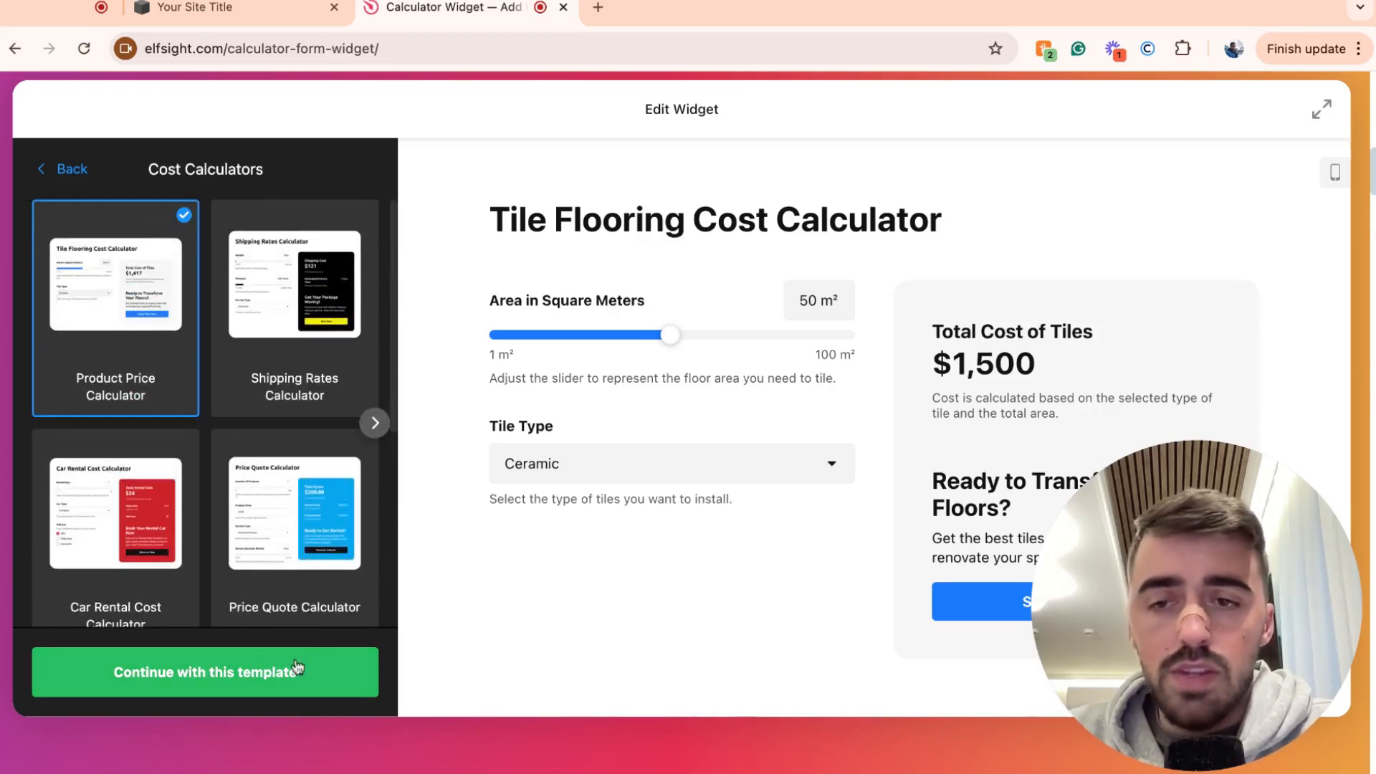
{"action": "left_click", "coordinate": [204, 672]}
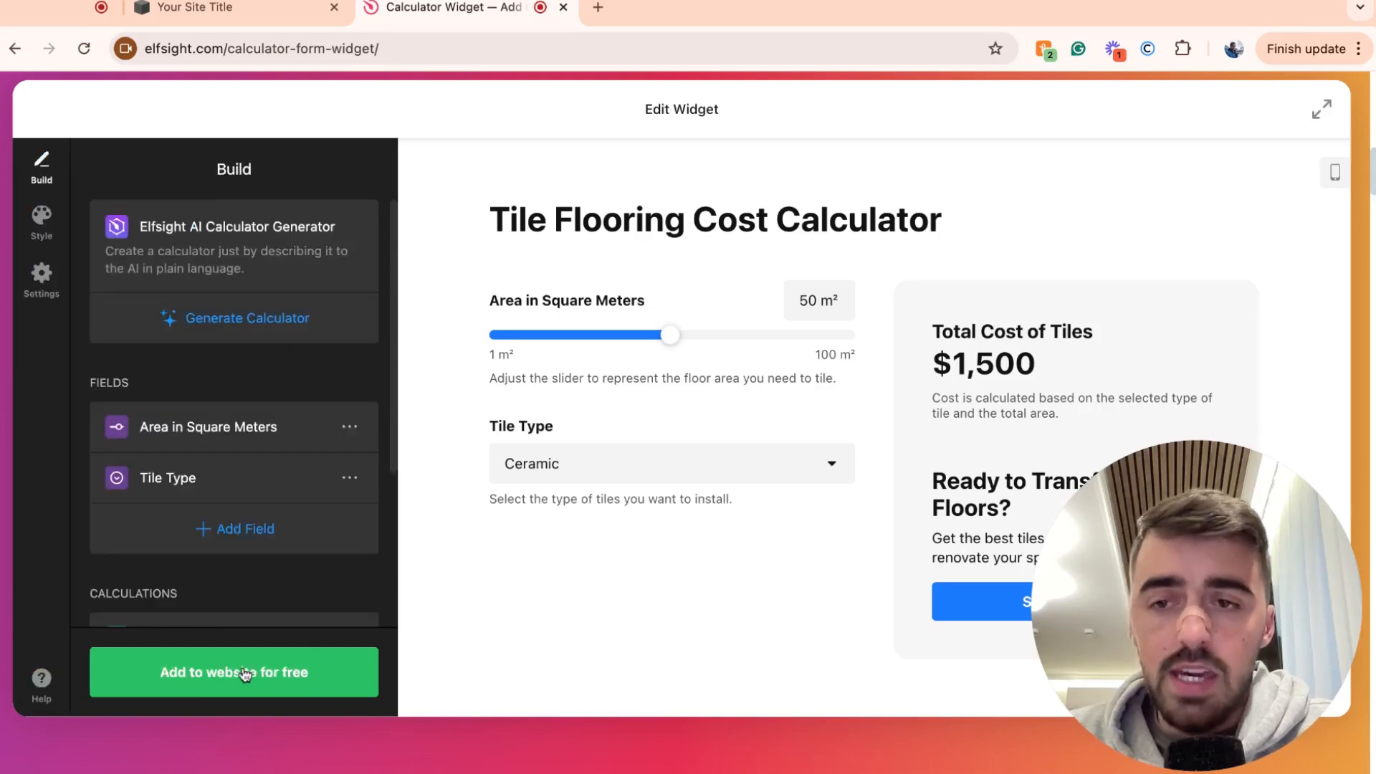
{"action": "mouse_move", "coordinate": [340, 443]}
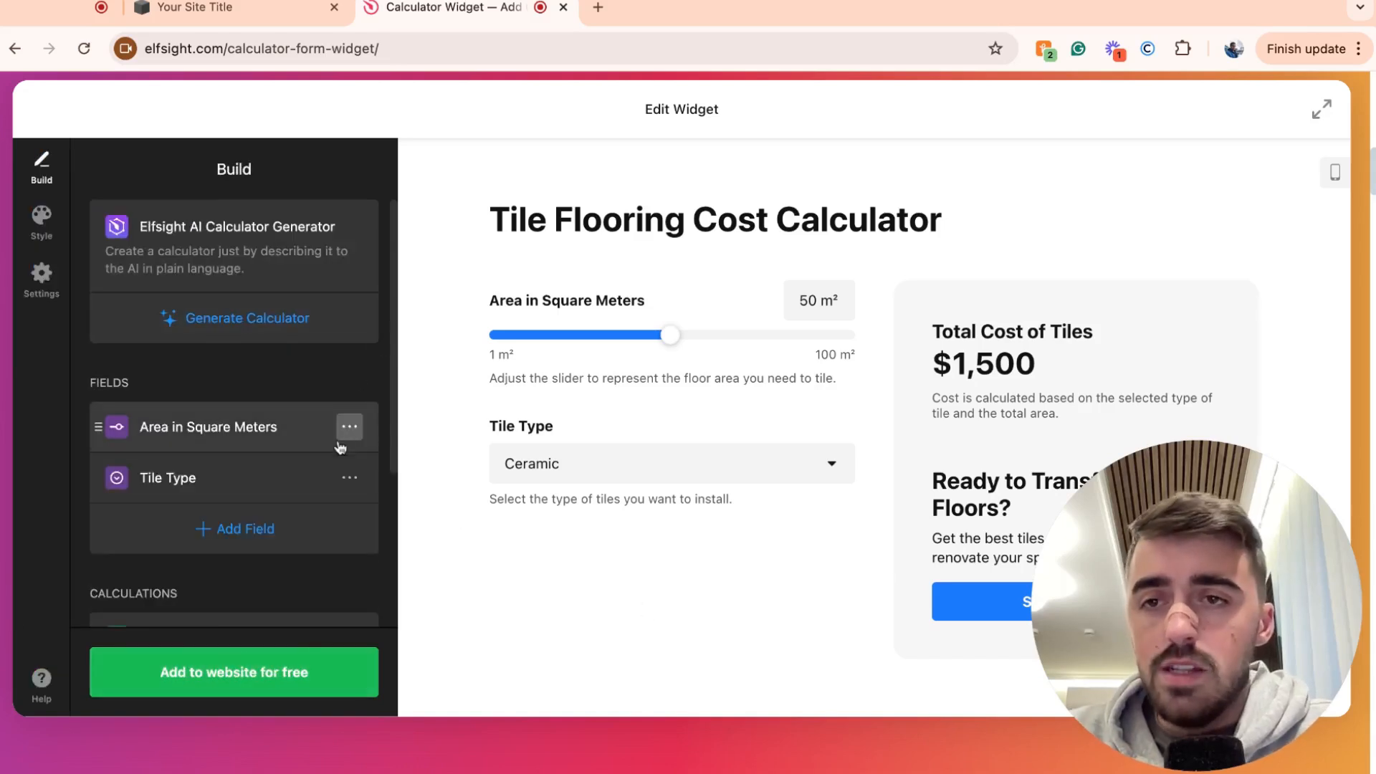
{"action": "scroll", "scroll_direction": "down", "scroll_amount": 3}
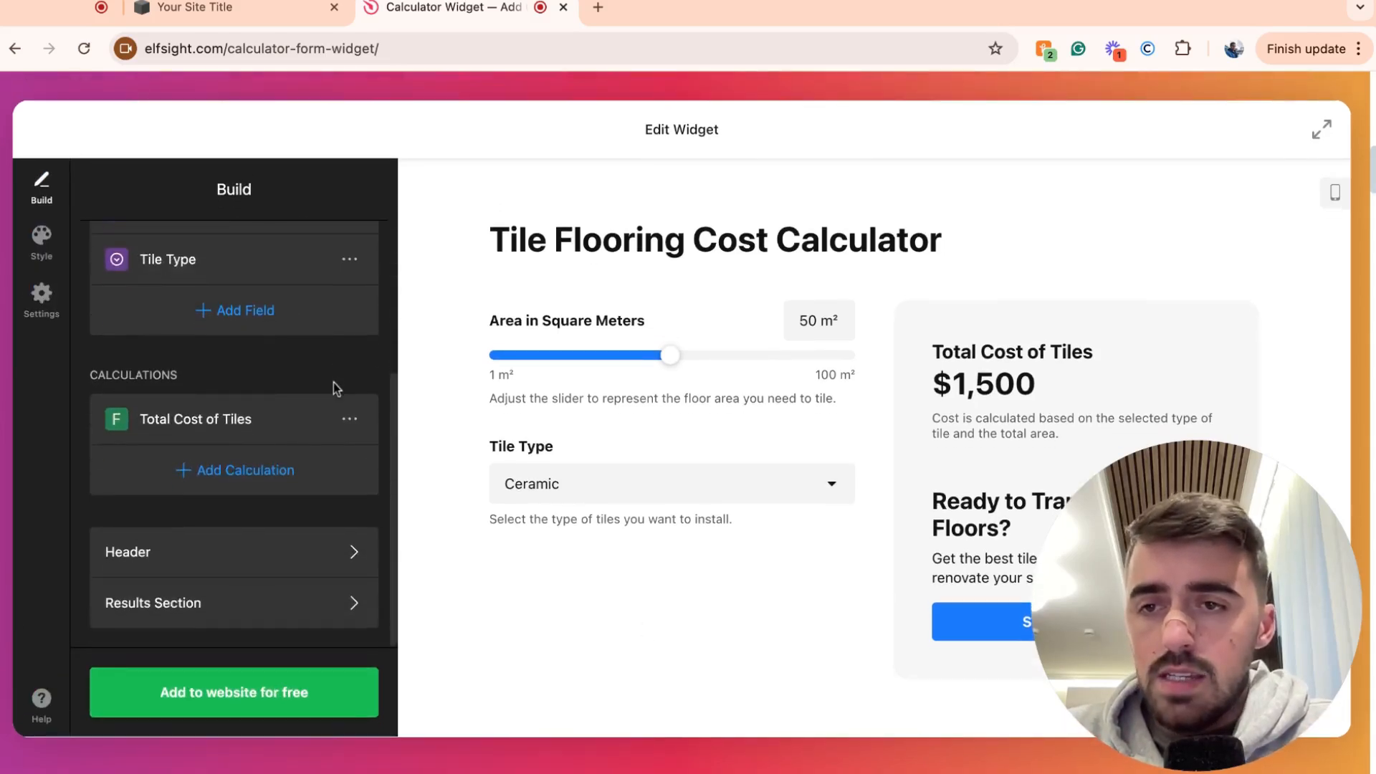
{"action": "scroll", "scroll_direction": "up", "scroll_amount": 3}
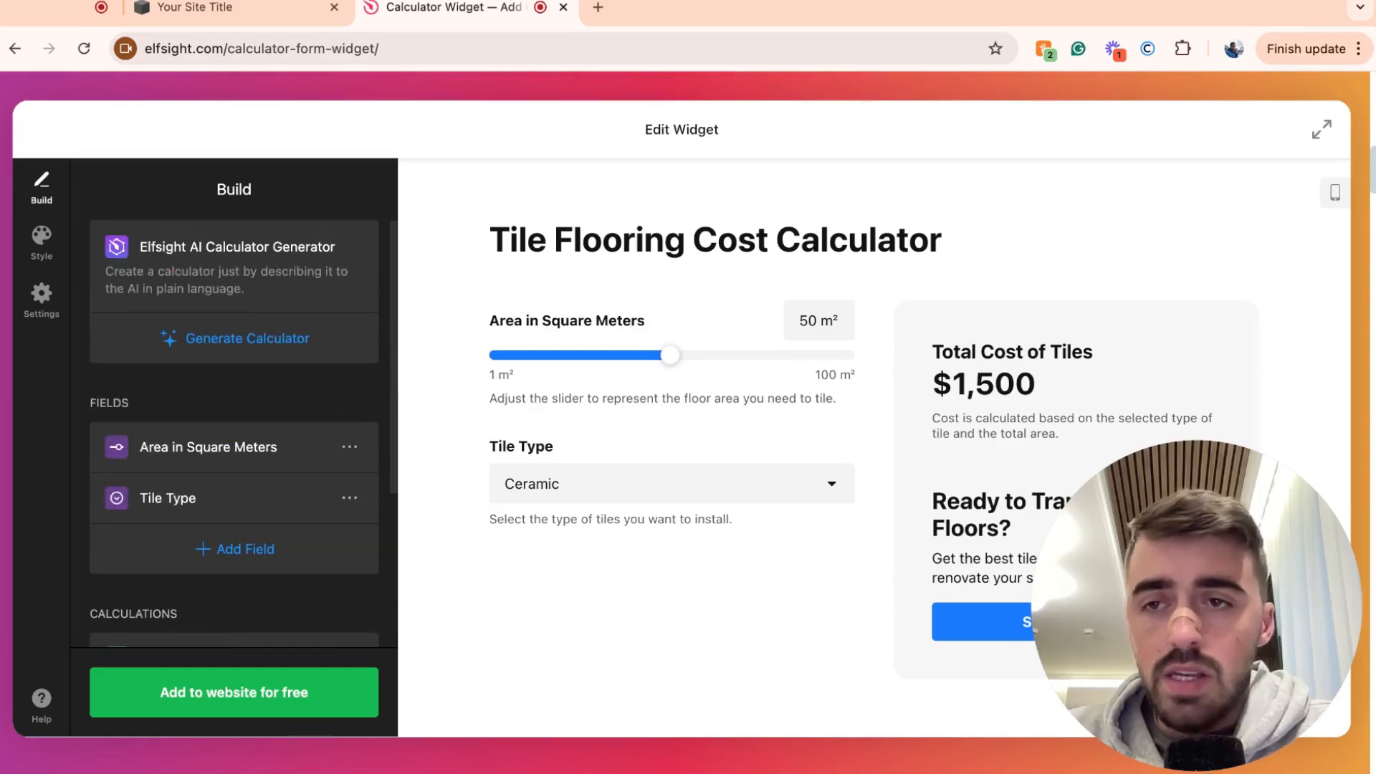
{"action": "scroll", "scroll_direction": "down", "scroll_amount": 3}
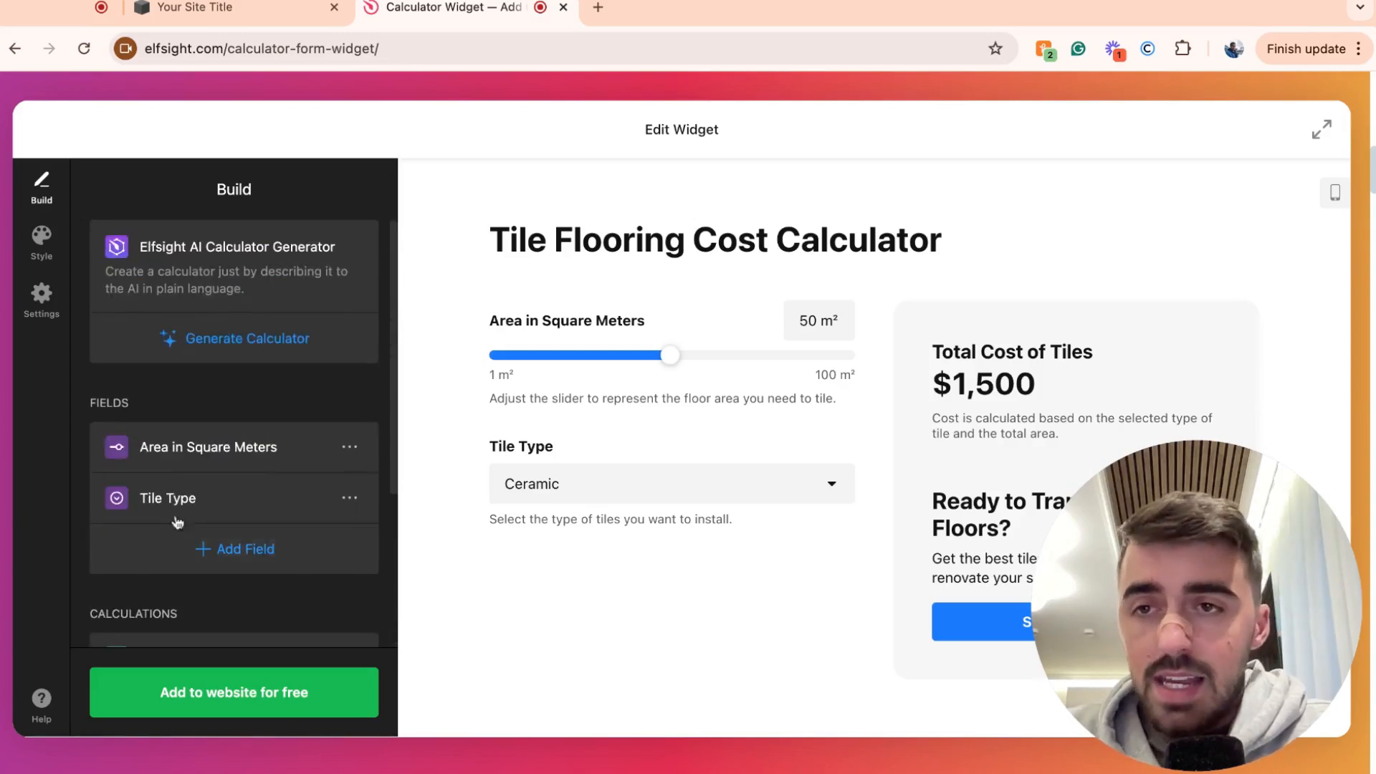
{"action": "scroll", "scroll_direction": "down", "scroll_amount": 3}
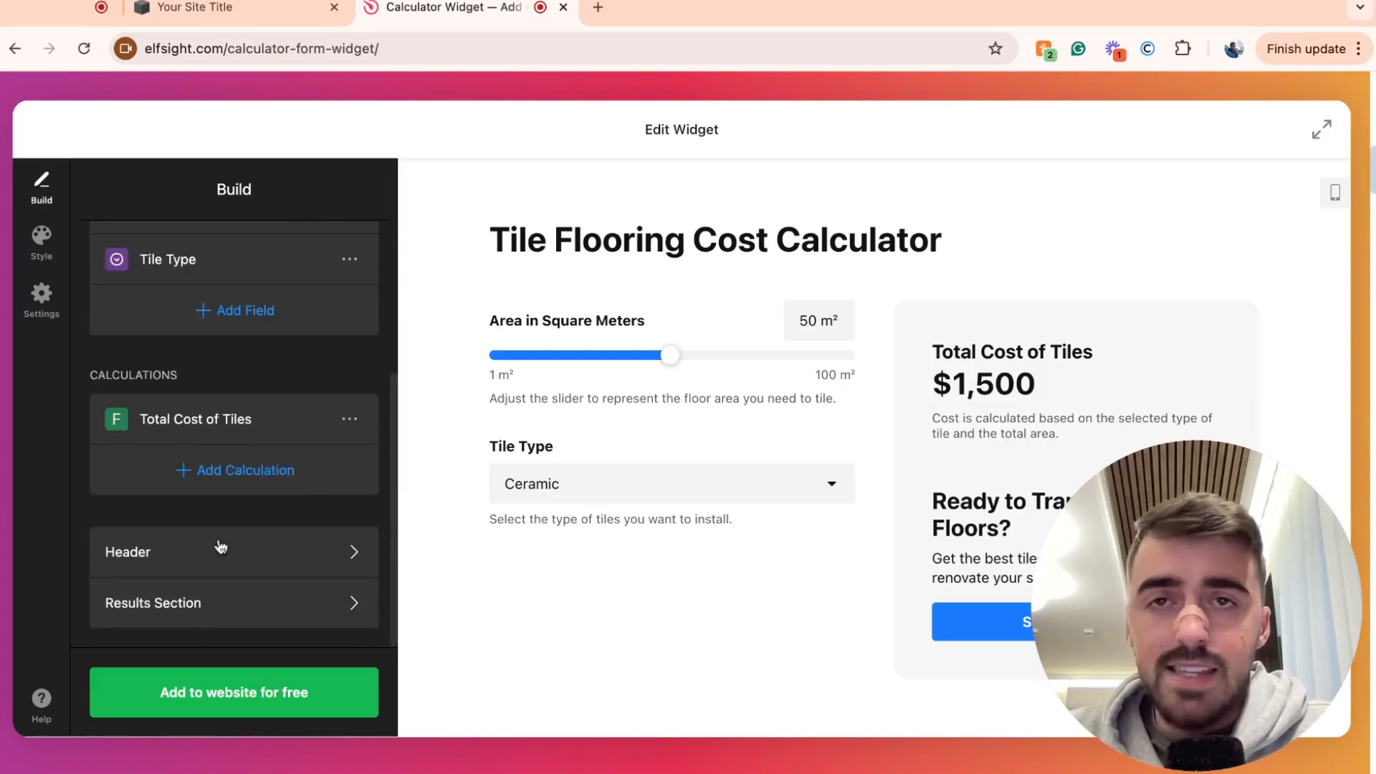
{"action": "scroll", "scroll_direction": "up", "scroll_amount": 3}
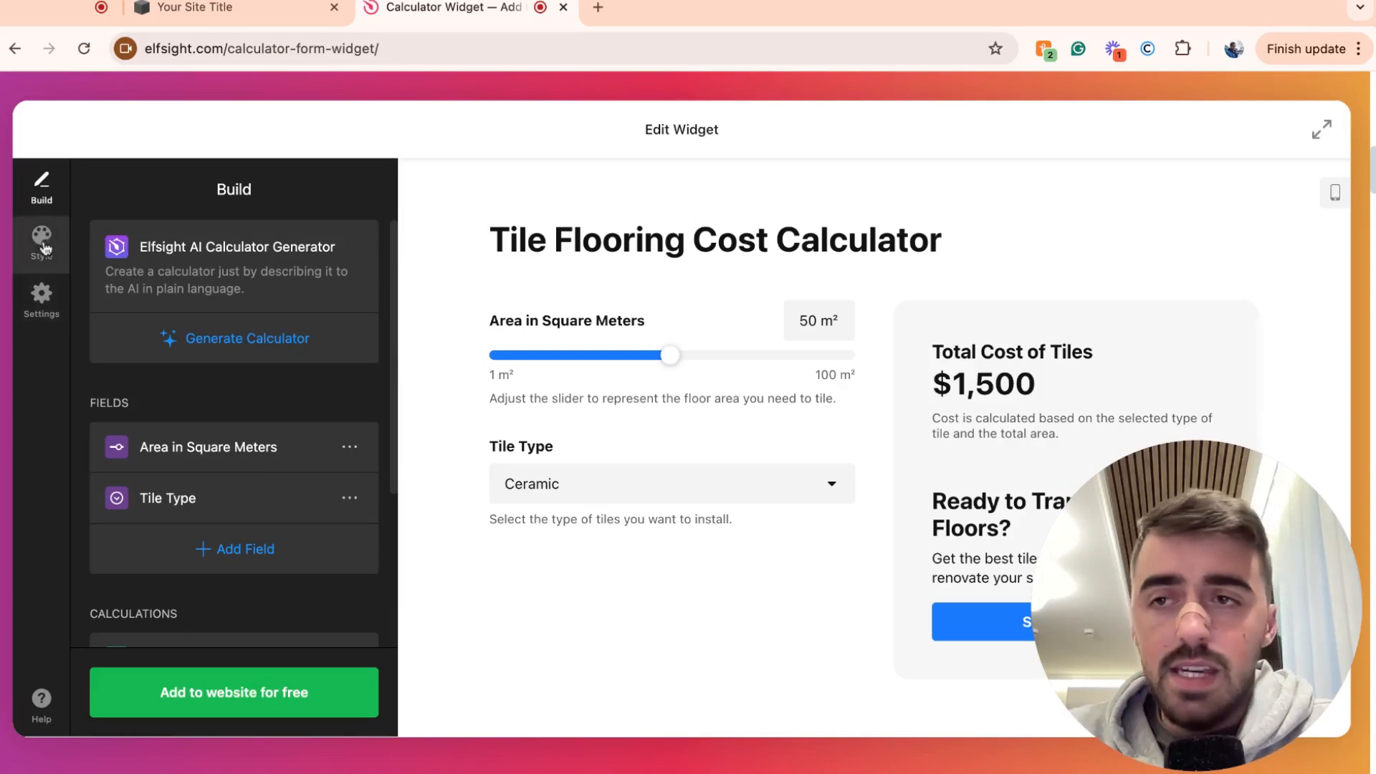
Show the Settings panel with separators, 800px width and custom CSS/JS options
{"action": "left_click", "coordinate": [40, 300]}
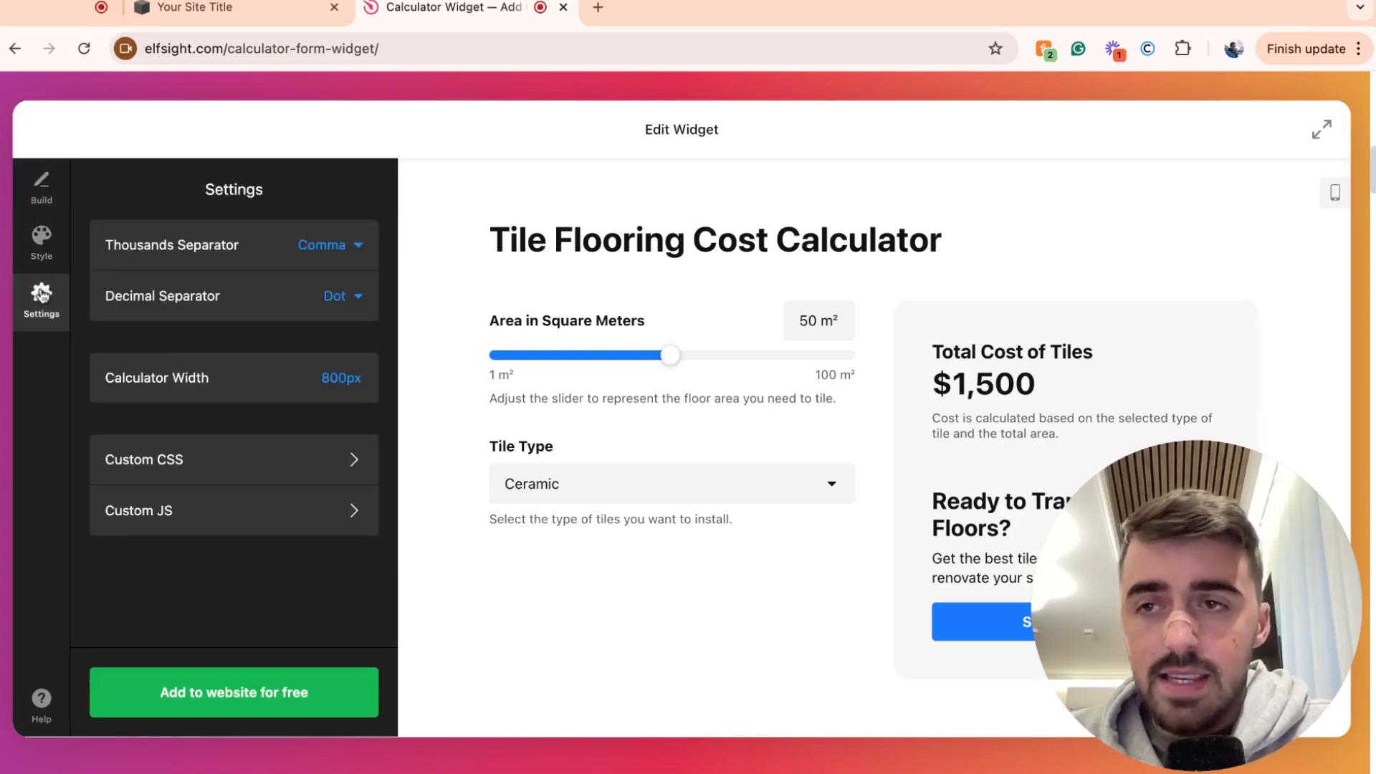
{"action": "mouse_move", "coordinate": [265, 379]}
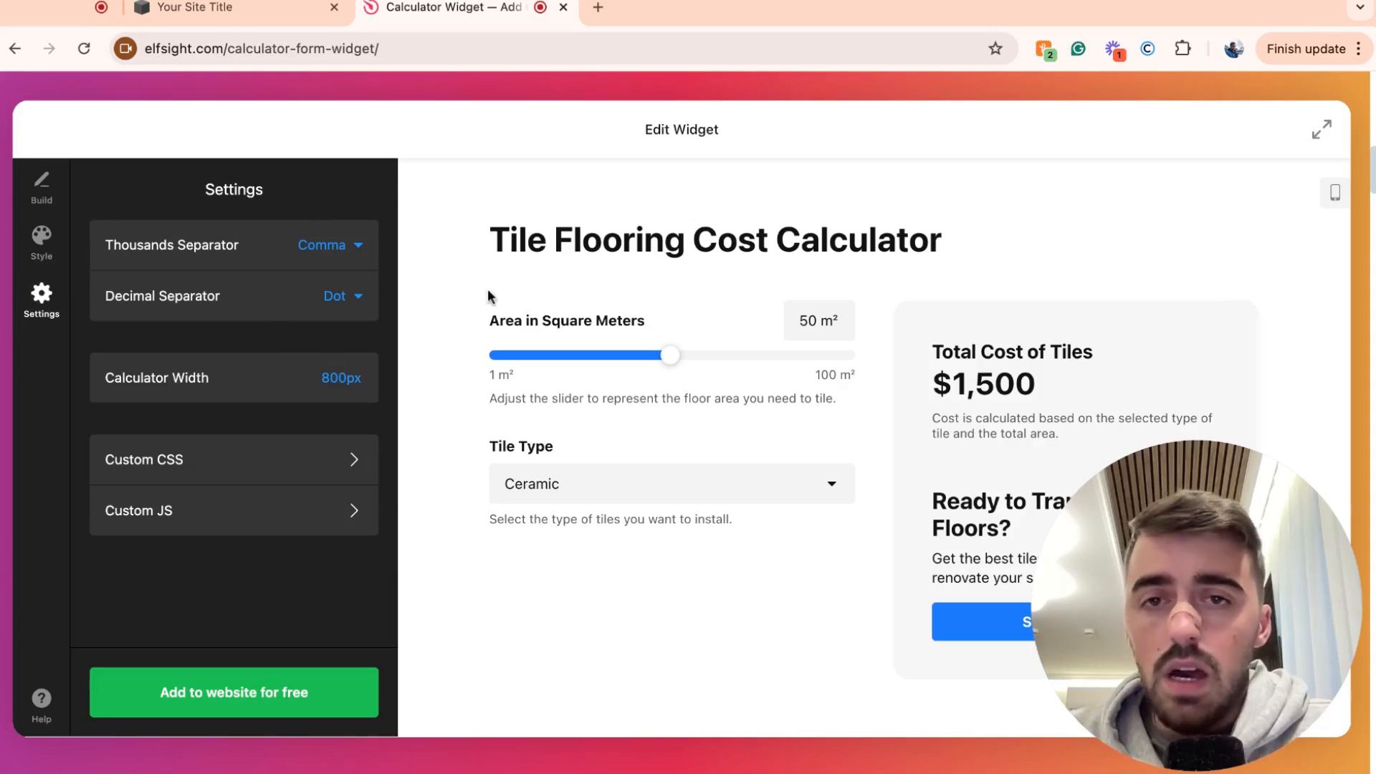
{"action": "mouse_move", "coordinate": [171, 481]}
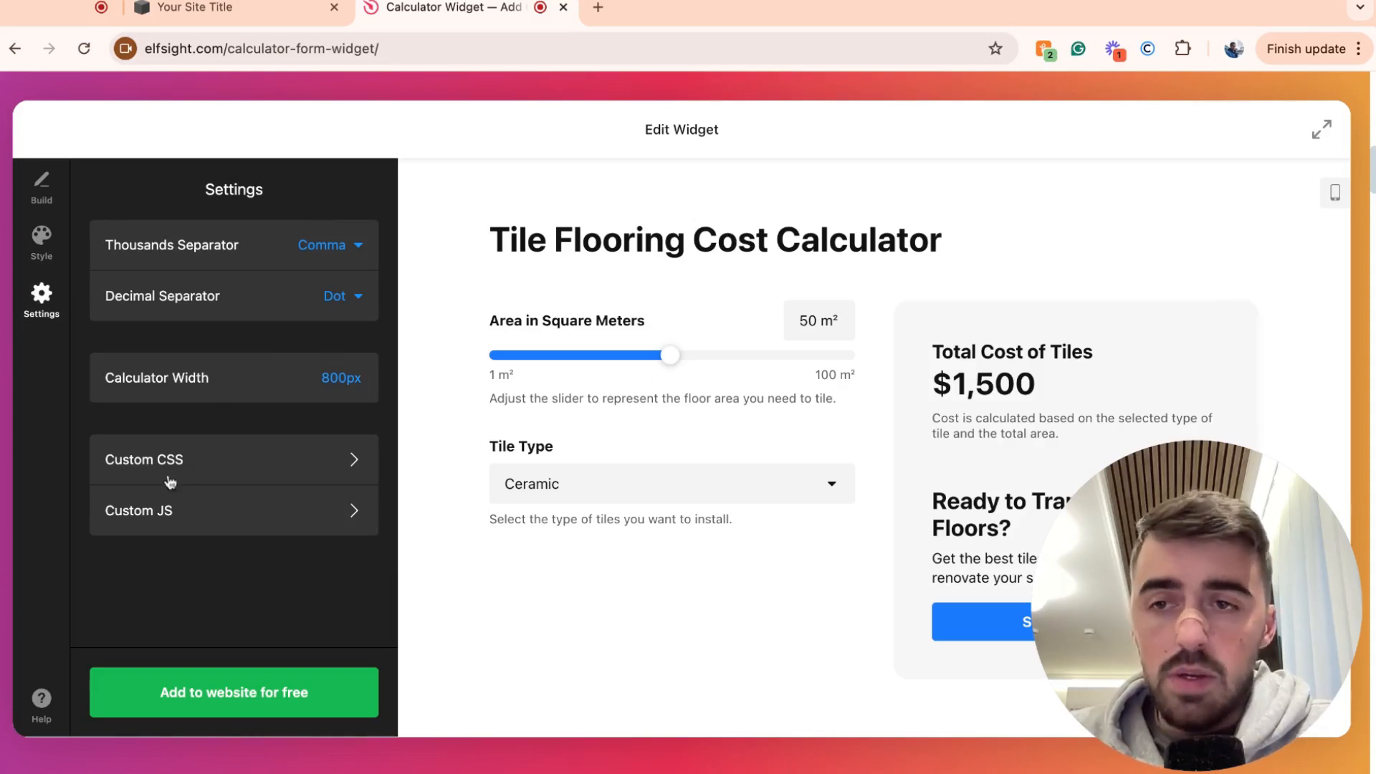
{"action": "mouse_move", "coordinate": [188, 527]}
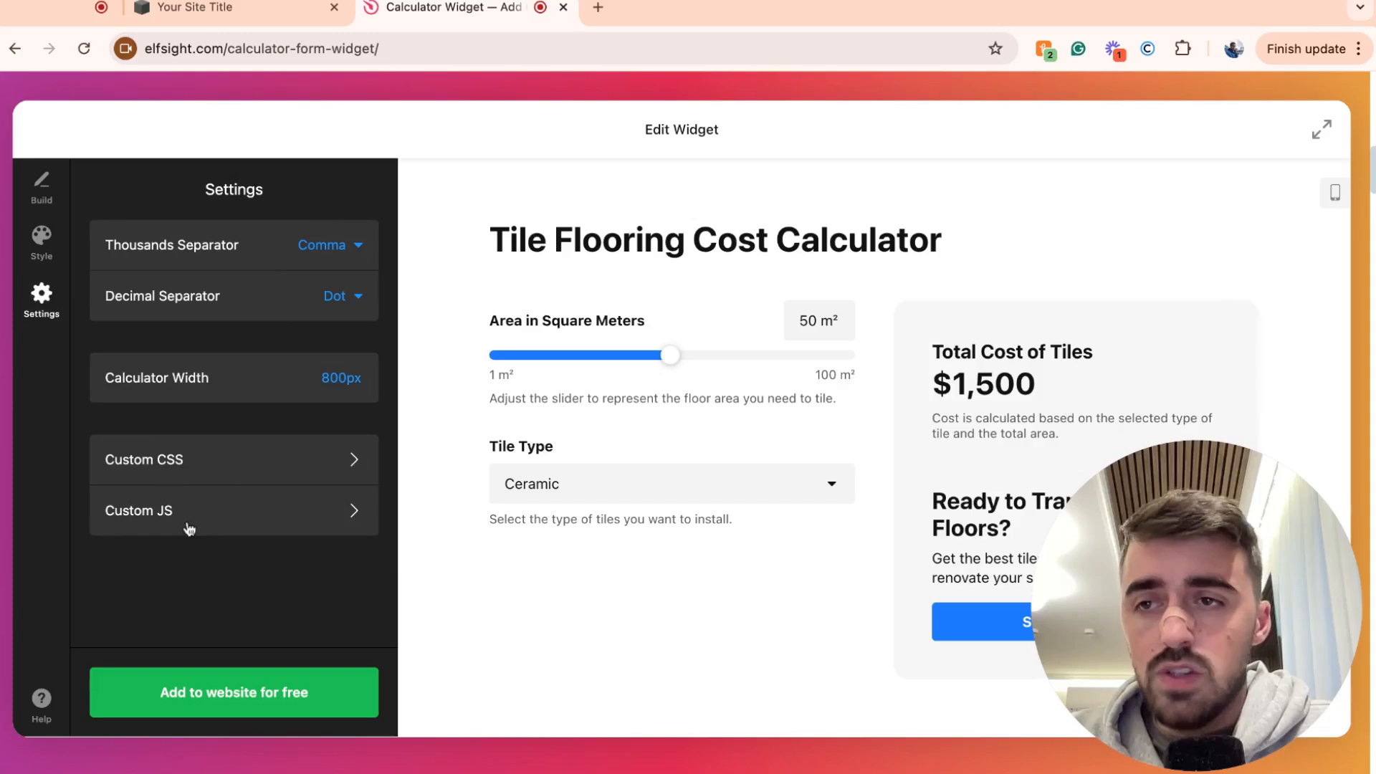
Pick the outlined-fields layout preset in Style, then choose Add to website for free
{"action": "left_click", "coordinate": [40, 242]}
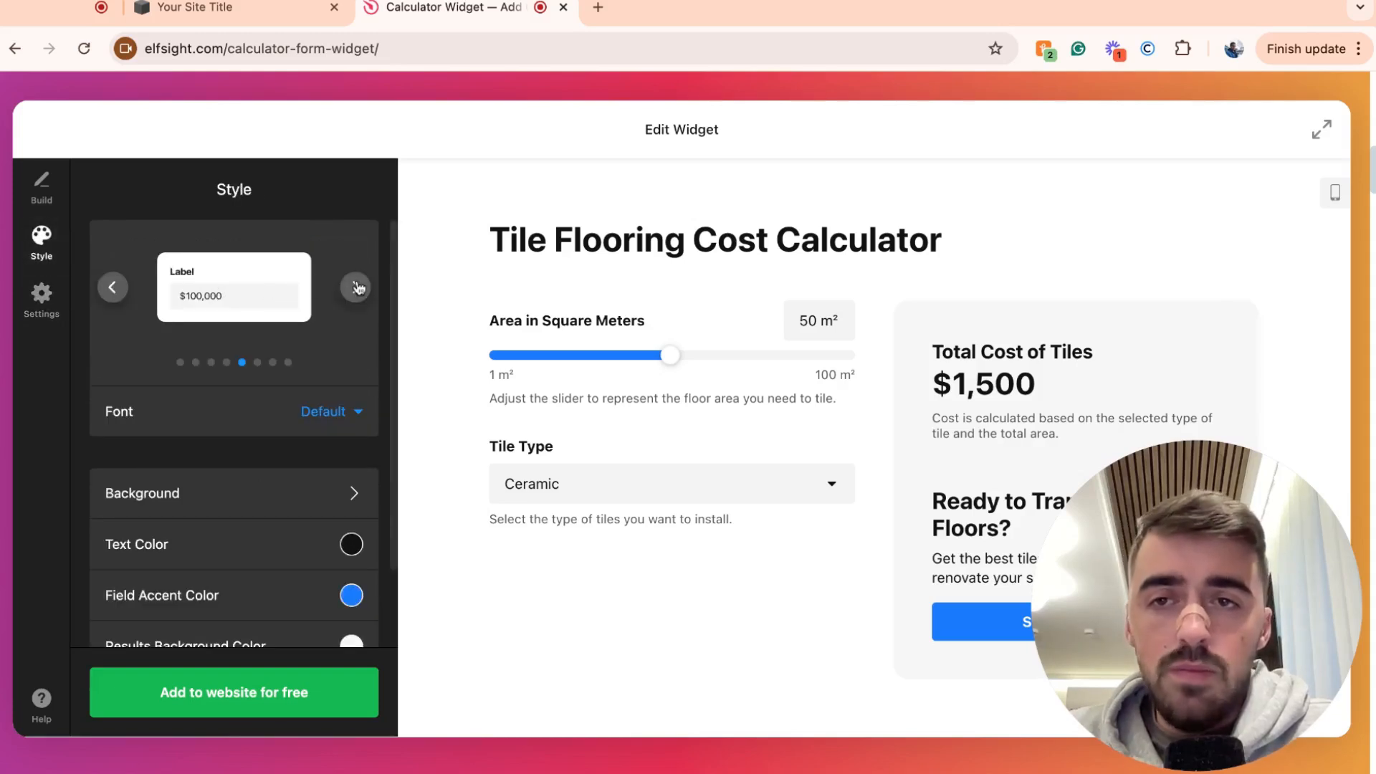
{"action": "left_click", "coordinate": [356, 287]}
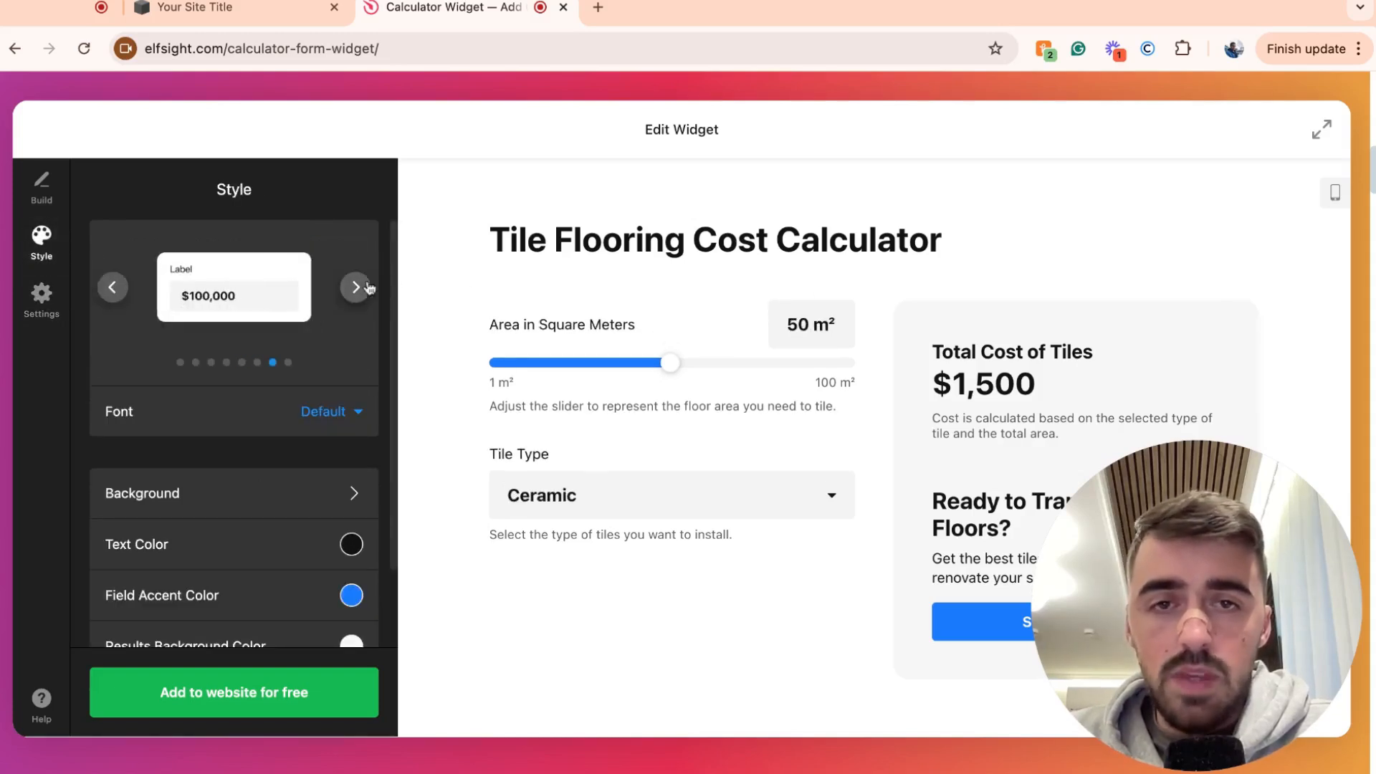
{"action": "left_click", "coordinate": [356, 287]}
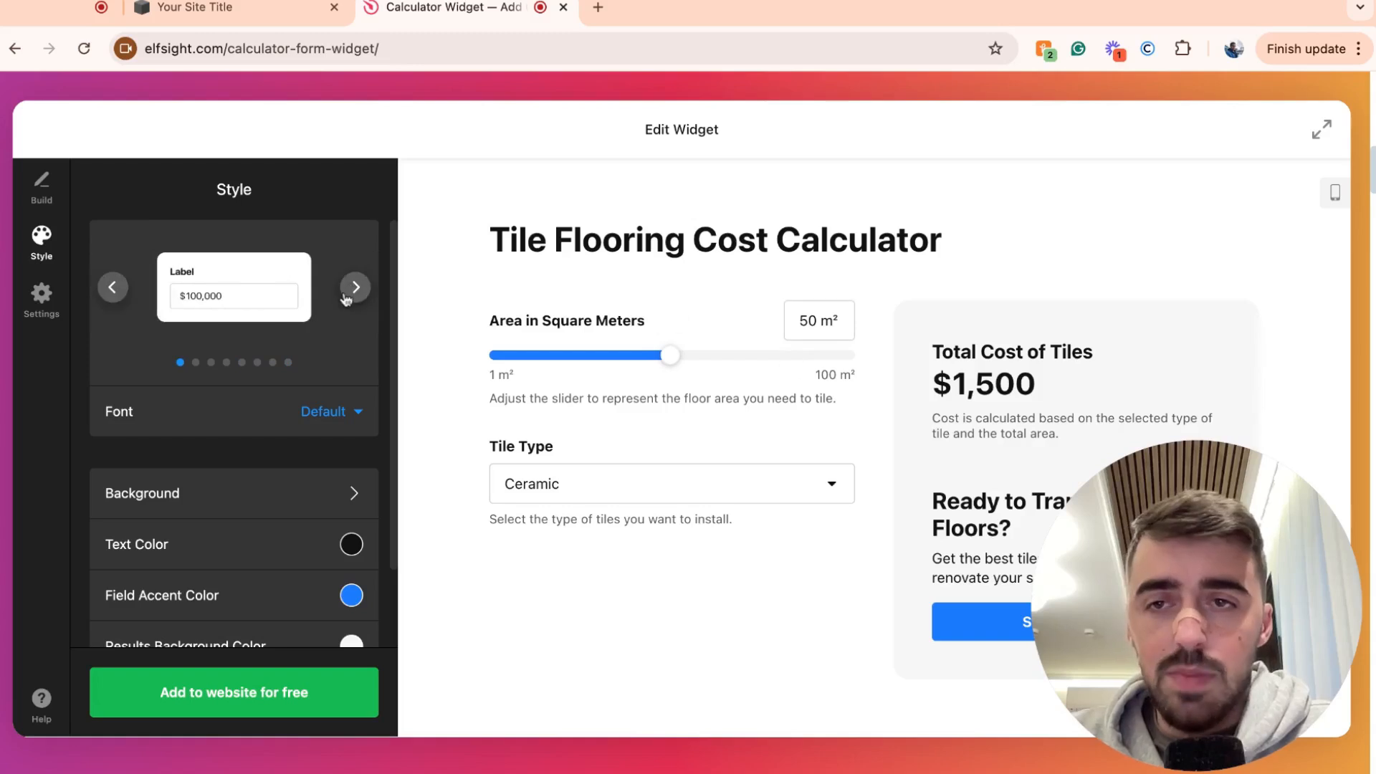
{"action": "scroll", "scroll_direction": "down", "scroll_amount": 3}
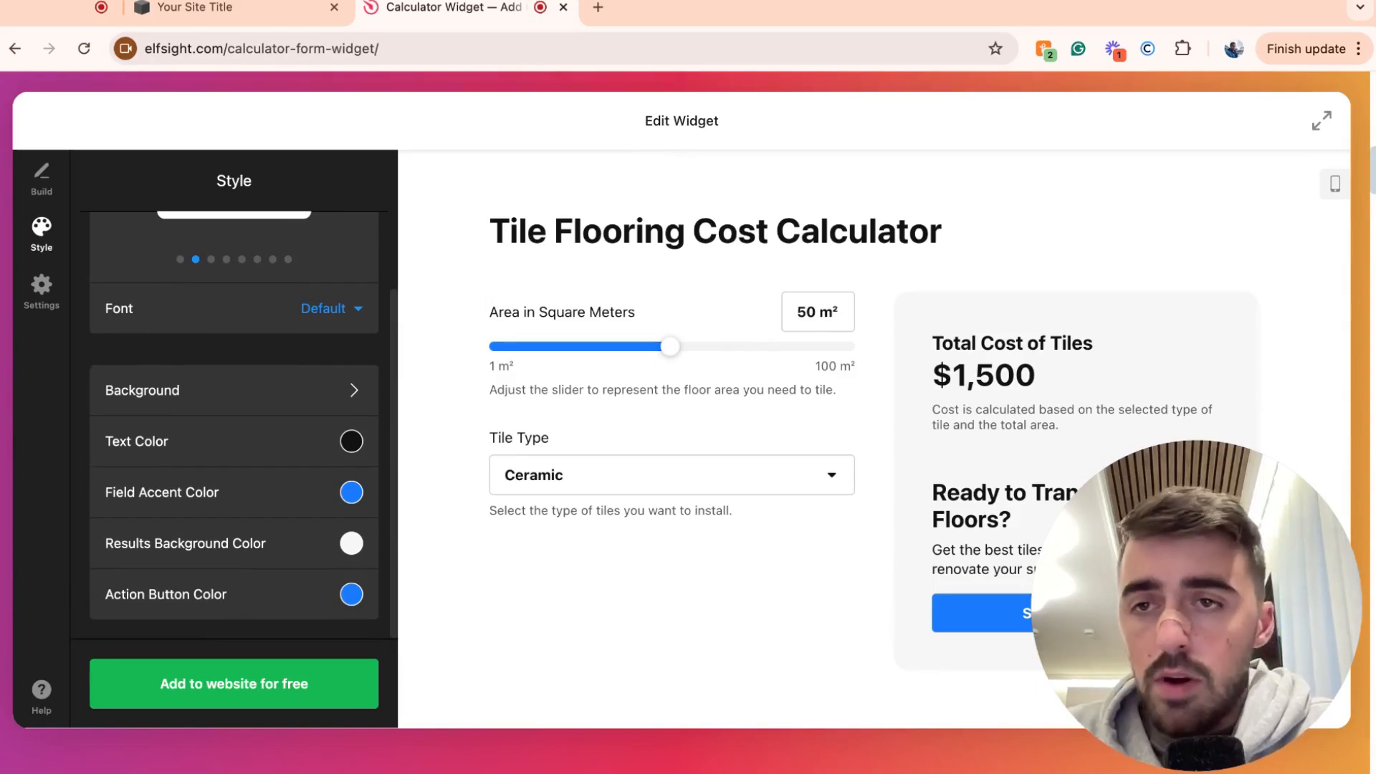
{"action": "scroll", "scroll_direction": "down", "scroll_amount": 3}
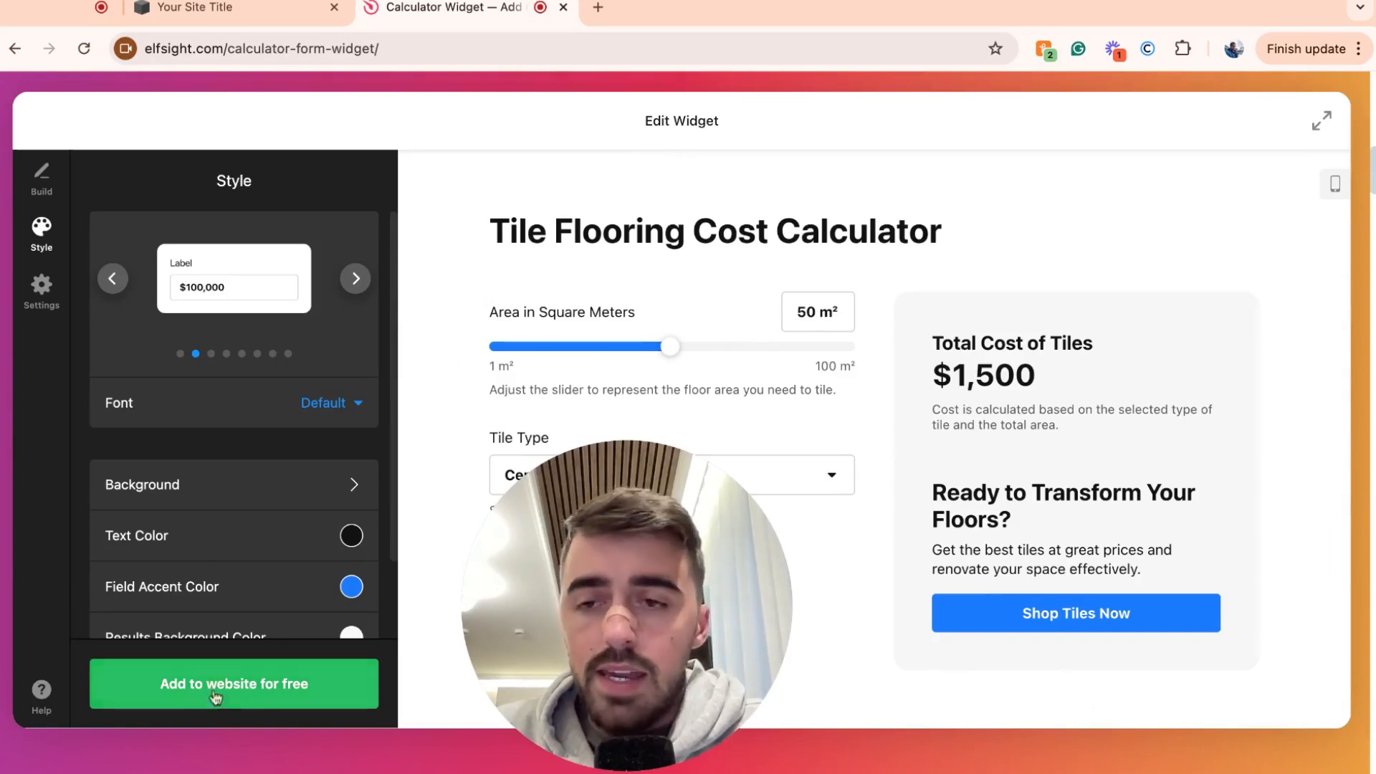
{"action": "left_click", "coordinate": [234, 684]}
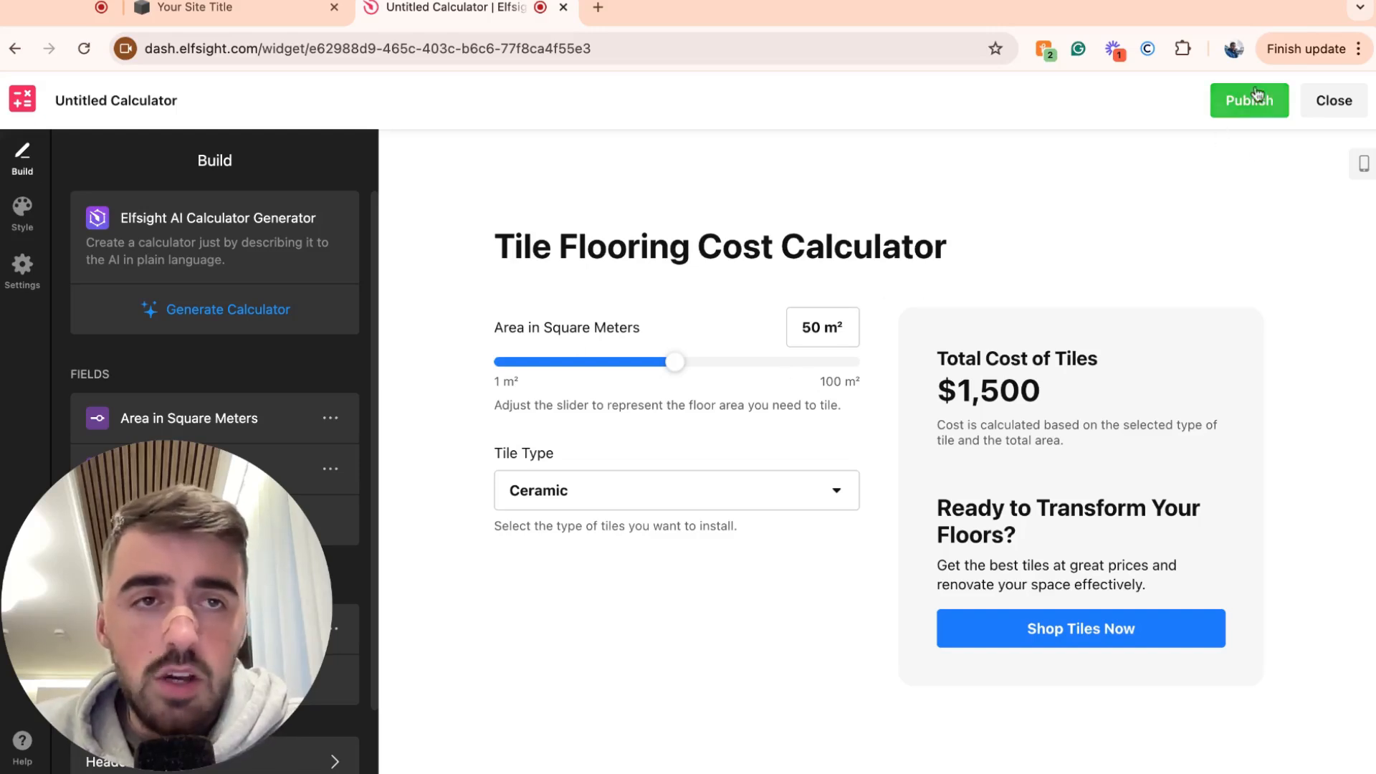
Publish the Untitled Calculator from the Elfsight dashboard editor
{"action": "left_click", "coordinate": [1247, 99]}
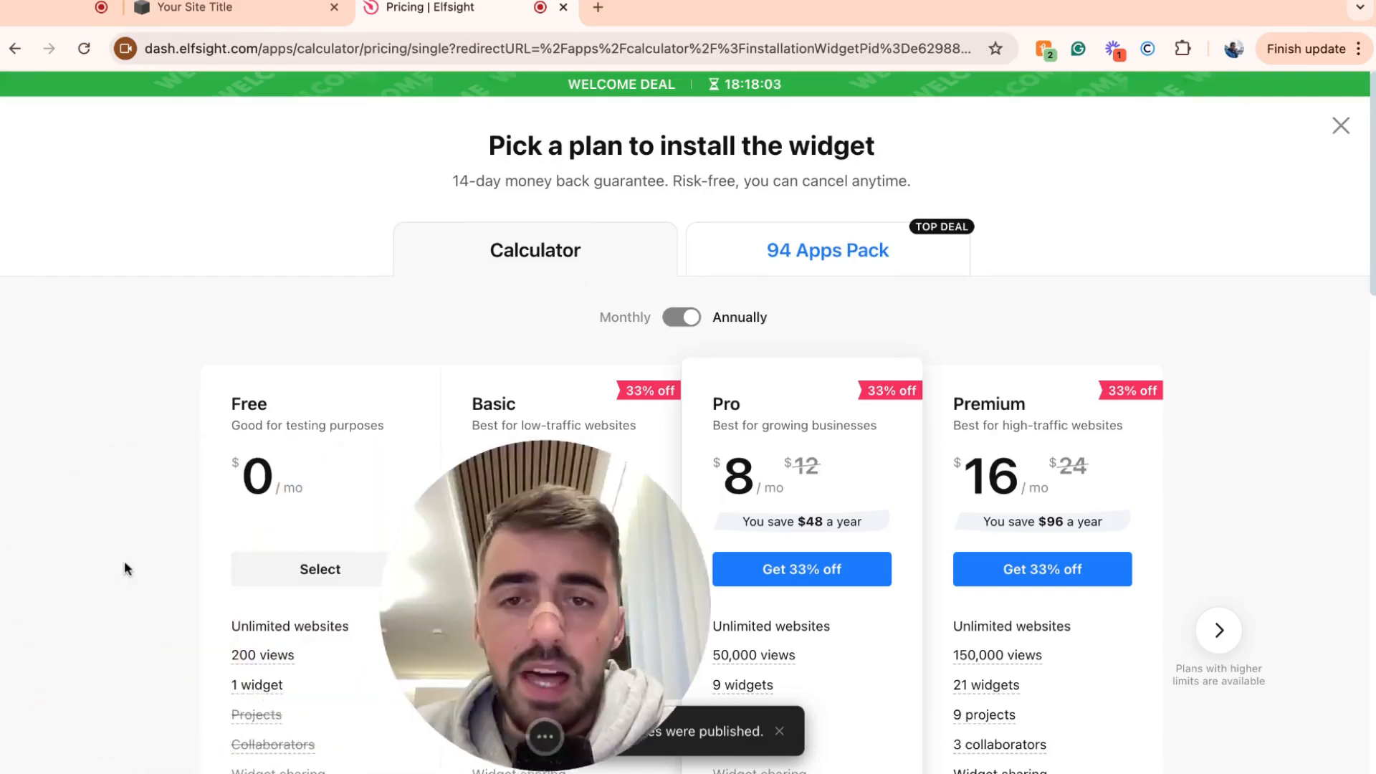
Select the Free plan on the pricing page to install the widget
{"action": "scroll", "scroll_direction": "down", "scroll_amount": 3}
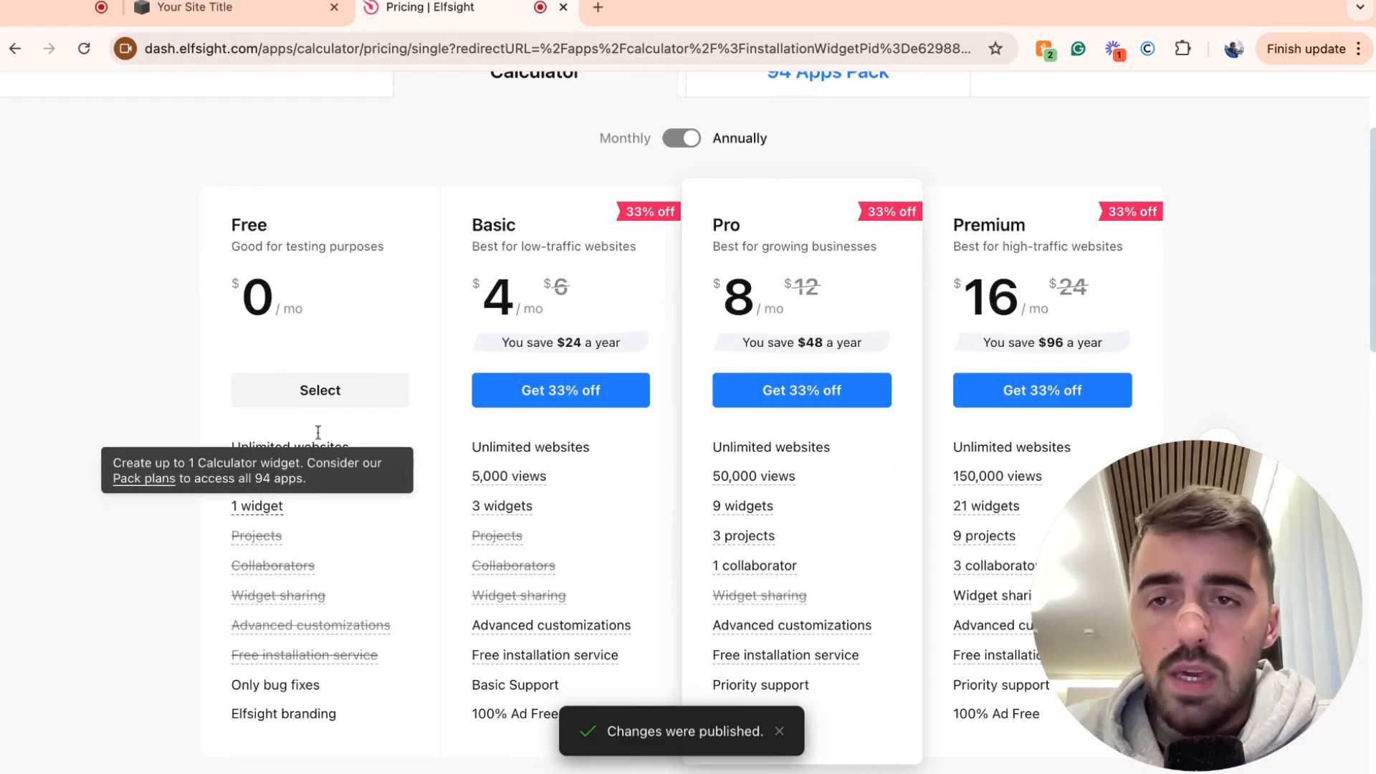
{"action": "mouse_move", "coordinate": [445, 416]}
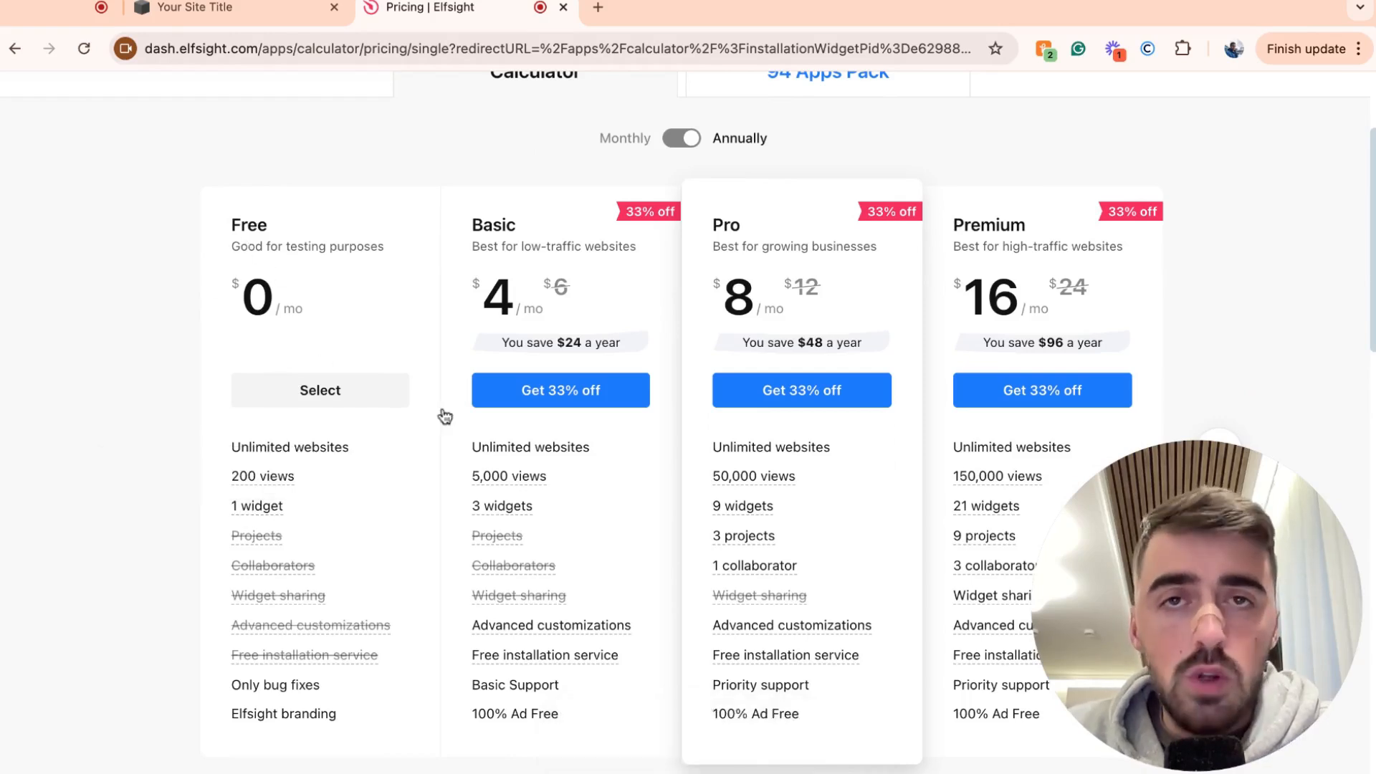
{"action": "mouse_move", "coordinate": [650, 566]}
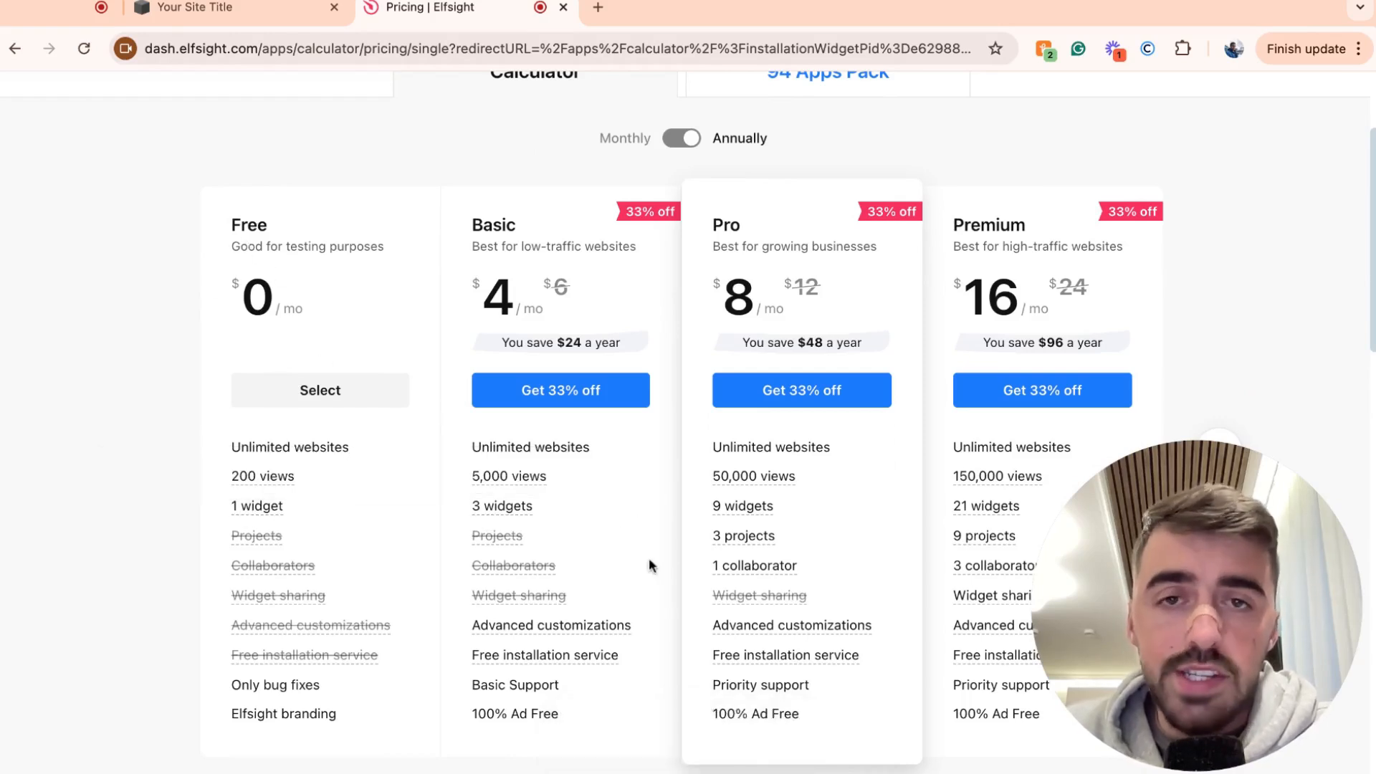
{"action": "mouse_move", "coordinate": [693, 456]}
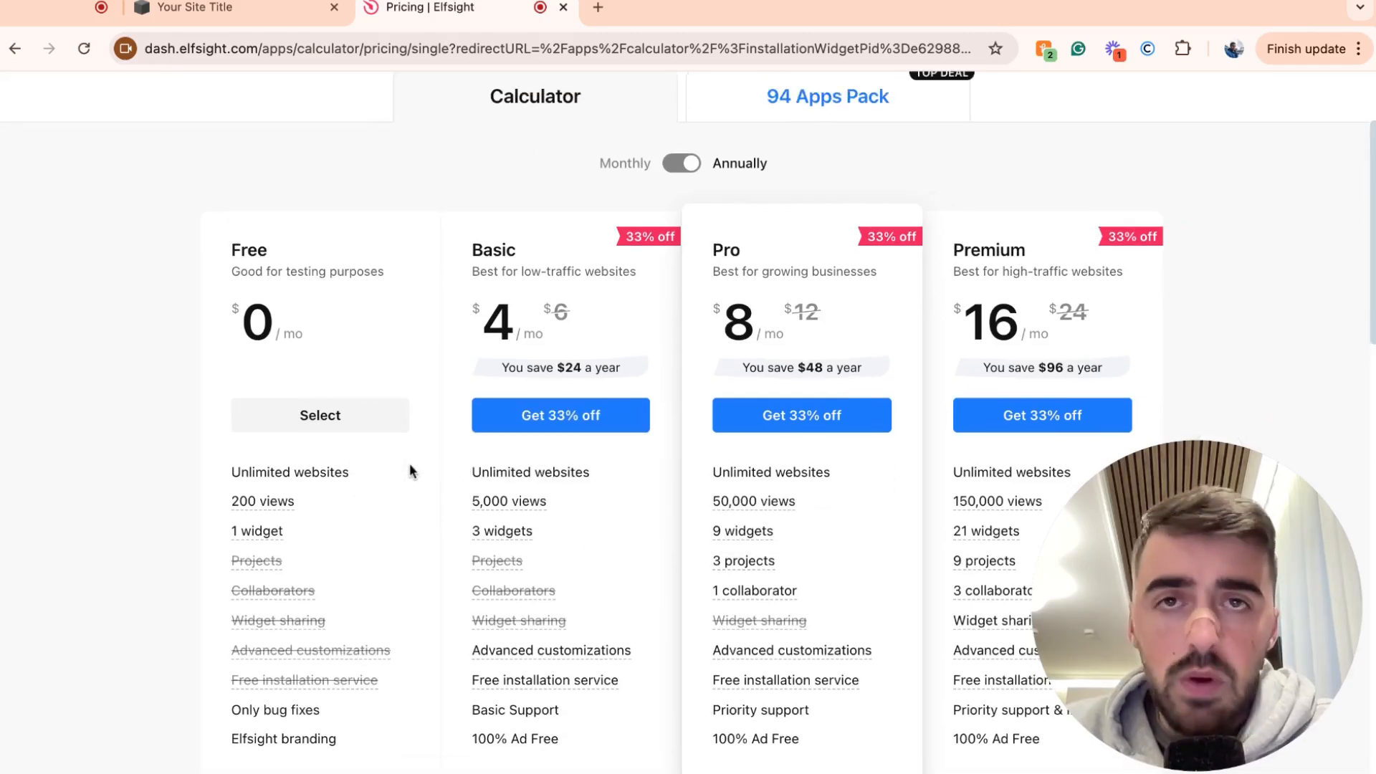
{"action": "left_click", "coordinate": [319, 415]}
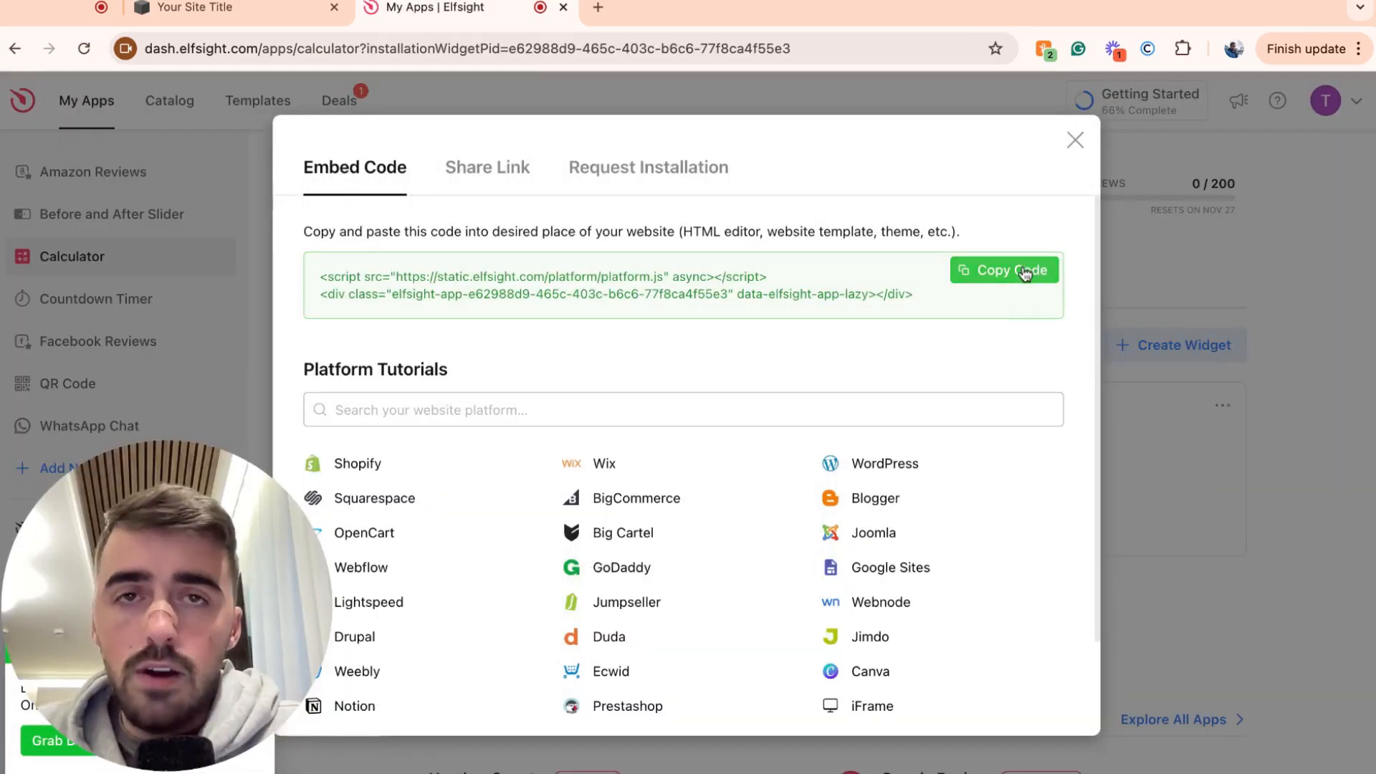
Copy the calculator's embed code from the Embed Code dialog
{"action": "left_click", "coordinate": [1004, 271]}
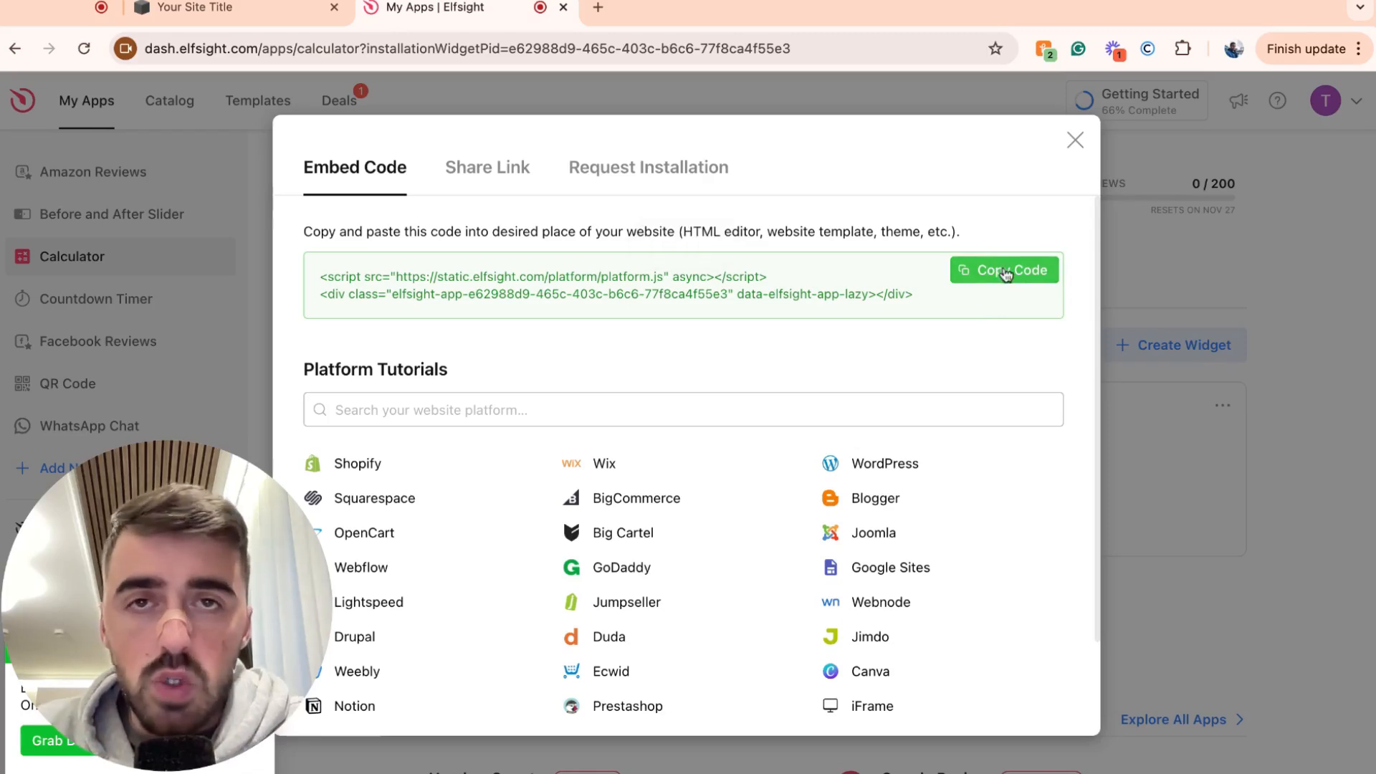
Return to Squarespace, put the Home page into edit mode and scroll down
{"action": "left_click", "coordinate": [185, 8]}
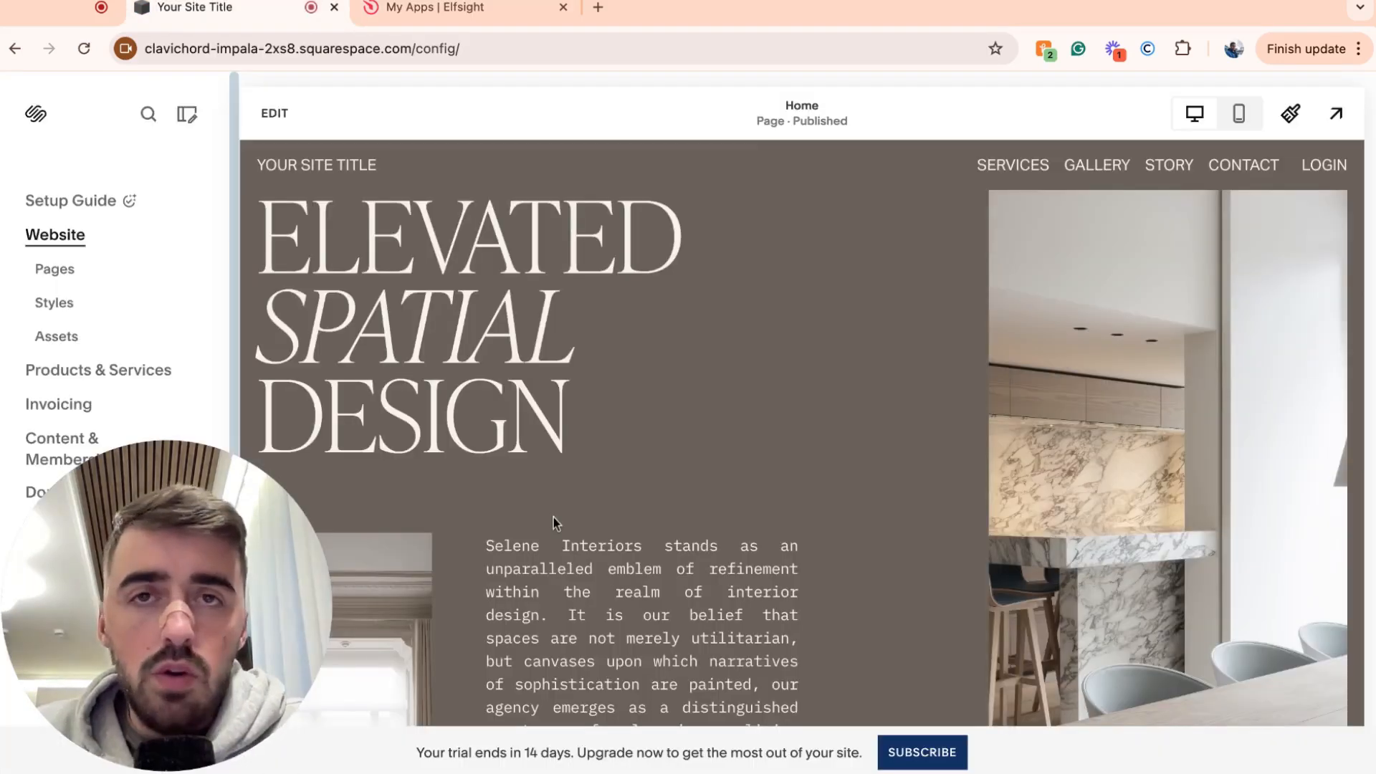
{"action": "mouse_move", "coordinate": [274, 94]}
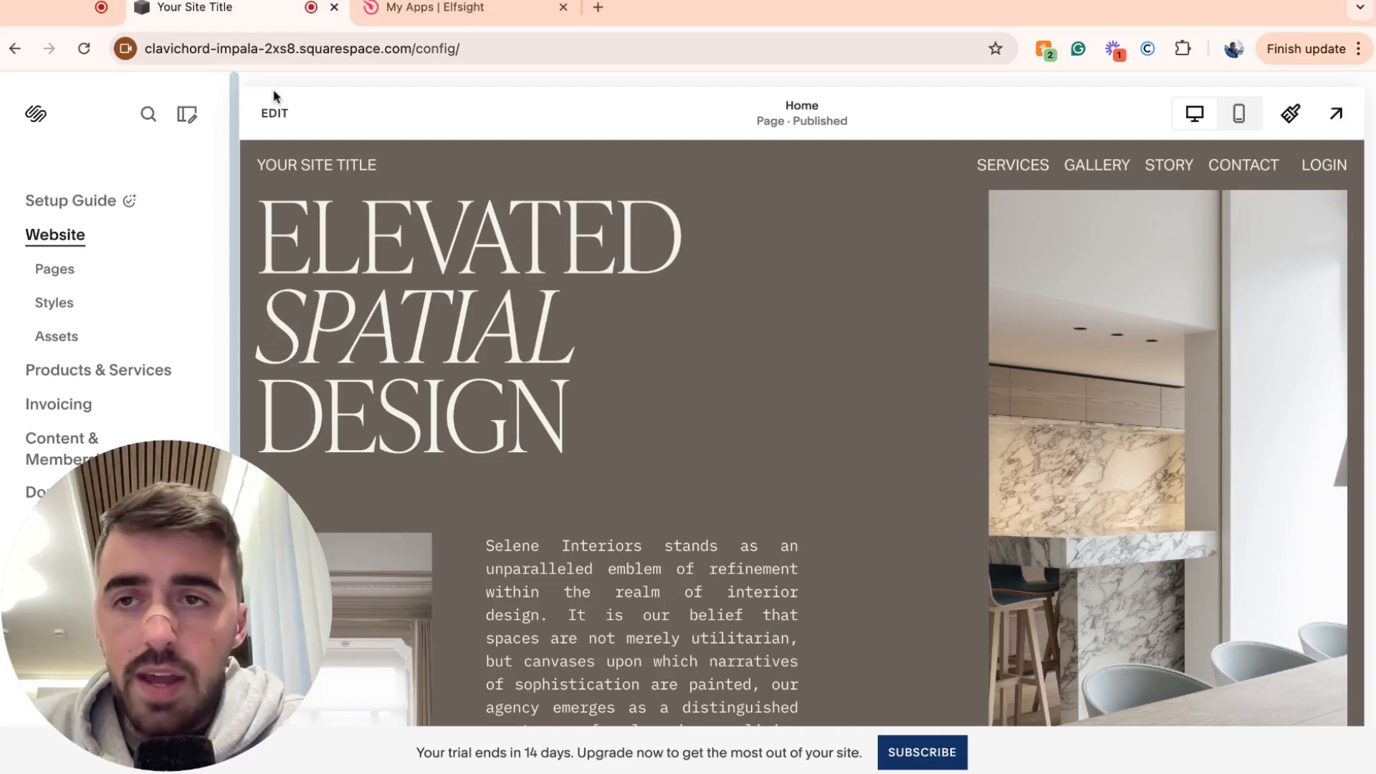
{"action": "left_click", "coordinate": [274, 113]}
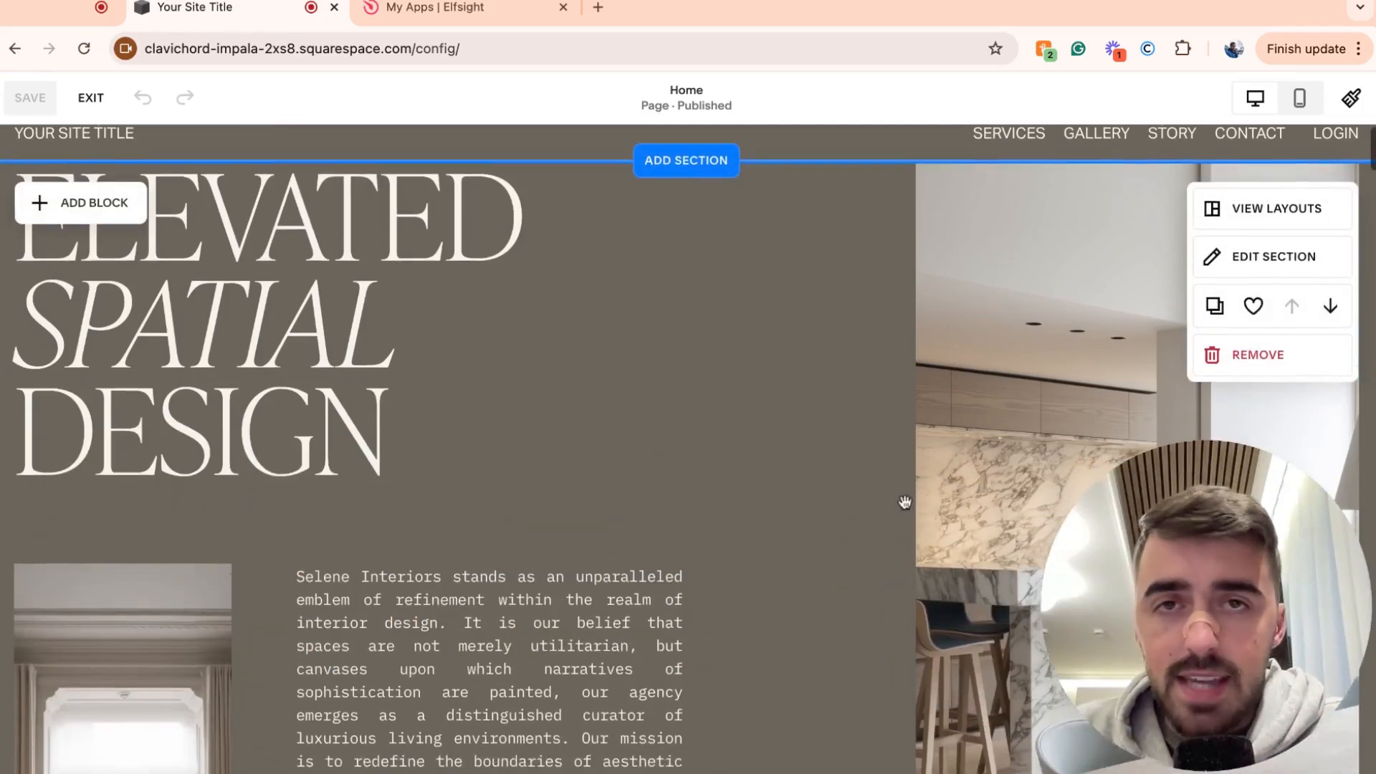
{"action": "scroll", "scroll_direction": "down", "scroll_amount": 3}
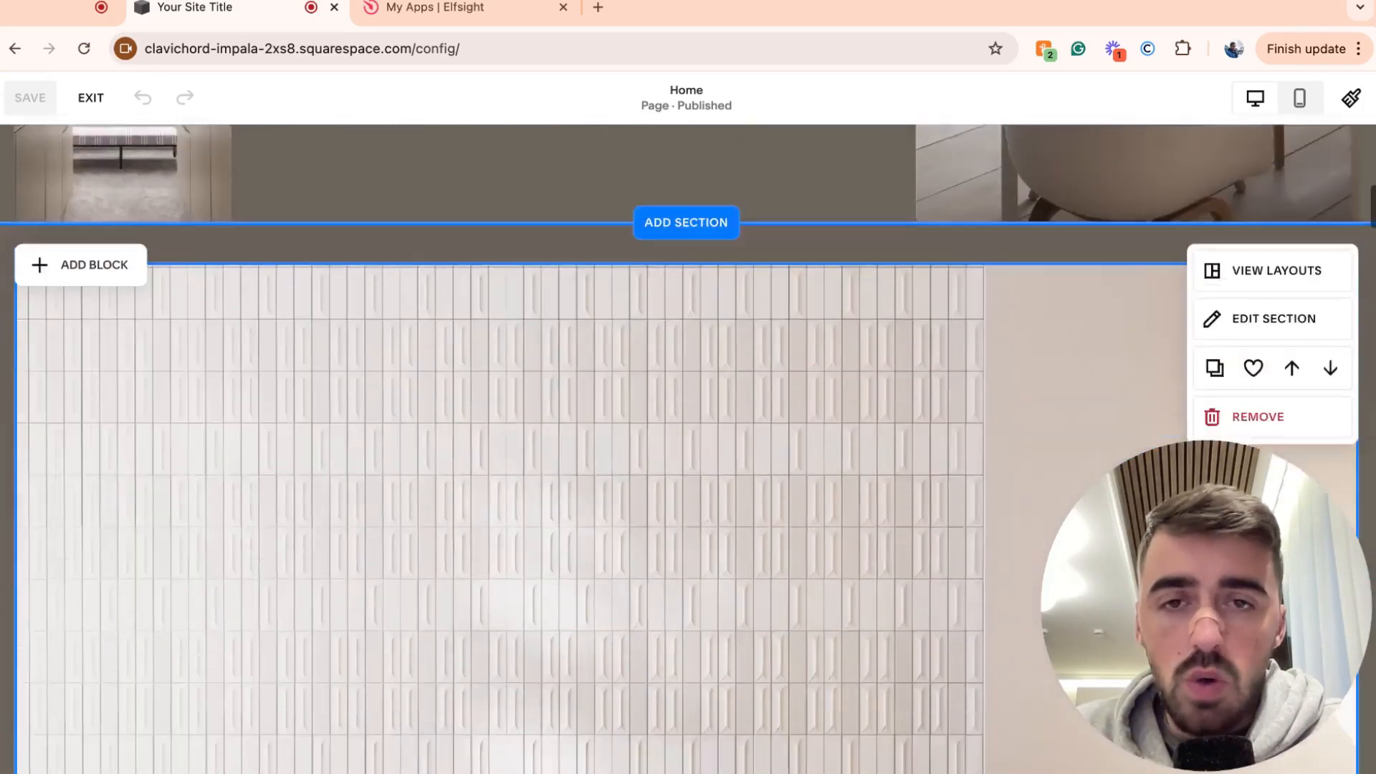
Insert a blank section on the Home page and add a Code block to it
{"action": "left_click", "coordinate": [685, 222]}
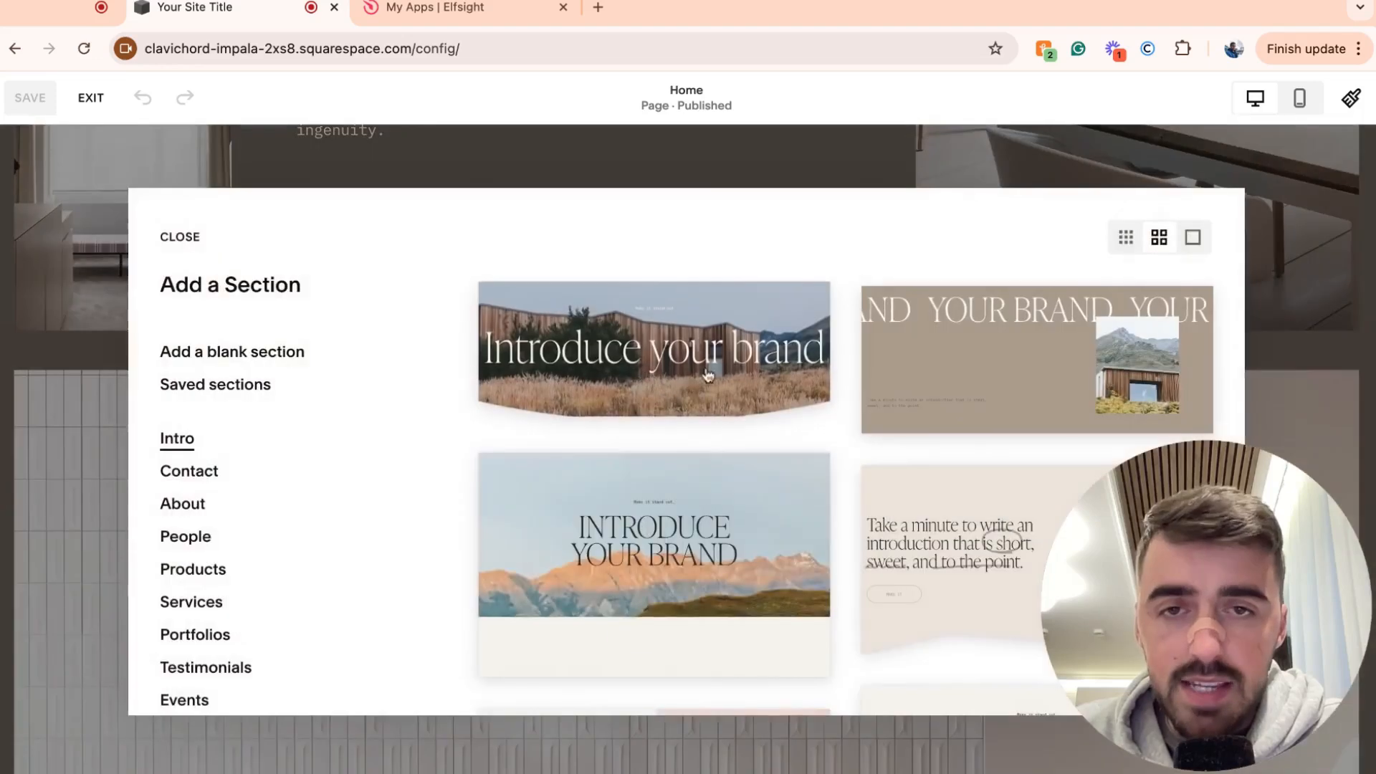
{"action": "left_click", "coordinate": [180, 237]}
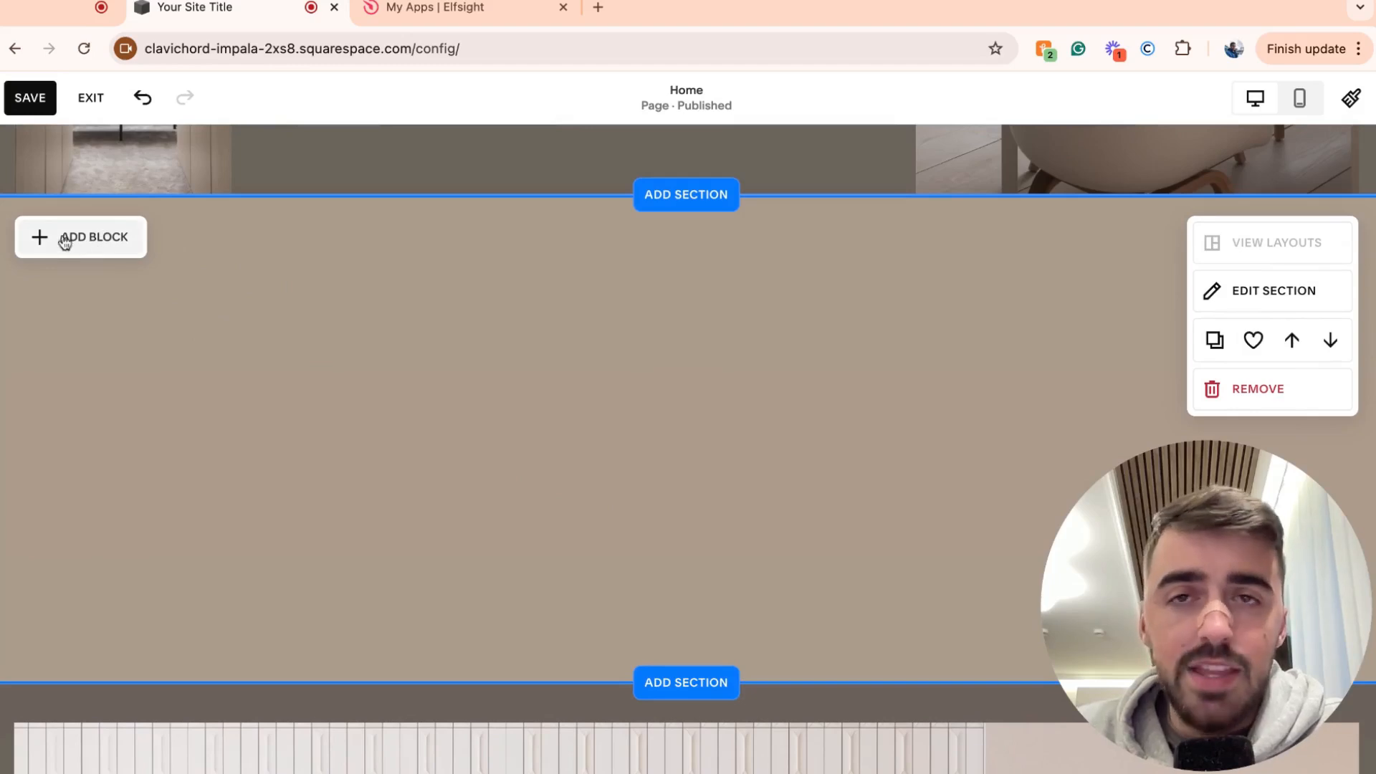
{"action": "left_click", "coordinate": [81, 238]}
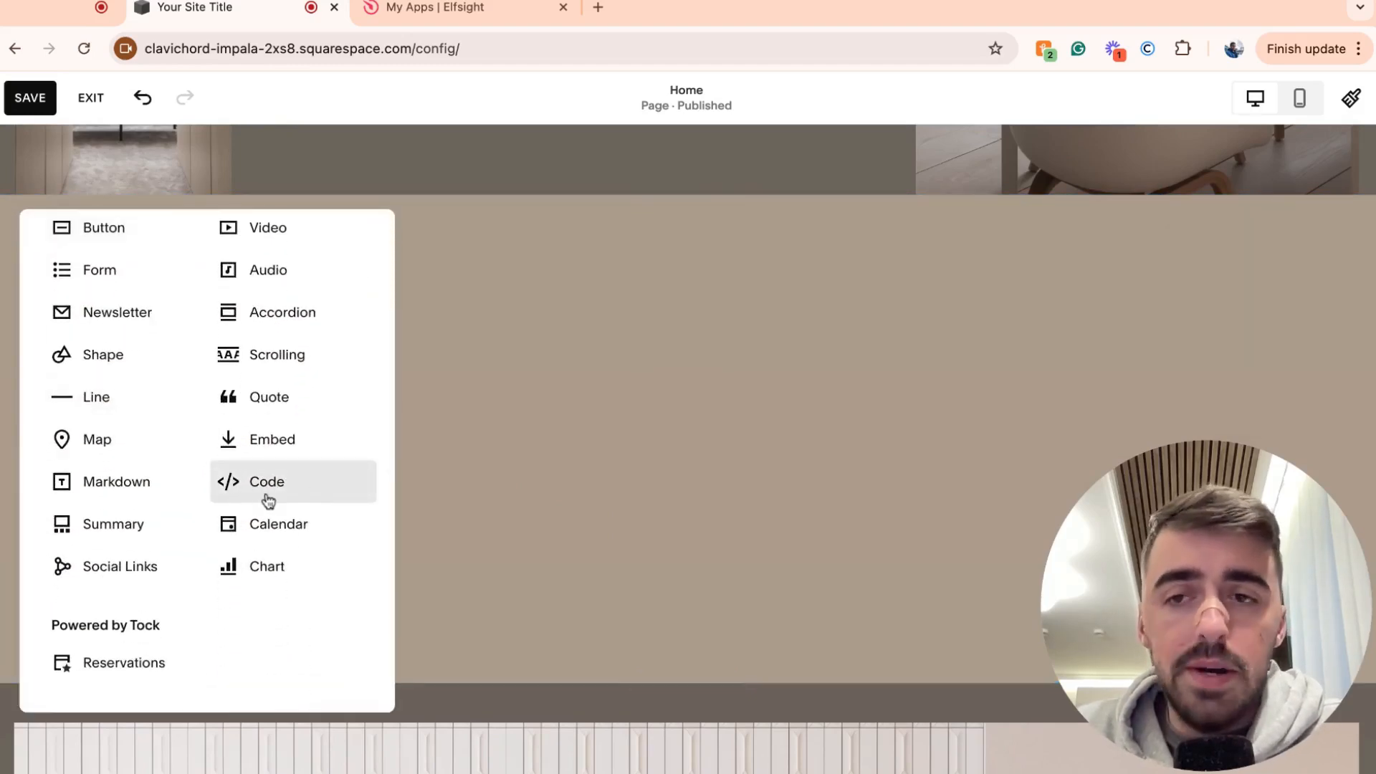
{"action": "left_click", "coordinate": [266, 481]}
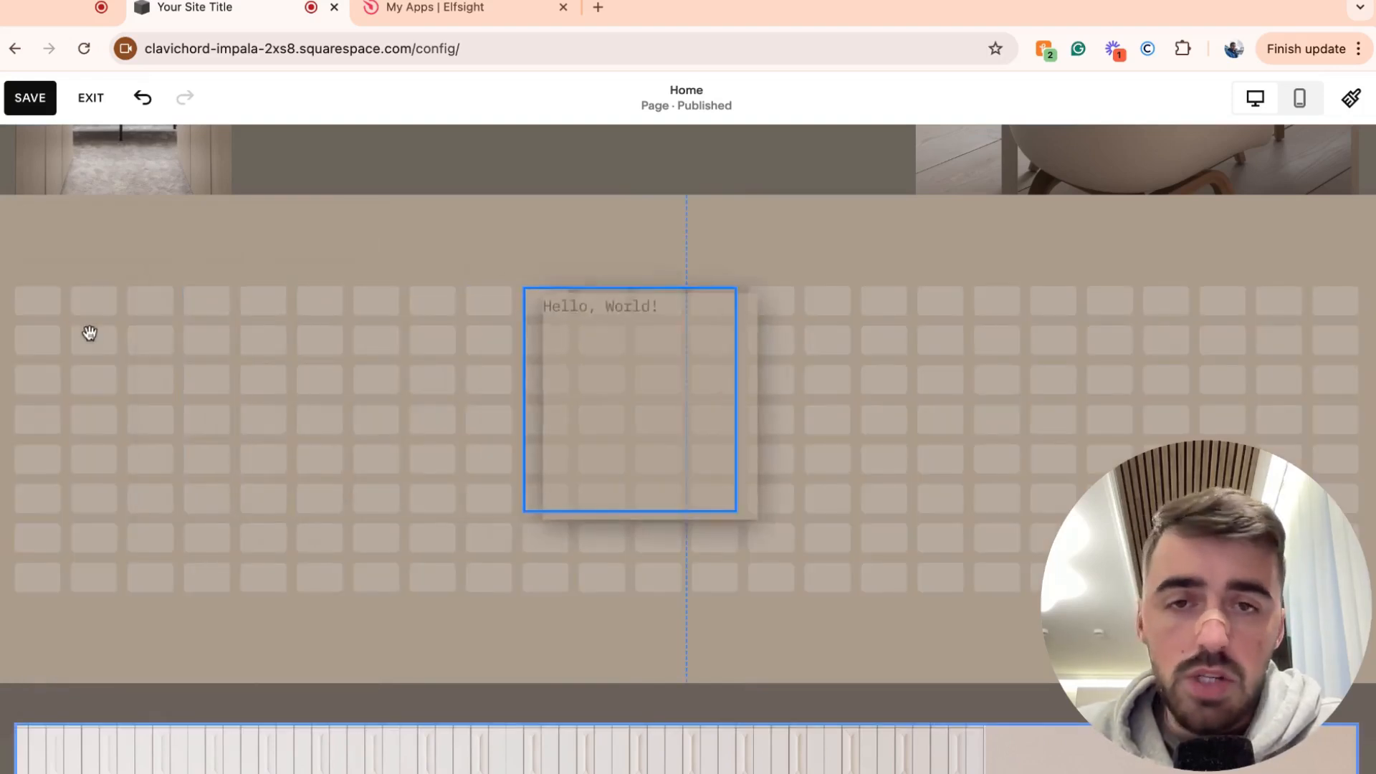
Select the new code block and open its Hello, World! HTML content for editing
{"action": "left_click", "coordinate": [629, 399]}
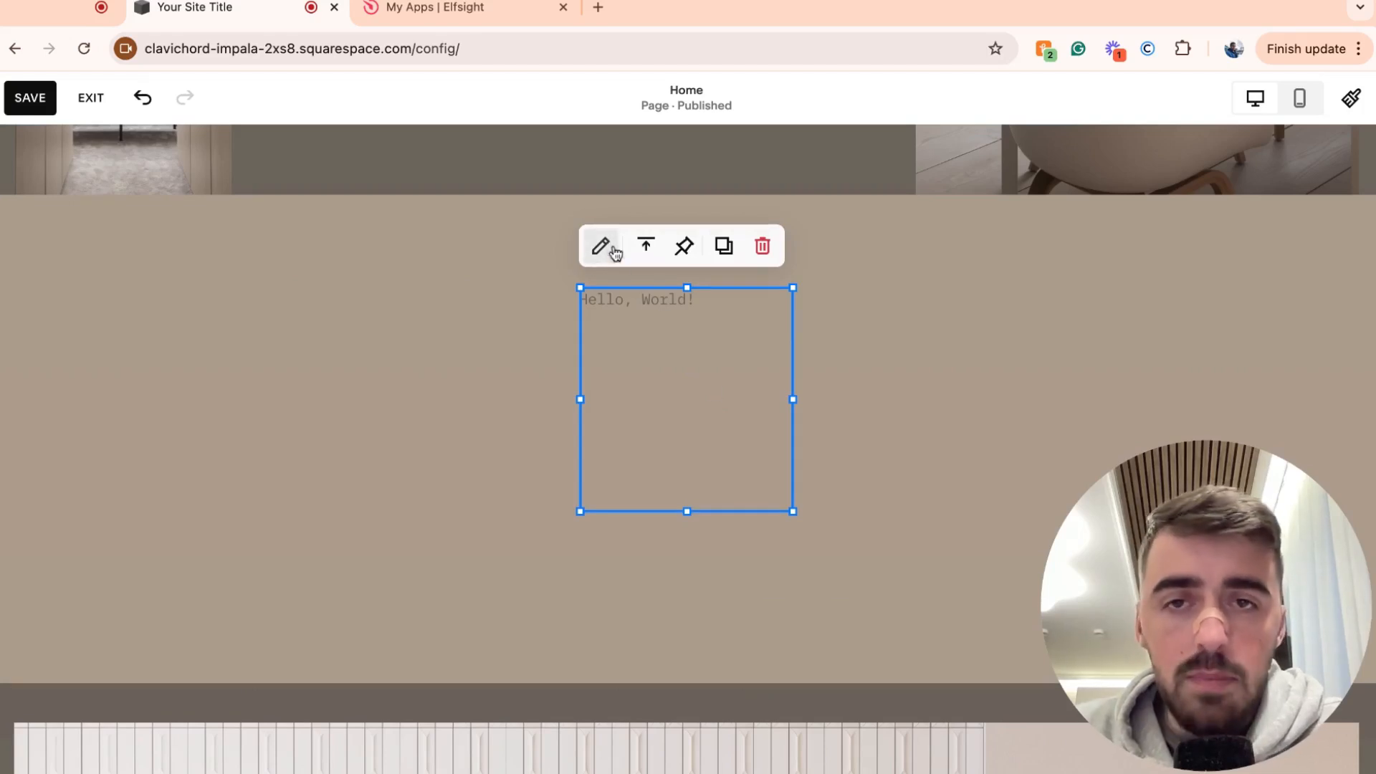
{"action": "left_click", "coordinate": [600, 246]}
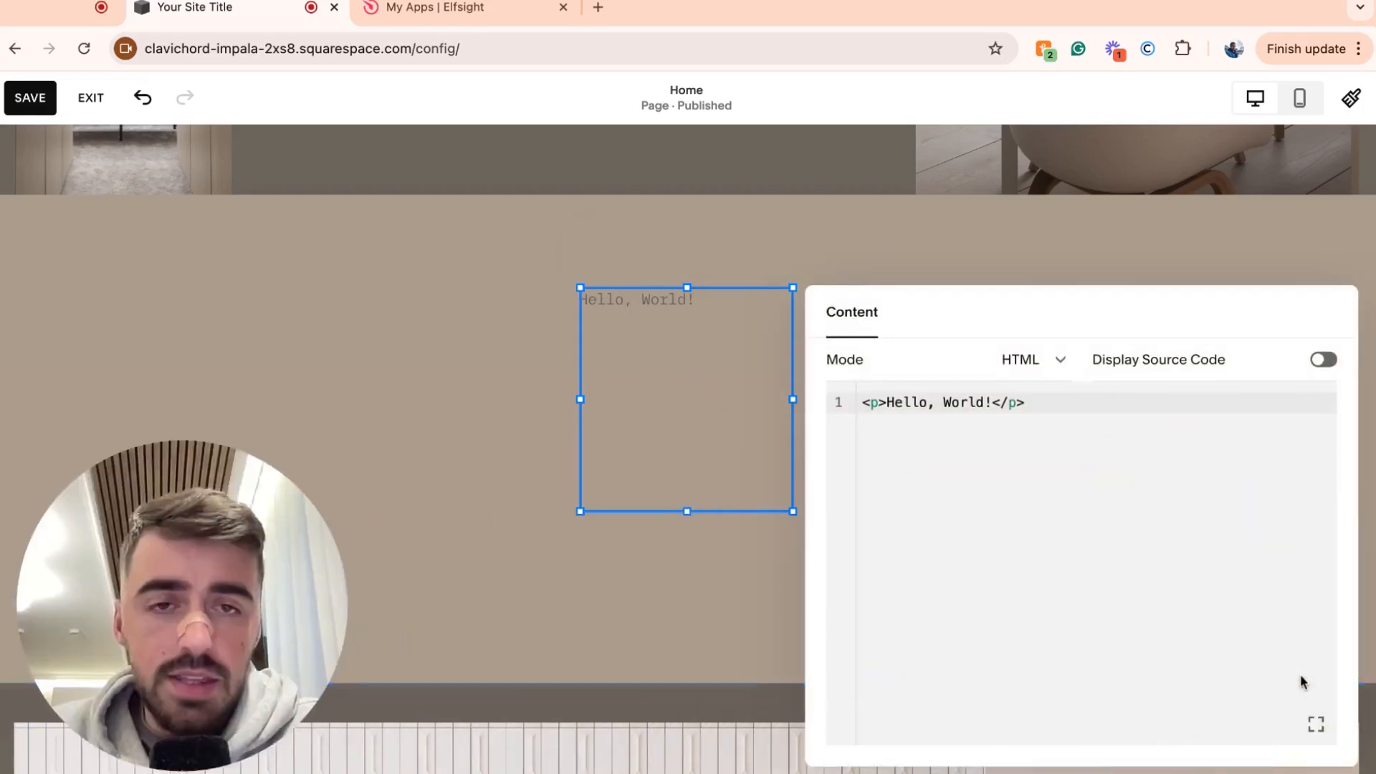
{"action": "mouse_move", "coordinate": [790, 471]}
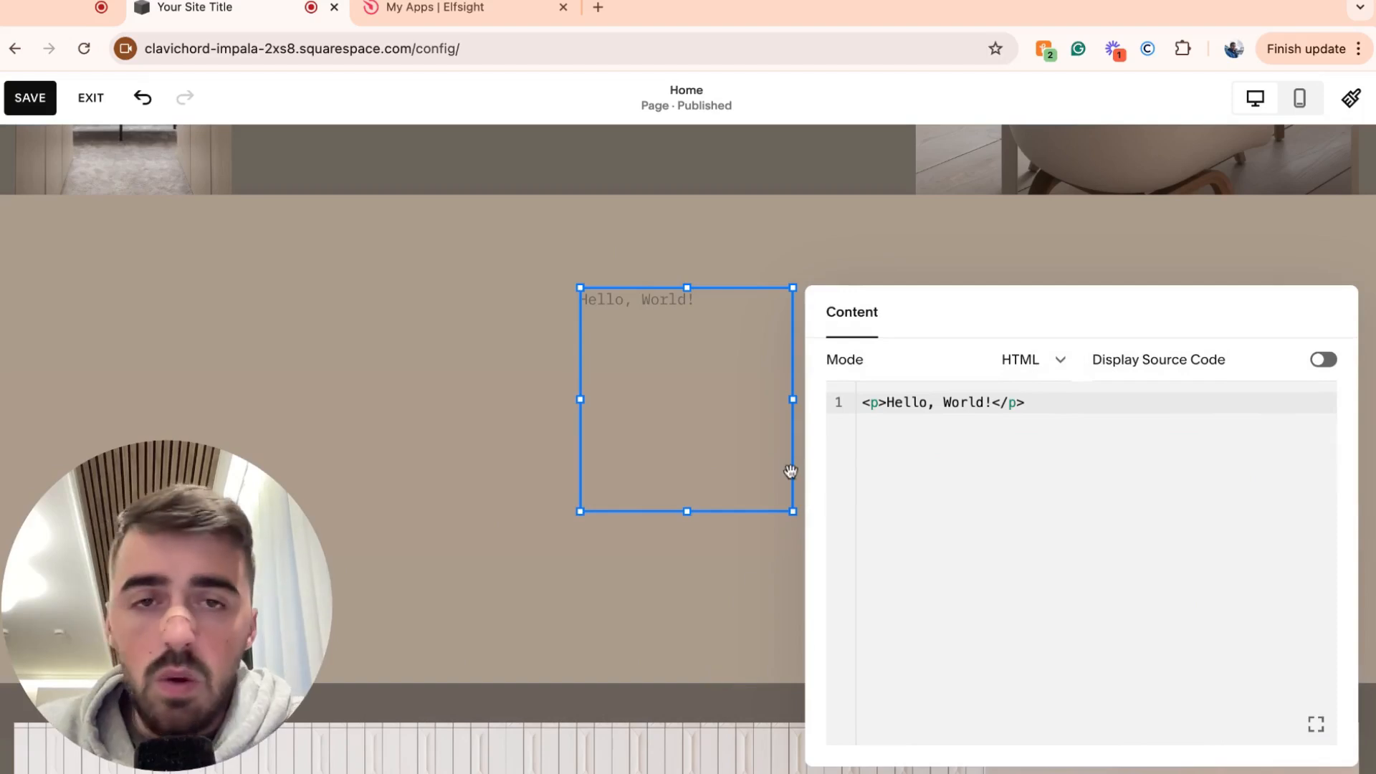
{"action": "mouse_move", "coordinate": [1058, 363]}
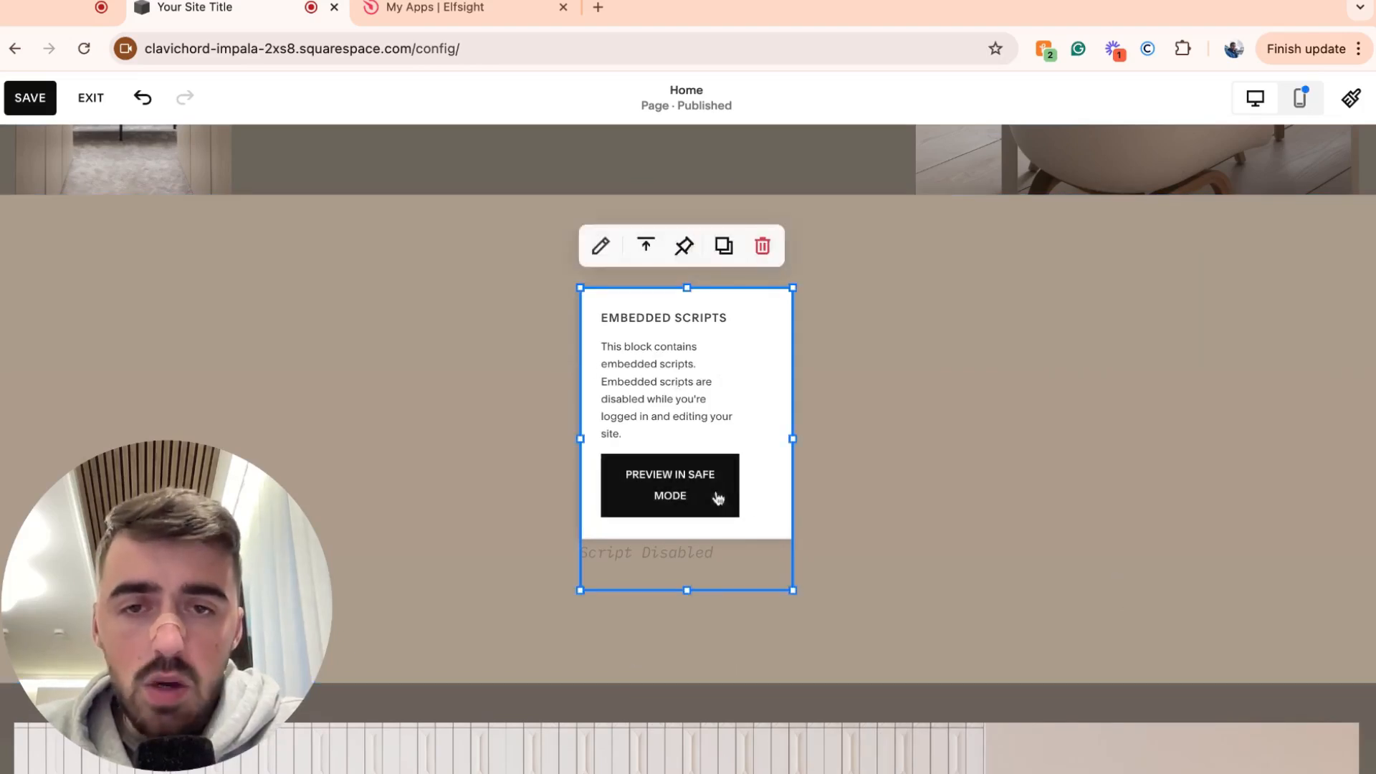
{"action": "mouse_move", "coordinate": [591, 430]}
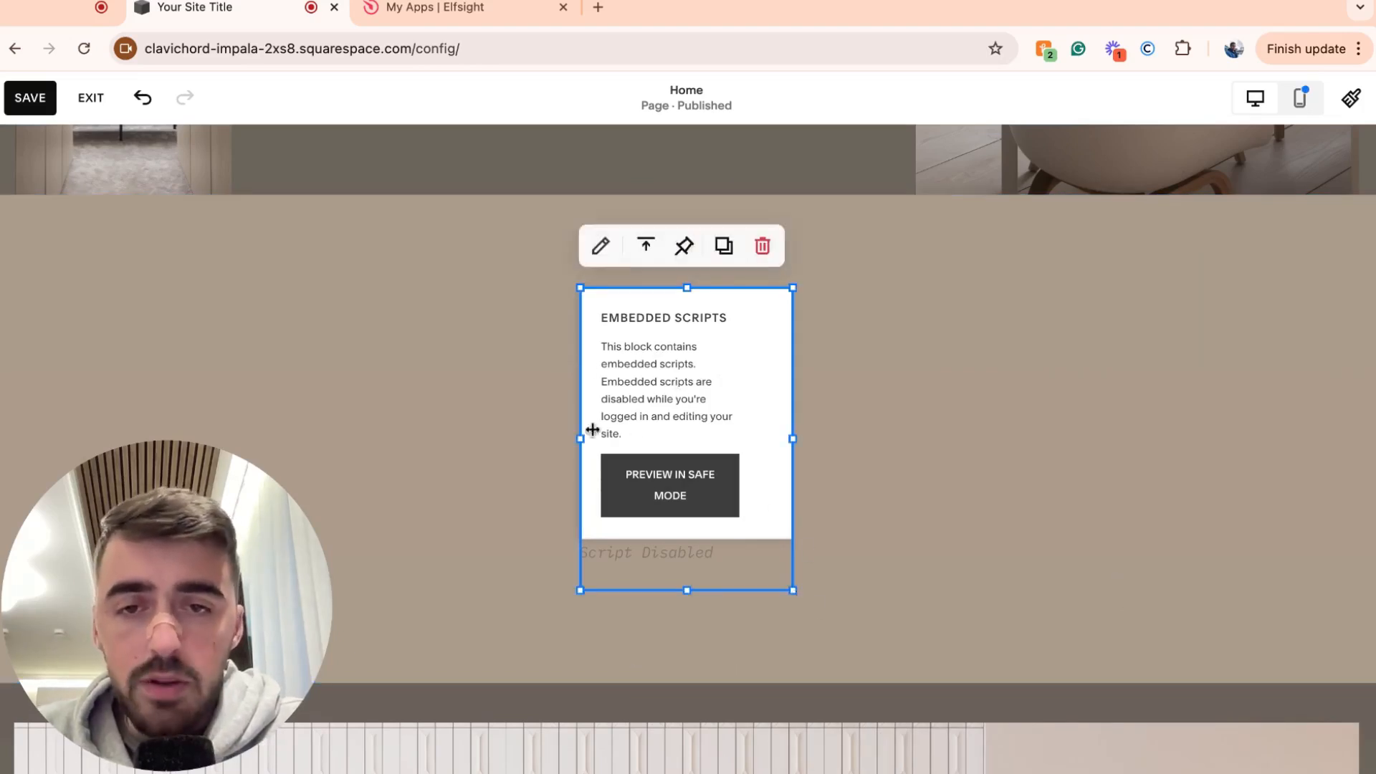
{"action": "mouse_move", "coordinate": [752, 614]}
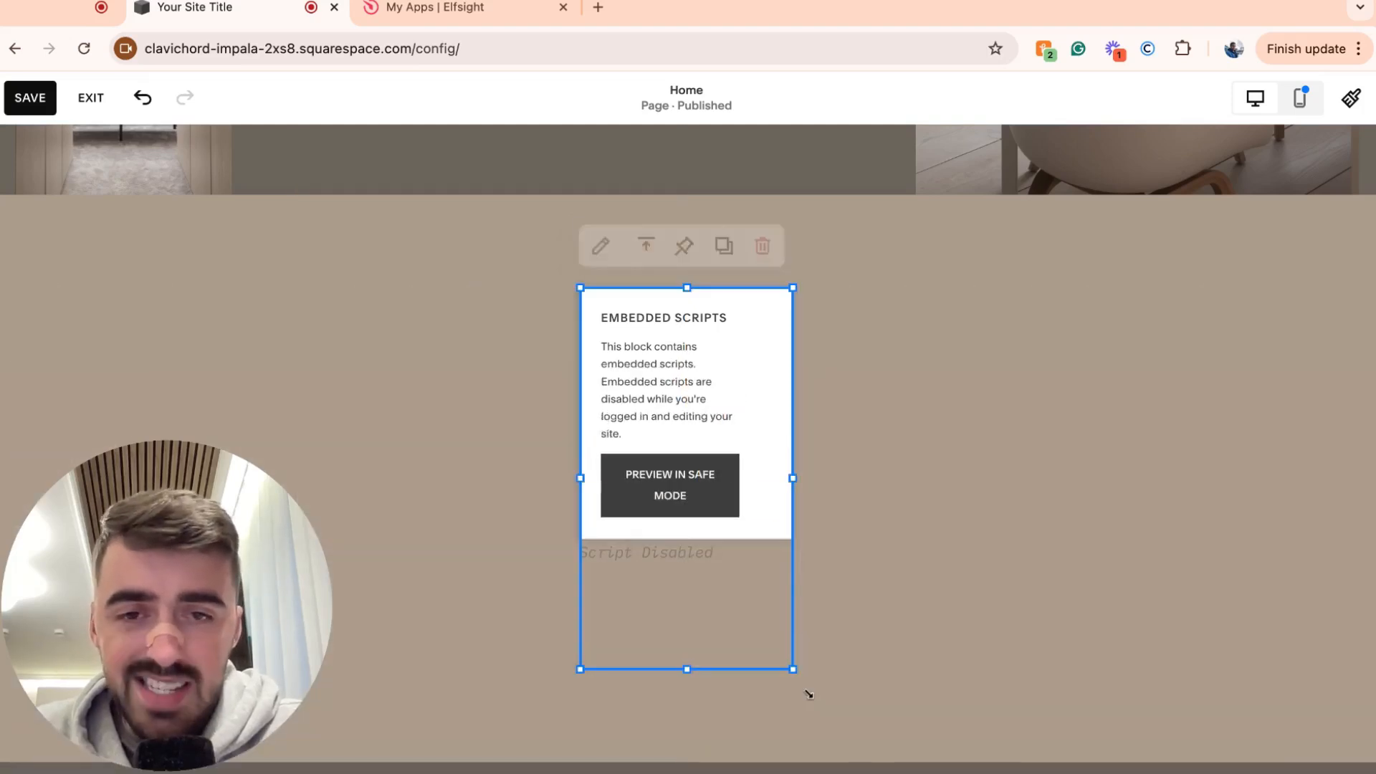
Preview the Tile Flooring Cost Calculator in Safe Mode and save the homepage
{"action": "left_click", "coordinate": [669, 484]}
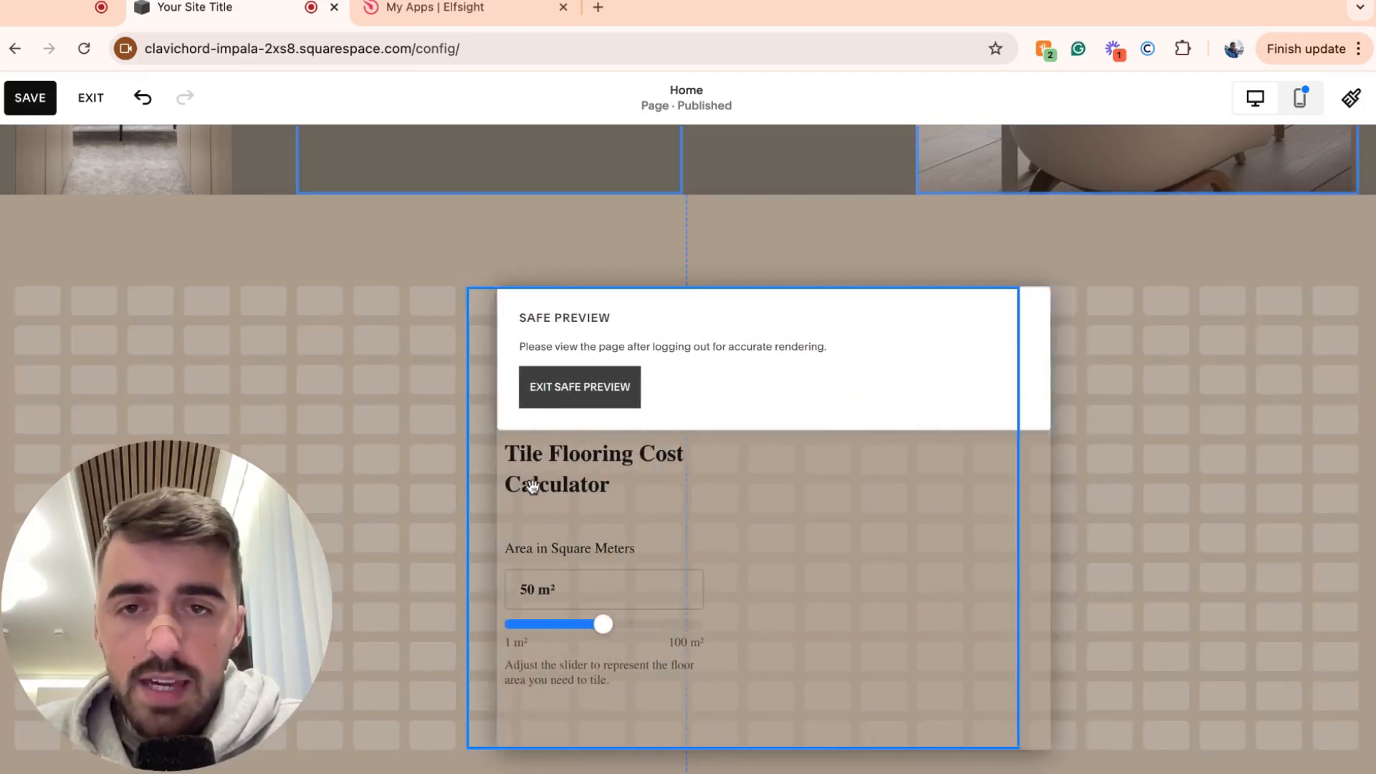
{"action": "left_click", "coordinate": [30, 97]}
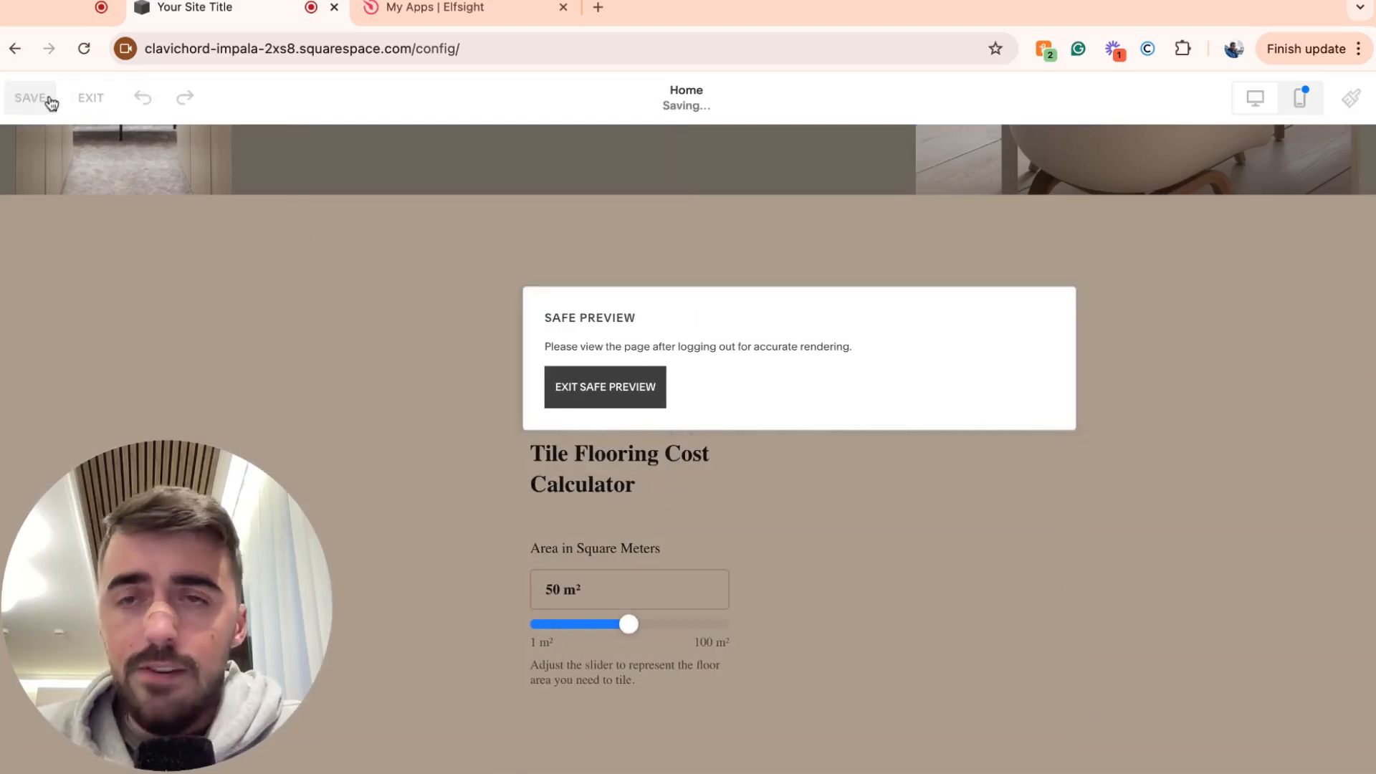
On the live site, choose Porcelain tiles for 45 m² and confirm the $2,025 total
{"action": "left_click", "coordinate": [32, 97]}
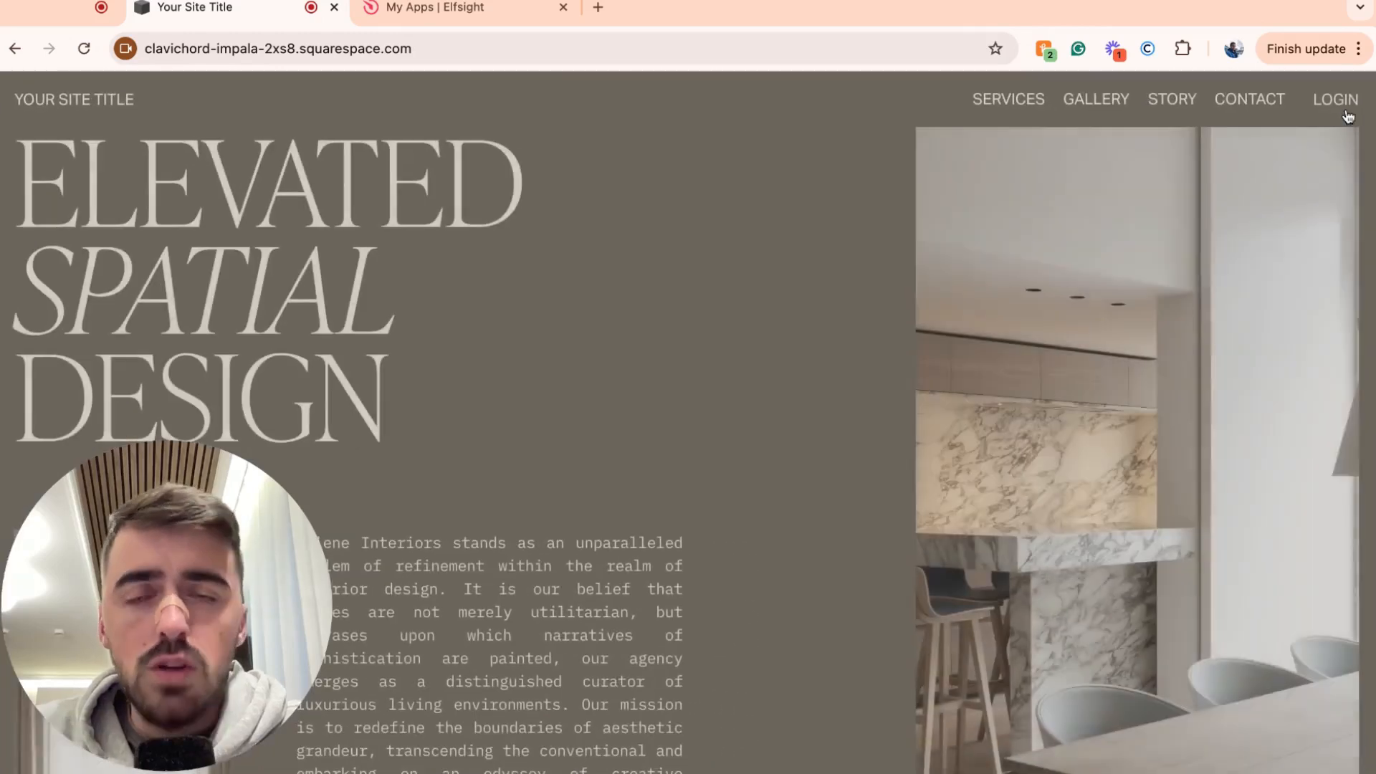
{"action": "scroll", "scroll_direction": "down", "scroll_amount": 3}
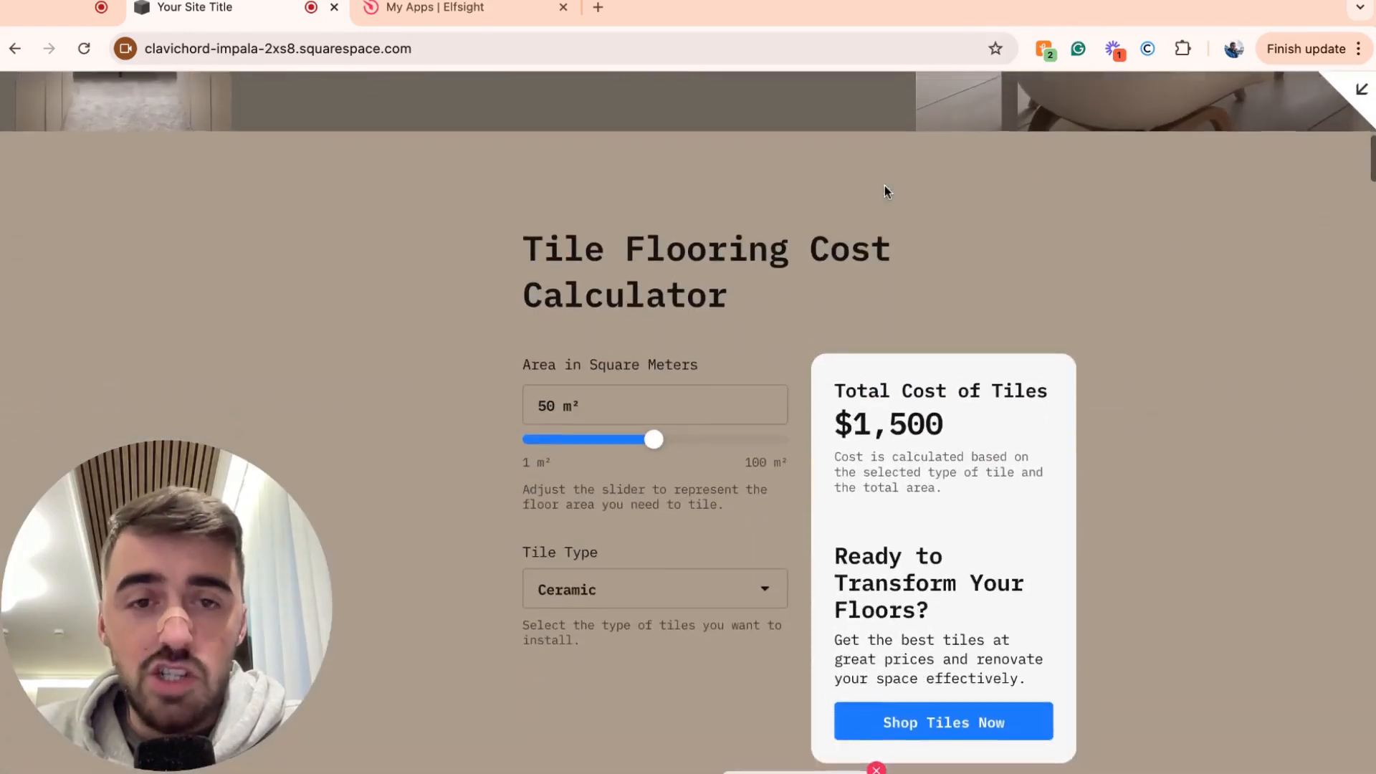
{"action": "scroll", "scroll_direction": "up", "scroll_amount": 3}
{"action": "type", "text": "45"}
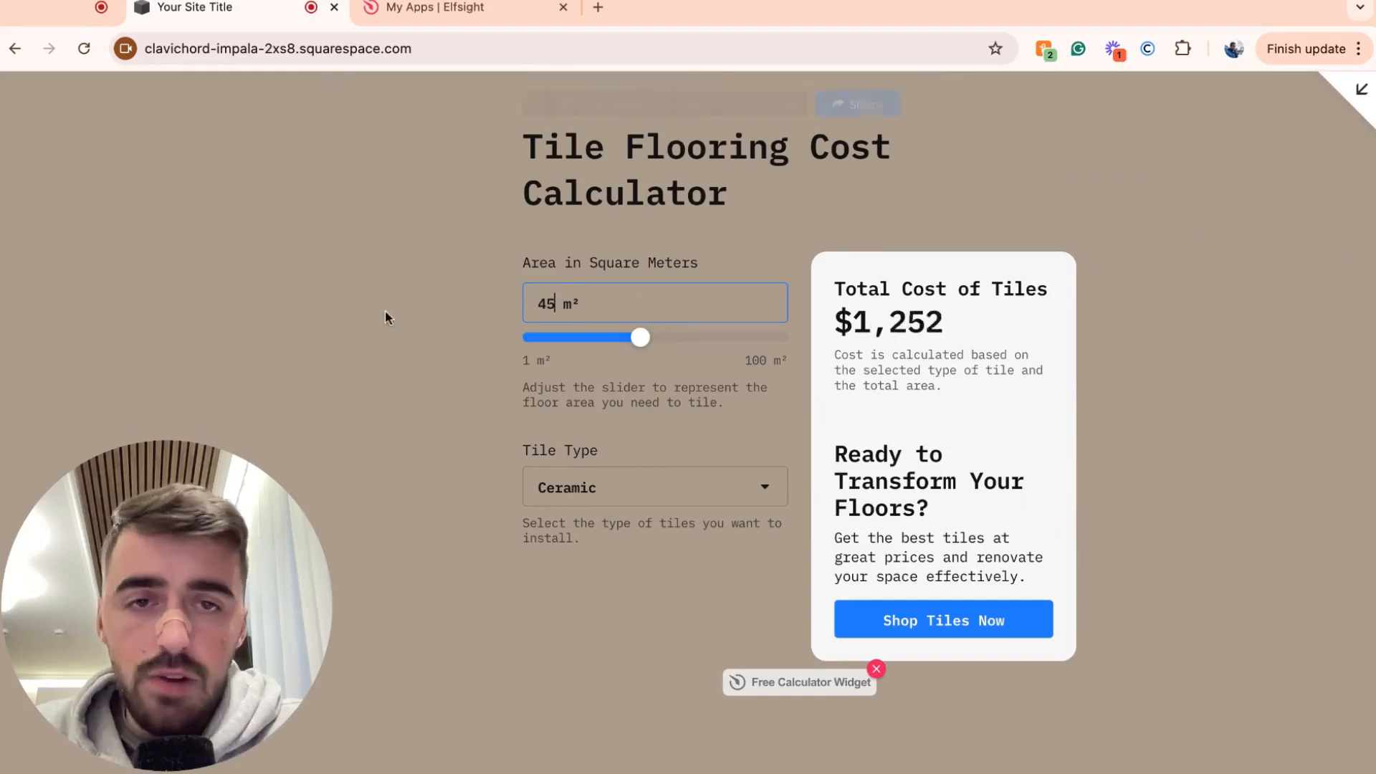
{"action": "left_click", "coordinate": [653, 487]}
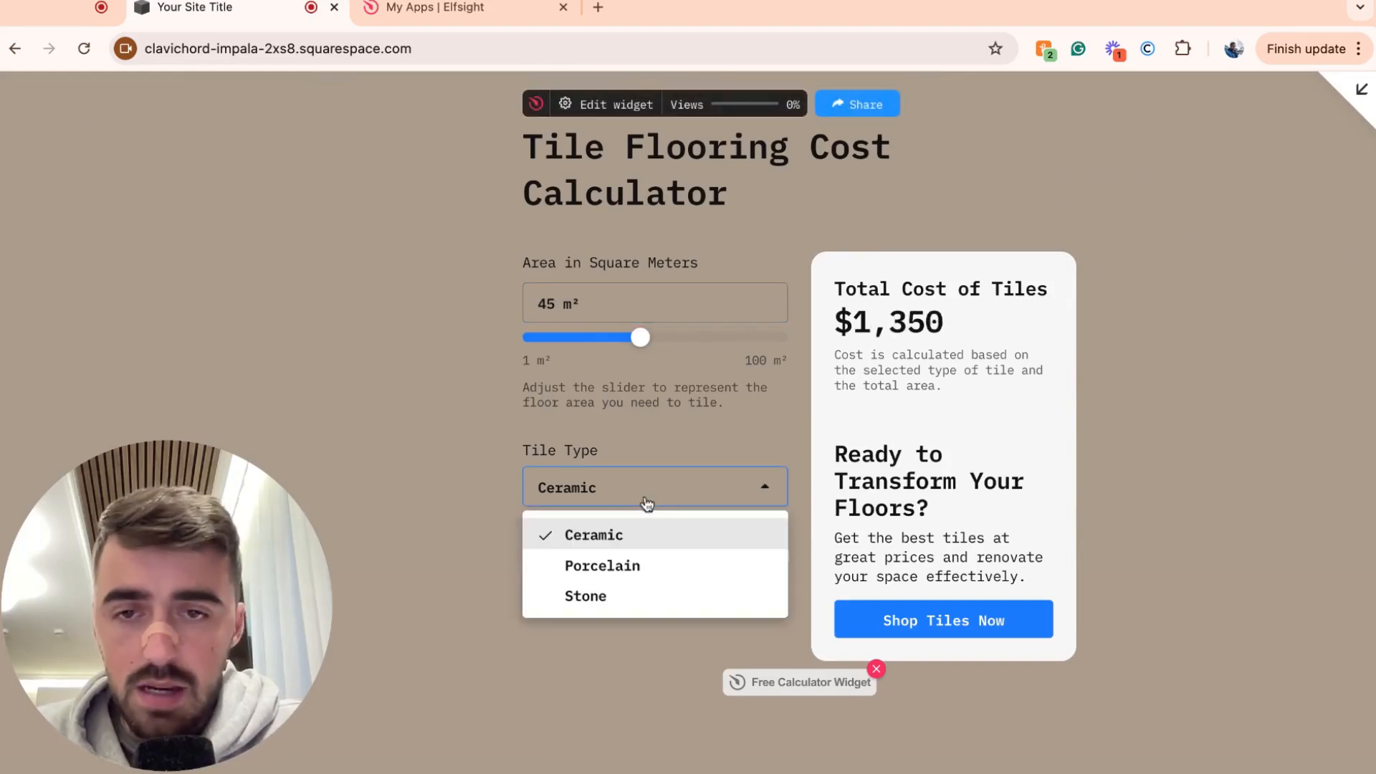
{"action": "left_click", "coordinate": [602, 565]}
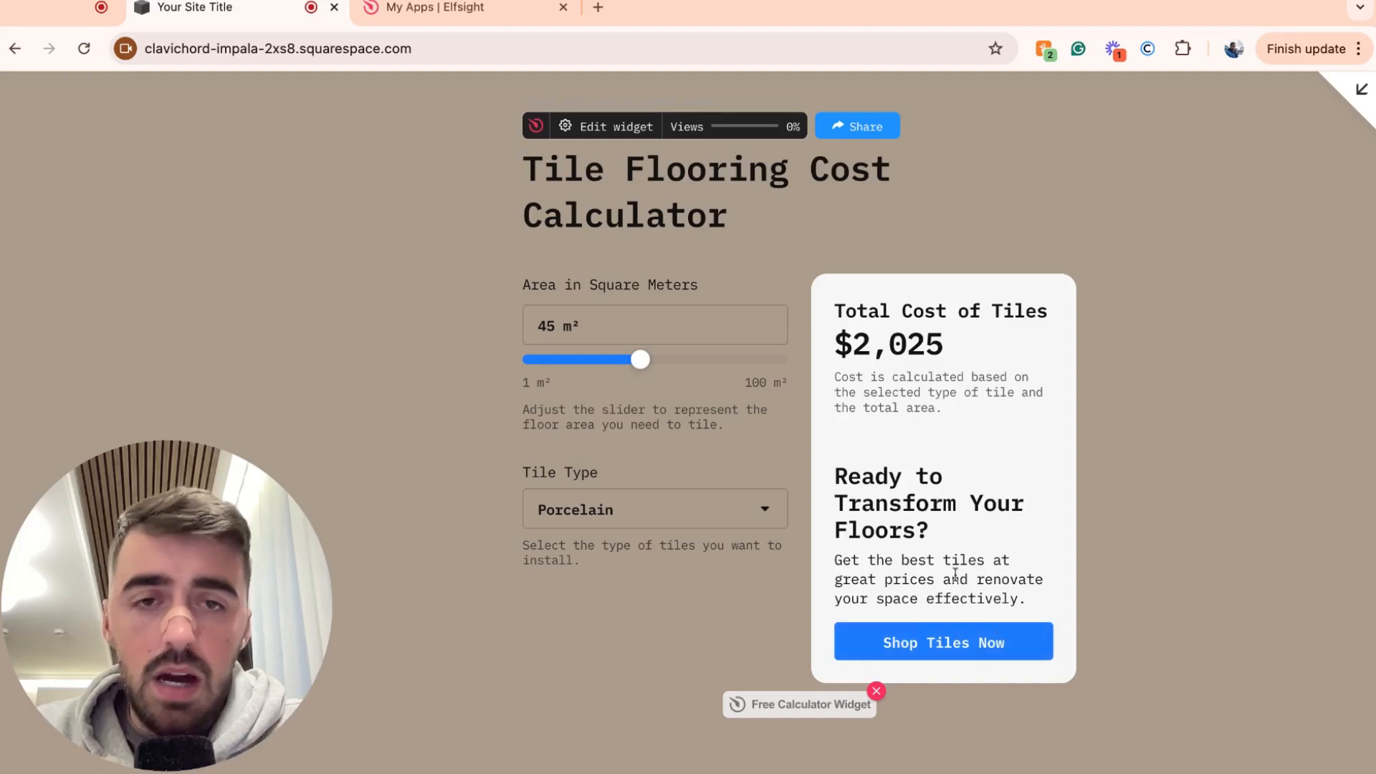
{"action": "scroll", "scroll_direction": "down", "scroll_amount": 3}
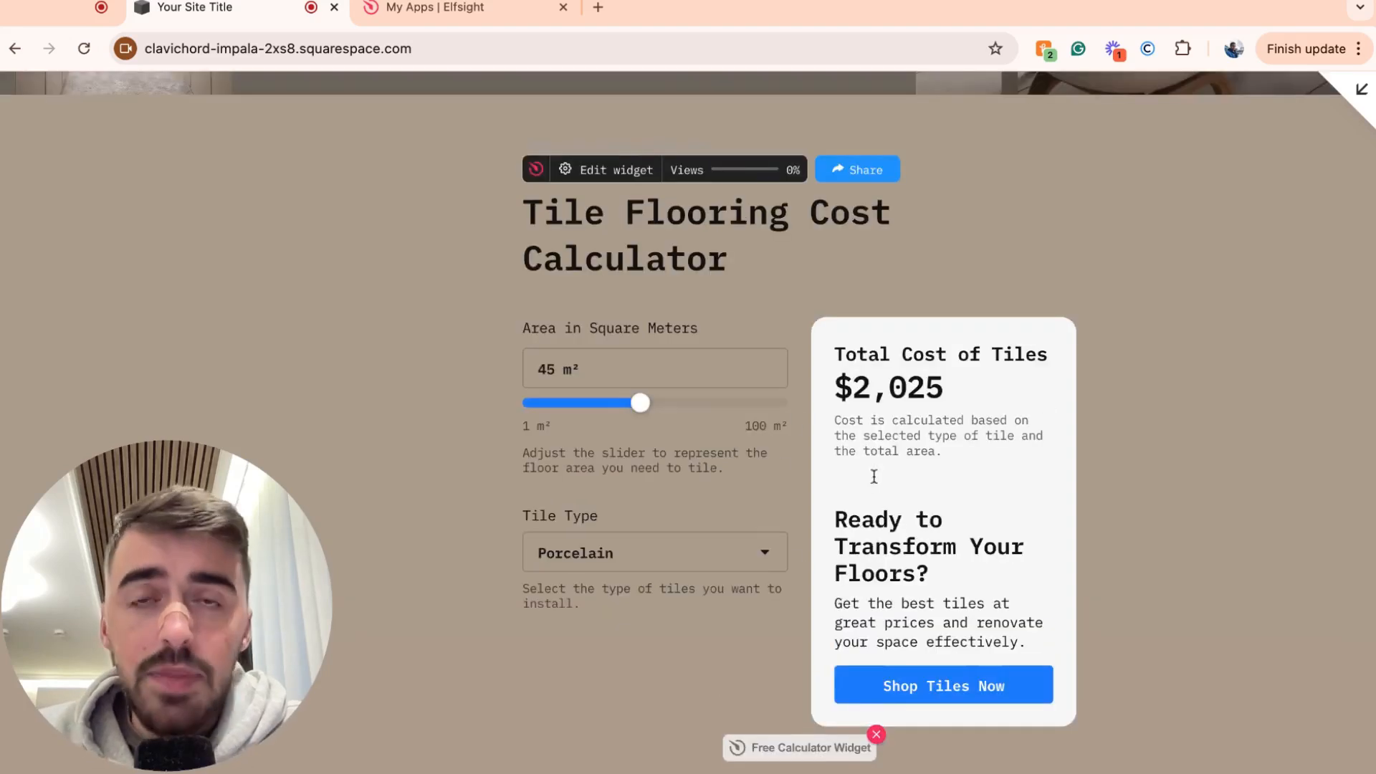